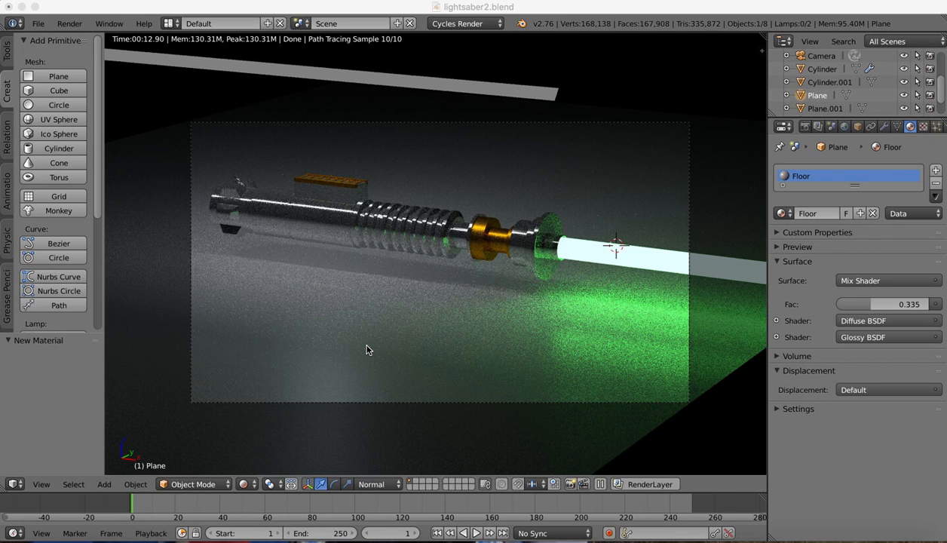
{"action": "mouse_move", "coordinate": [445, 302]}
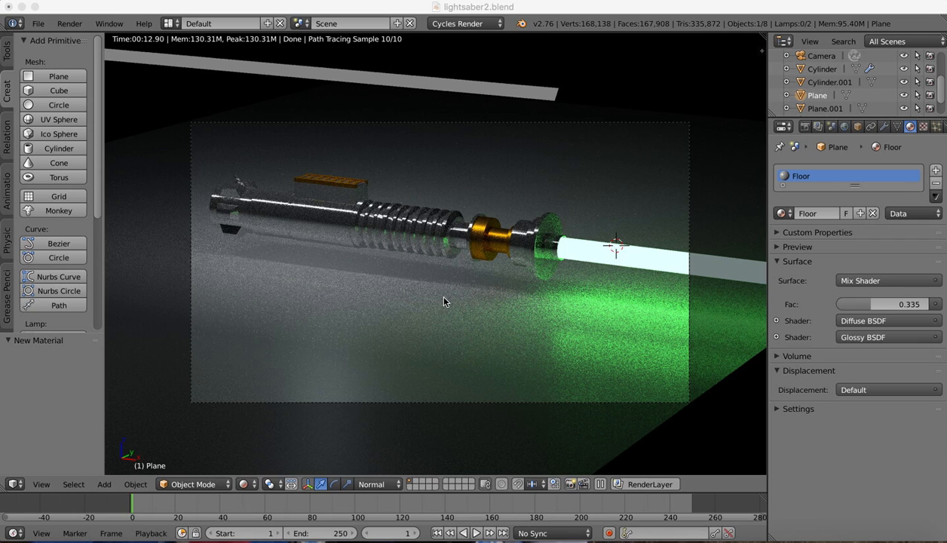
{"action": "mouse_move", "coordinate": [636, 187]}
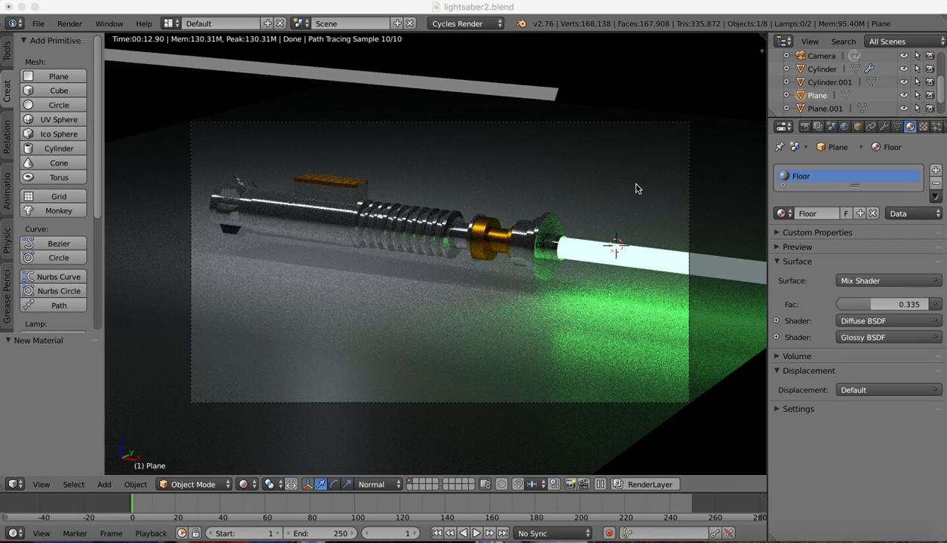
{"action": "mouse_move", "coordinate": [383, 175]}
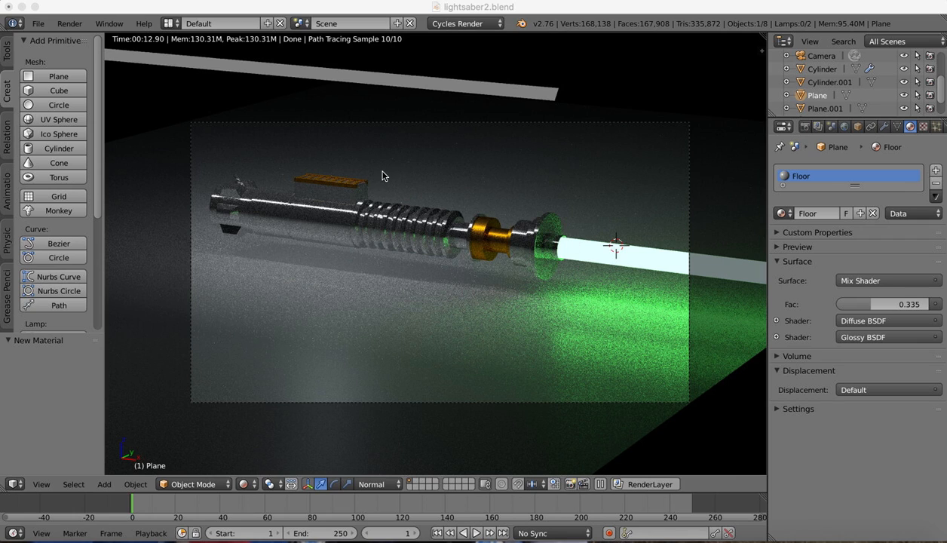
{"action": "mouse_move", "coordinate": [266, 105]}
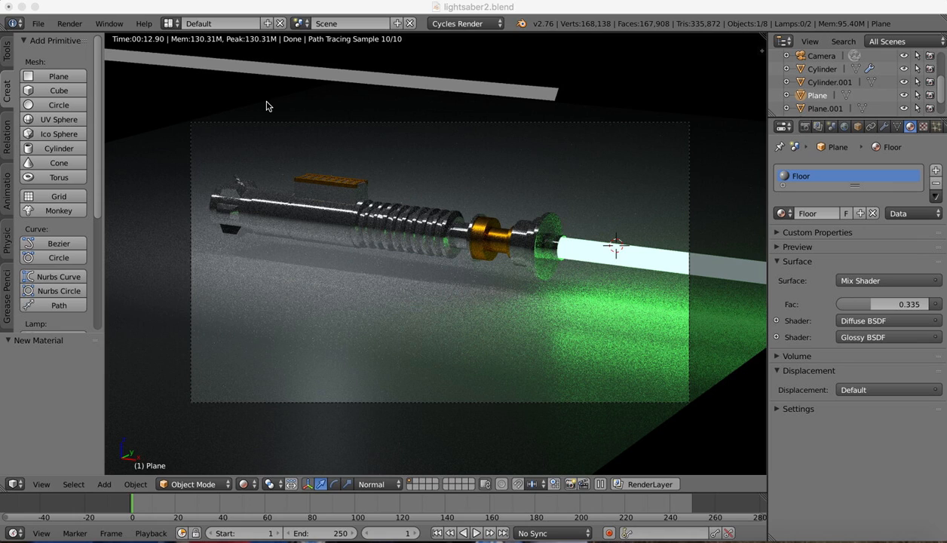
{"action": "mouse_move", "coordinate": [597, 249]}
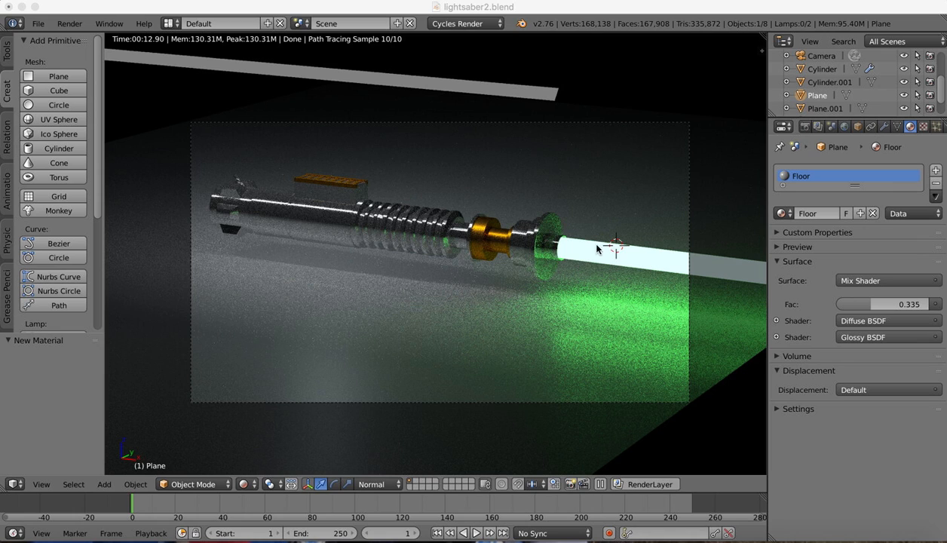
{"action": "mouse_move", "coordinate": [253, 214]}
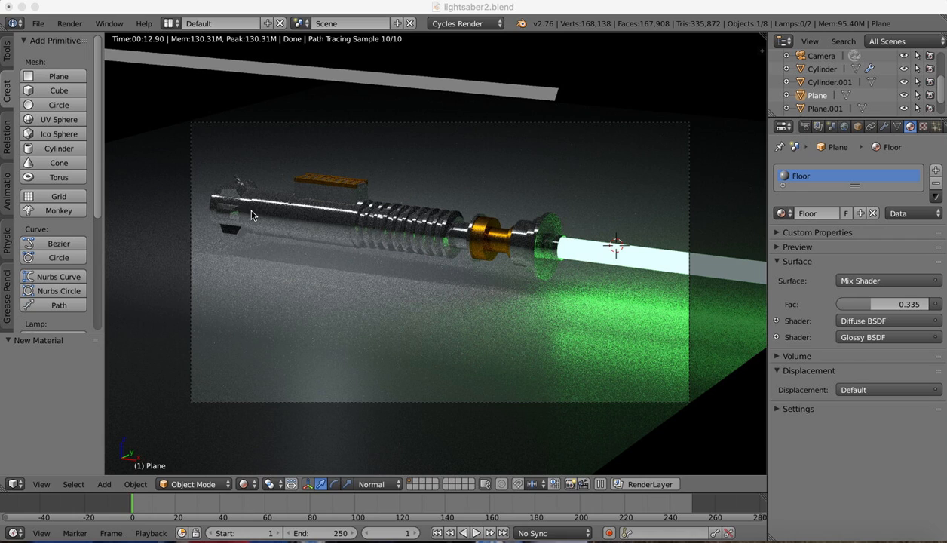
{"action": "mouse_move", "coordinate": [489, 235]}
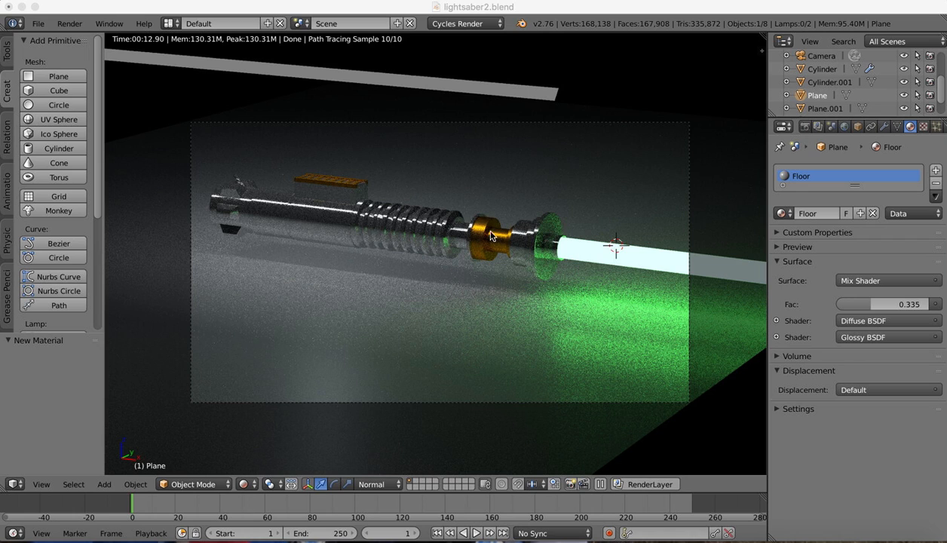
{"action": "mouse_move", "coordinate": [546, 292]}
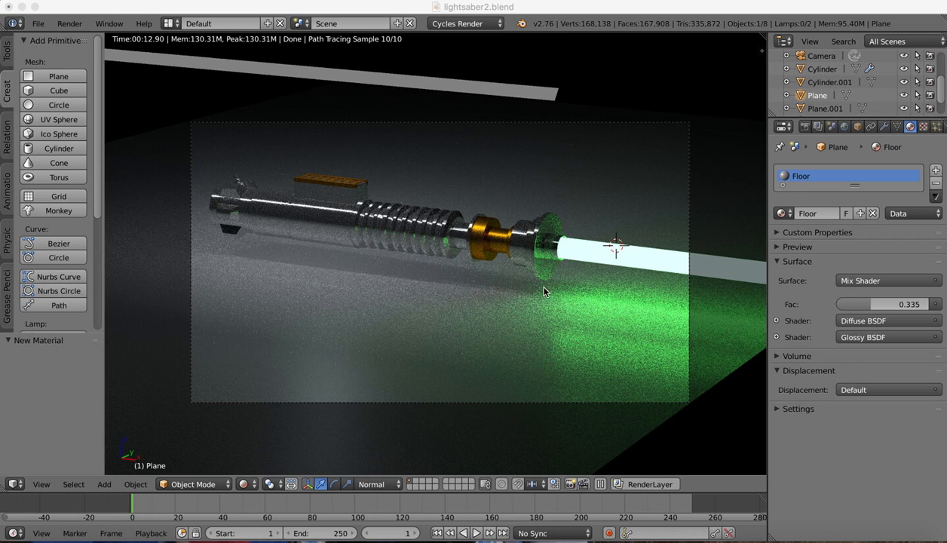
{"action": "mouse_move", "coordinate": [571, 247]}
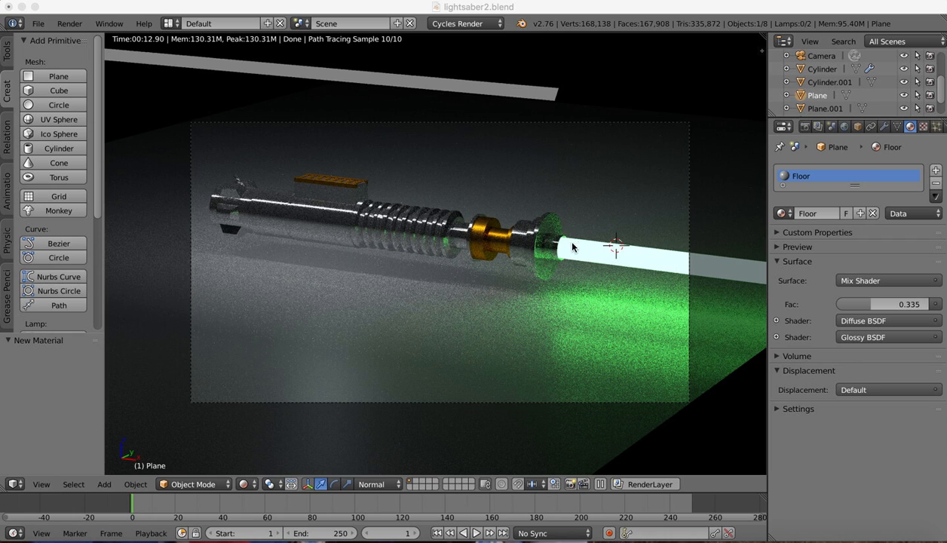
{"action": "mouse_move", "coordinate": [597, 256]}
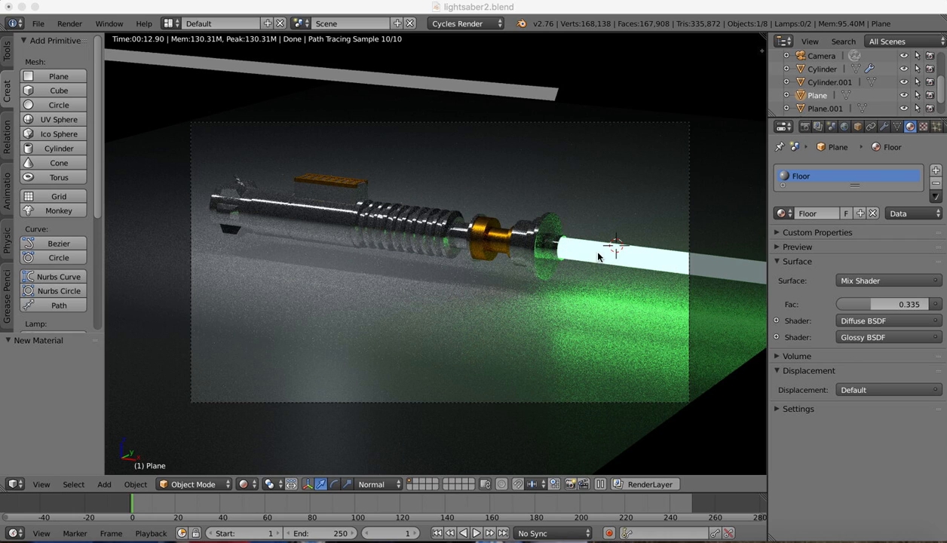
{"action": "mouse_move", "coordinate": [609, 243]}
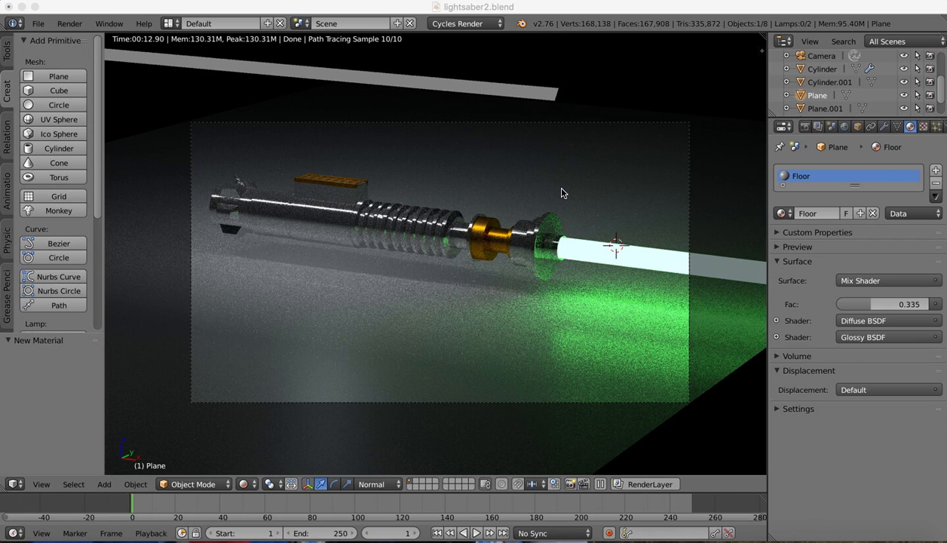
{"action": "mouse_move", "coordinate": [603, 253]}
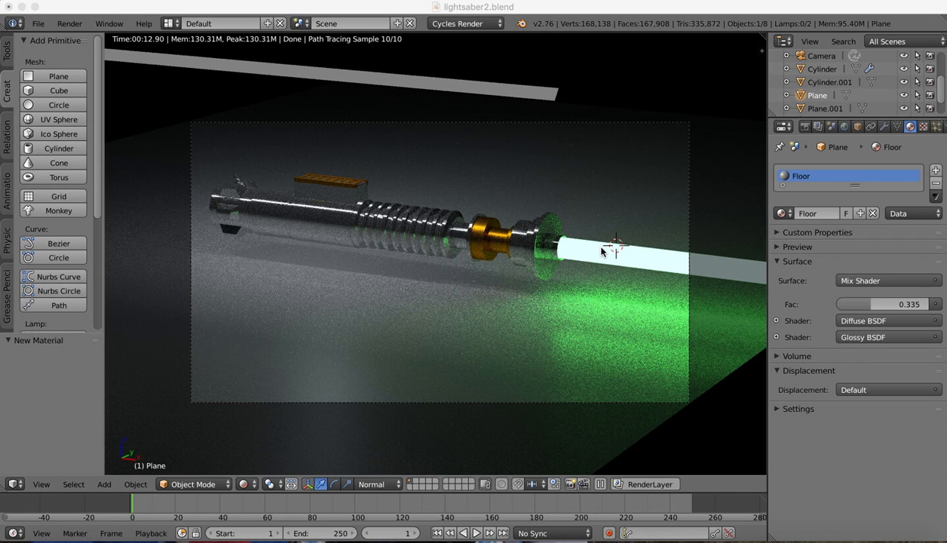
{"action": "mouse_move", "coordinate": [574, 273]}
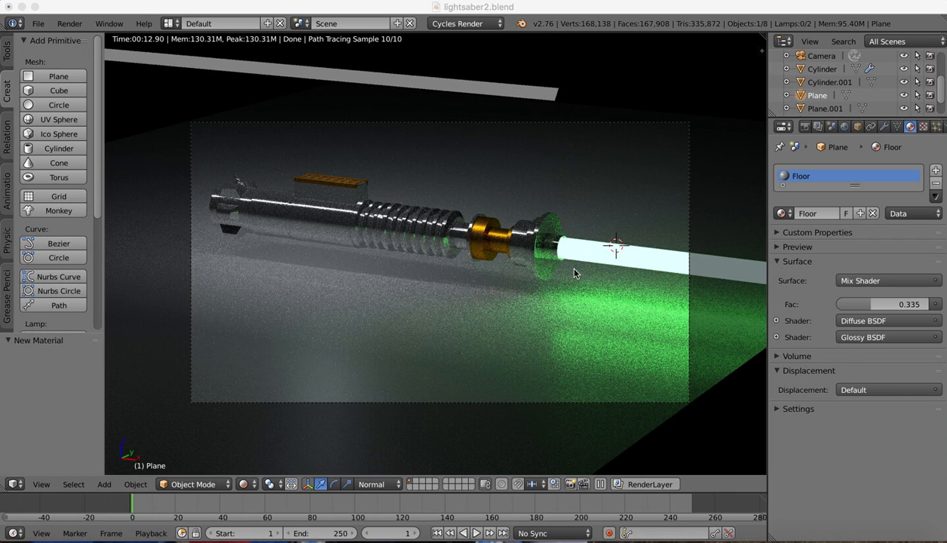
{"action": "mouse_move", "coordinate": [609, 292]}
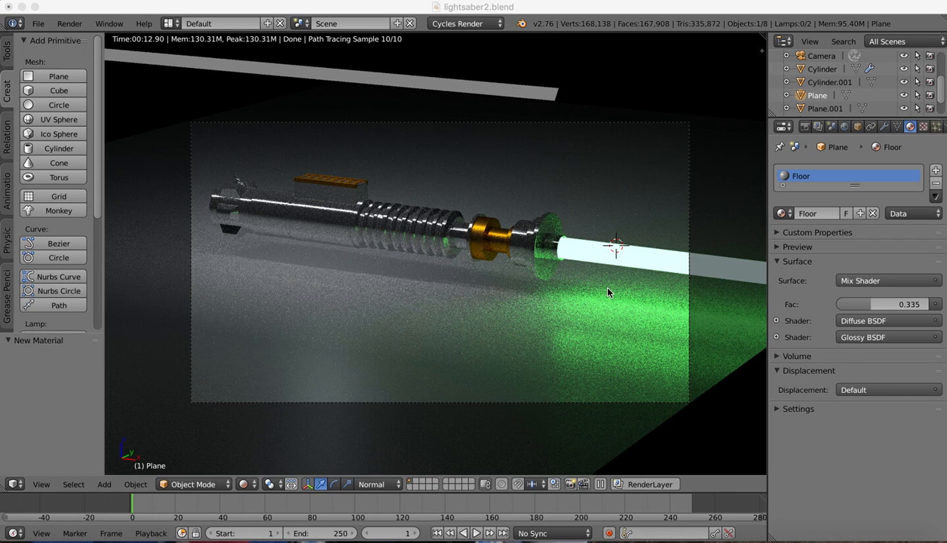
{"action": "mouse_move", "coordinate": [644, 392]}
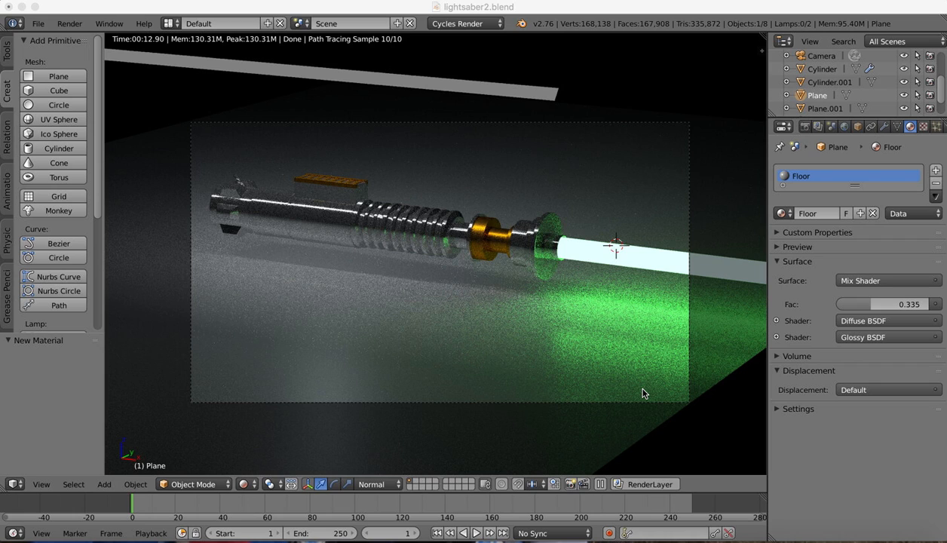
{"action": "mouse_move", "coordinate": [546, 205]}
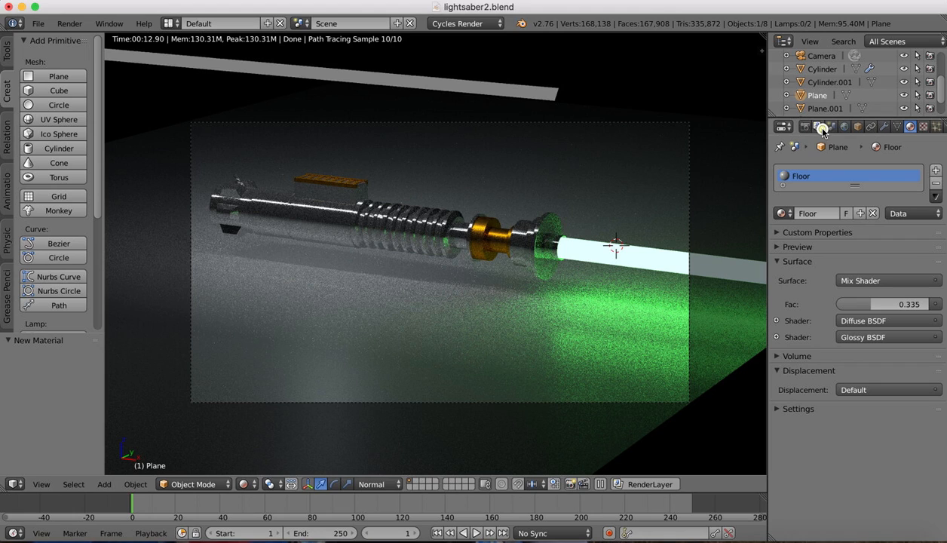
Enable the Material Index pass in the render layer's Passes list
{"action": "left_click", "coordinate": [818, 127]}
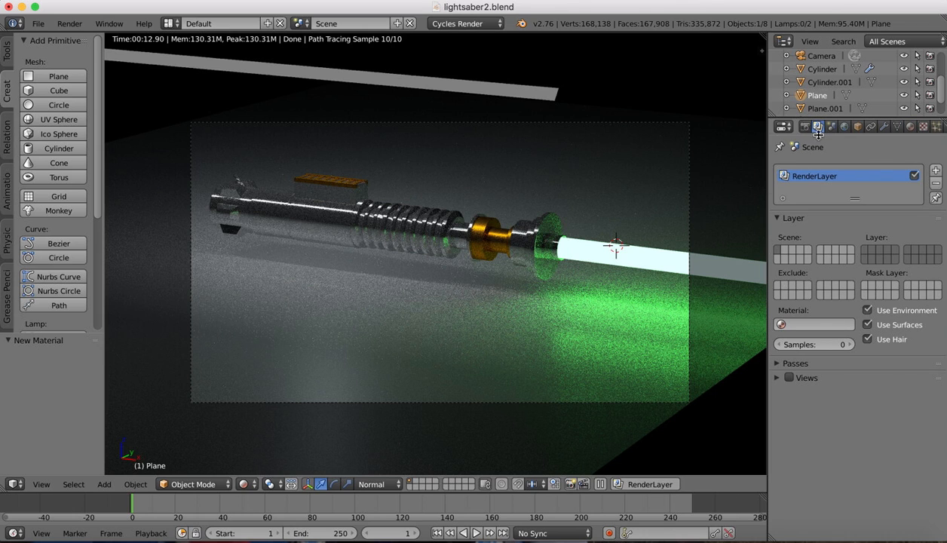
{"action": "left_click", "coordinate": [776, 362]}
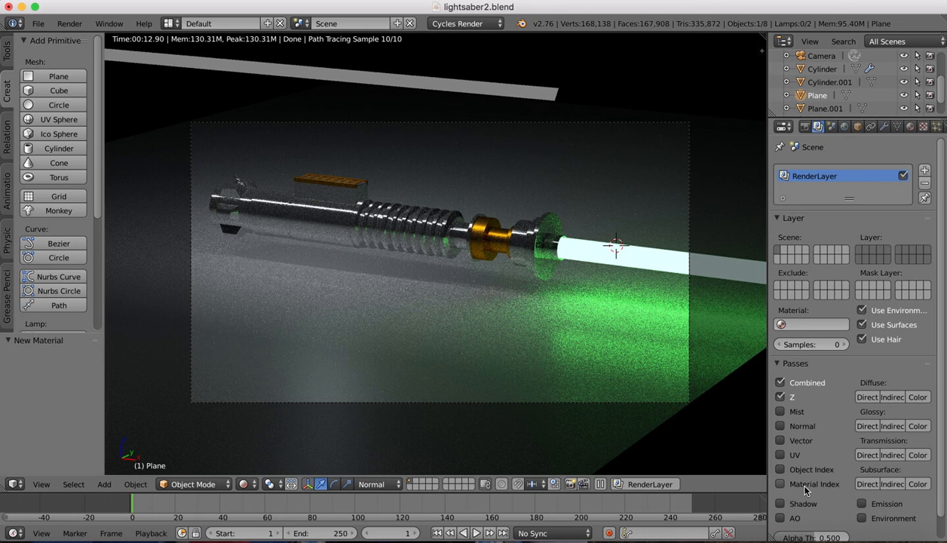
{"action": "left_click", "coordinate": [781, 482]}
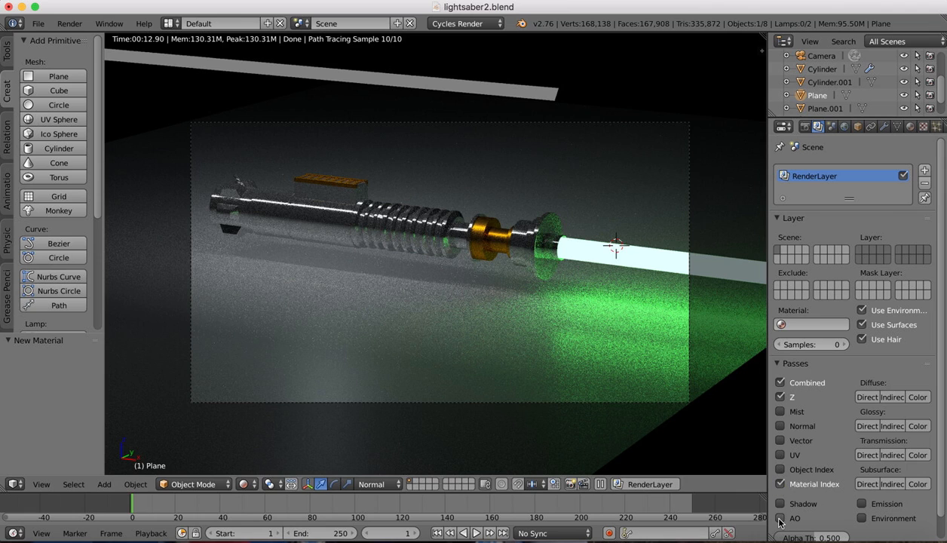
{"action": "mouse_move", "coordinate": [780, 519]}
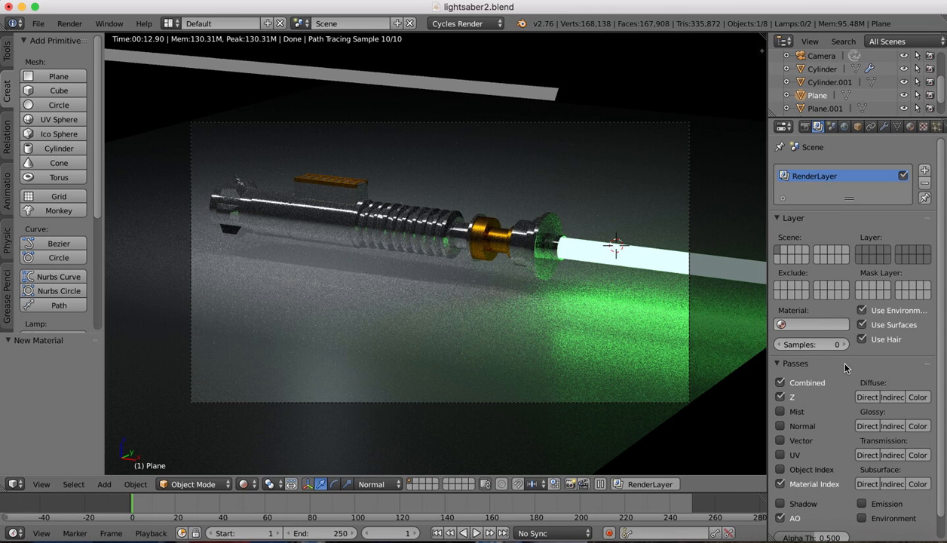
{"action": "mouse_move", "coordinate": [791, 374]}
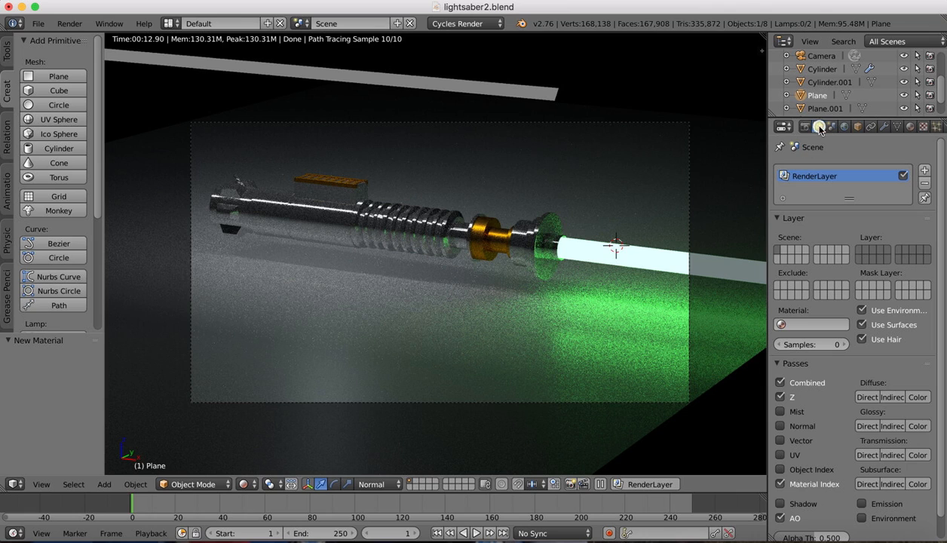
{"action": "left_click", "coordinate": [817, 126]}
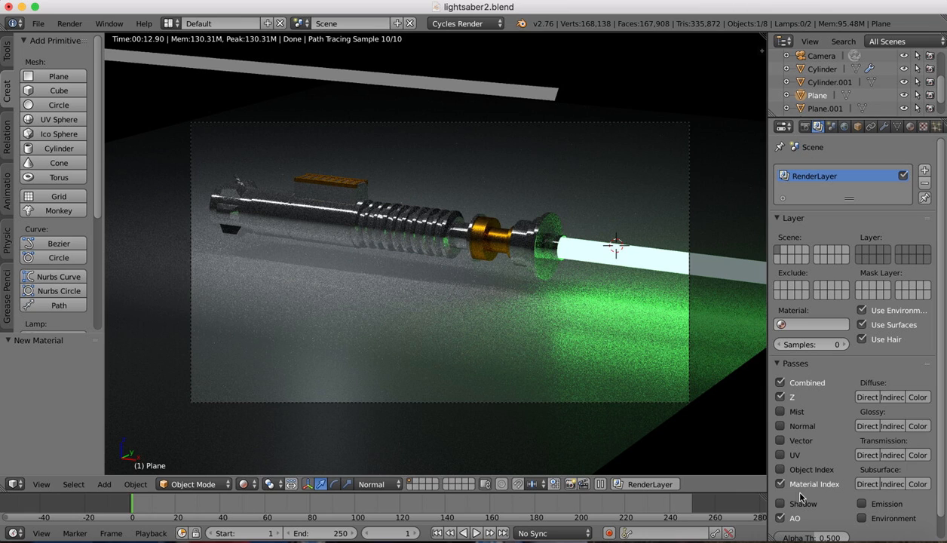
Collapse the Layer options and make the blade object Cylinder.001 active
{"action": "left_click", "coordinate": [778, 217]}
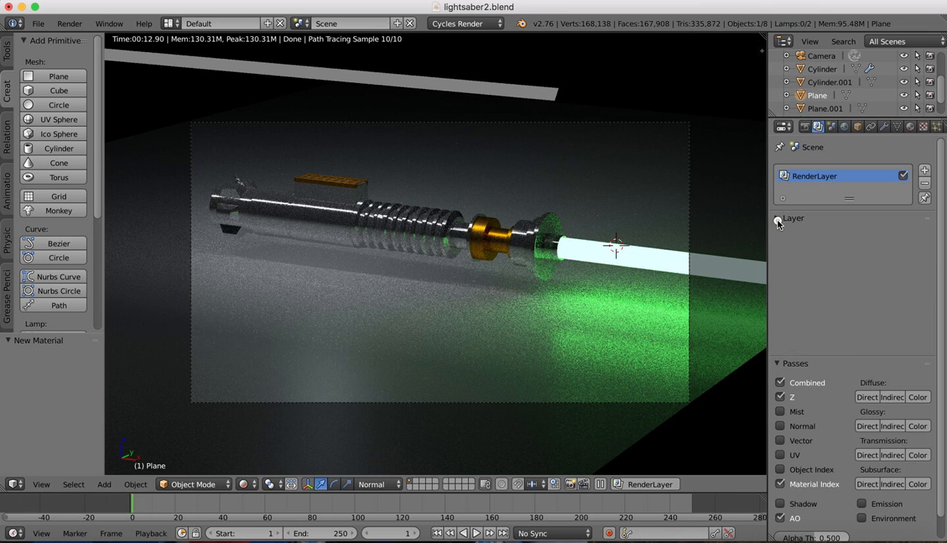
{"action": "left_click", "coordinate": [776, 217]}
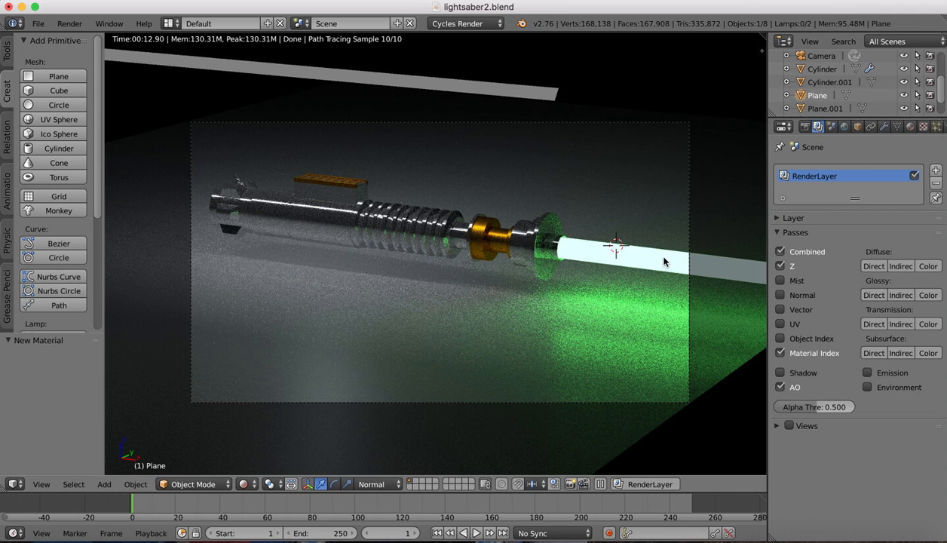
{"action": "left_click", "coordinate": [829, 81]}
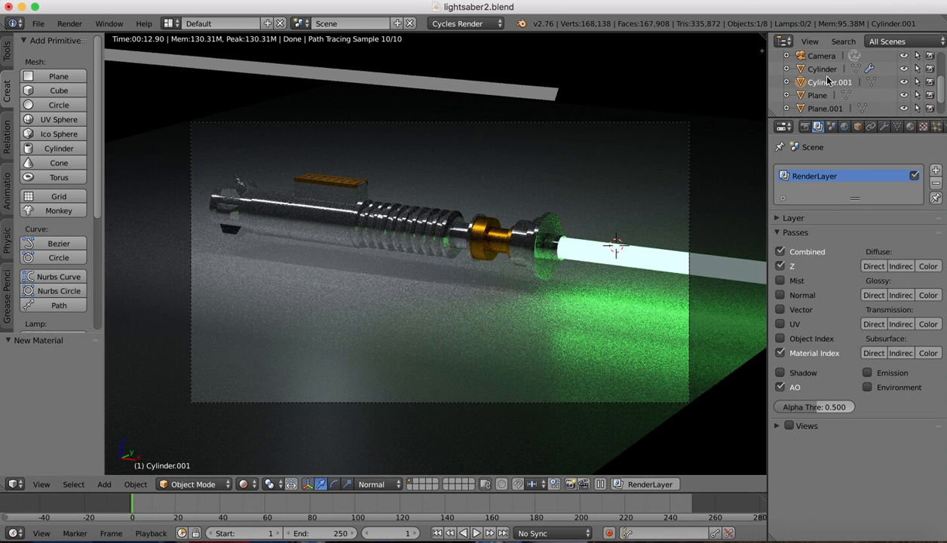
Set the Beam material to green Emission at strength 14.8 and review its pass index setting
{"action": "left_click", "coordinate": [911, 126]}
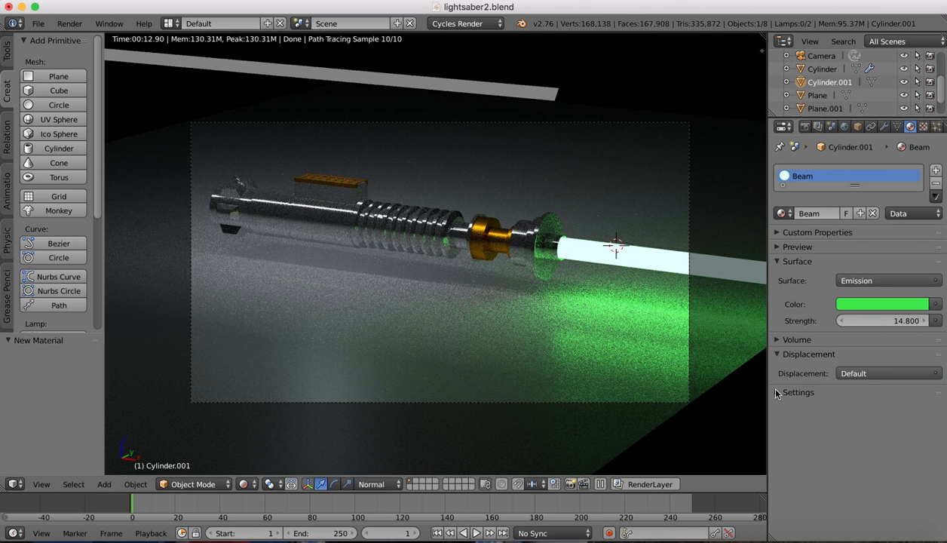
{"action": "left_click", "coordinate": [778, 392]}
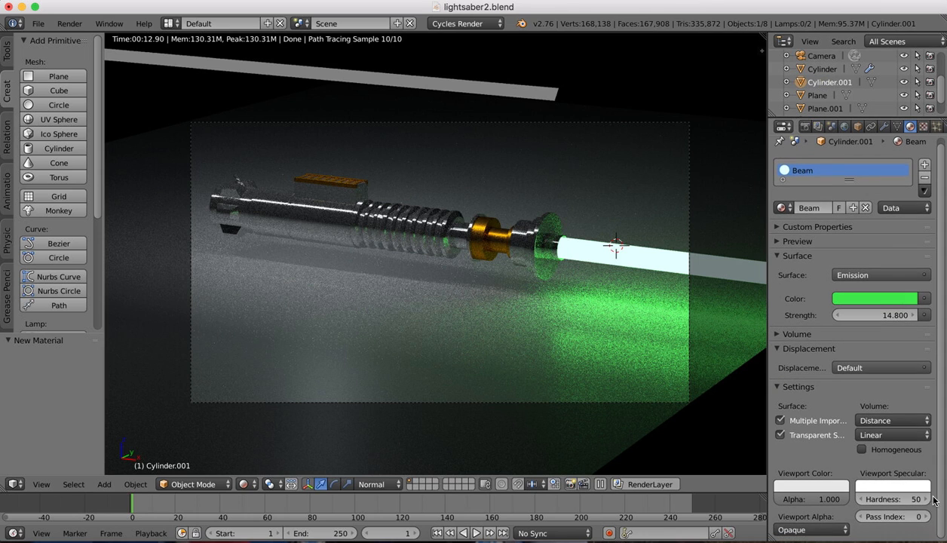
{"action": "mouse_move", "coordinate": [892, 515]}
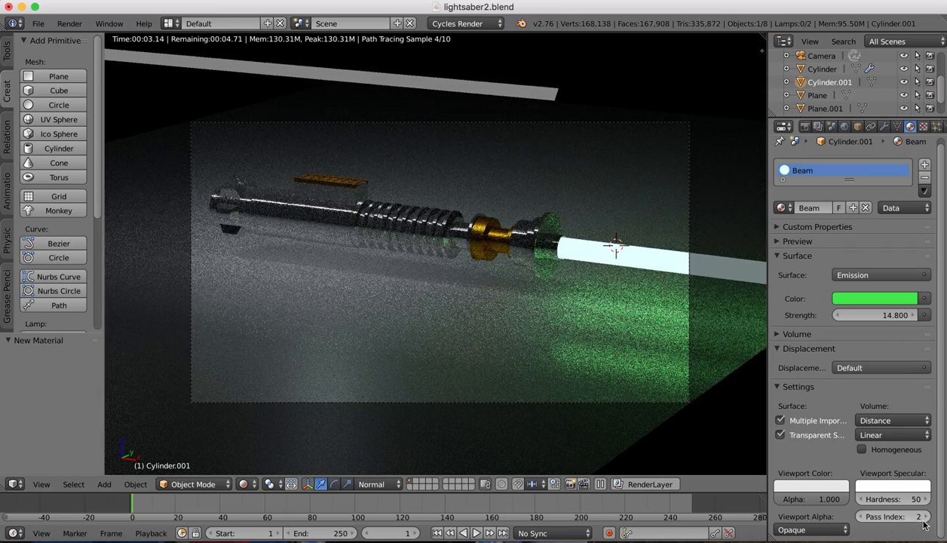
{"action": "left_click", "coordinate": [834, 126]}
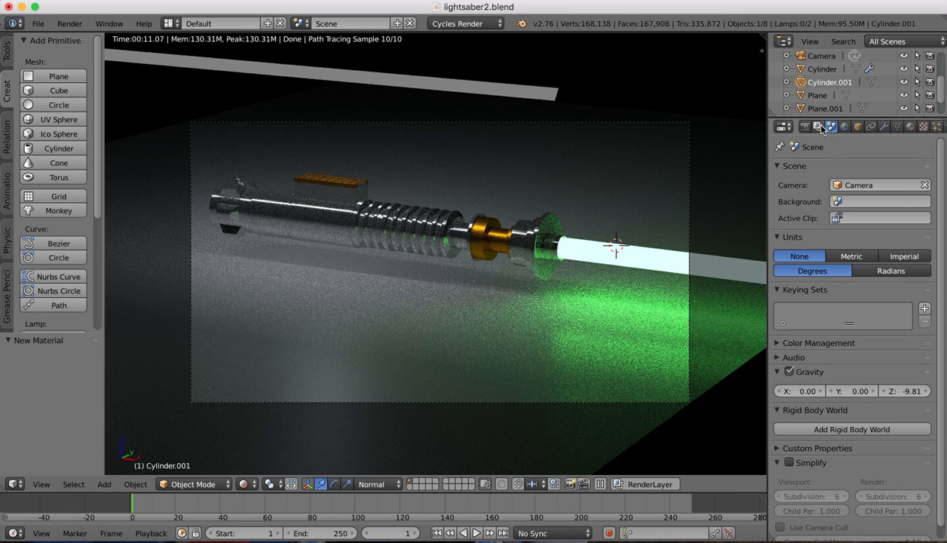
{"action": "left_click", "coordinate": [817, 127]}
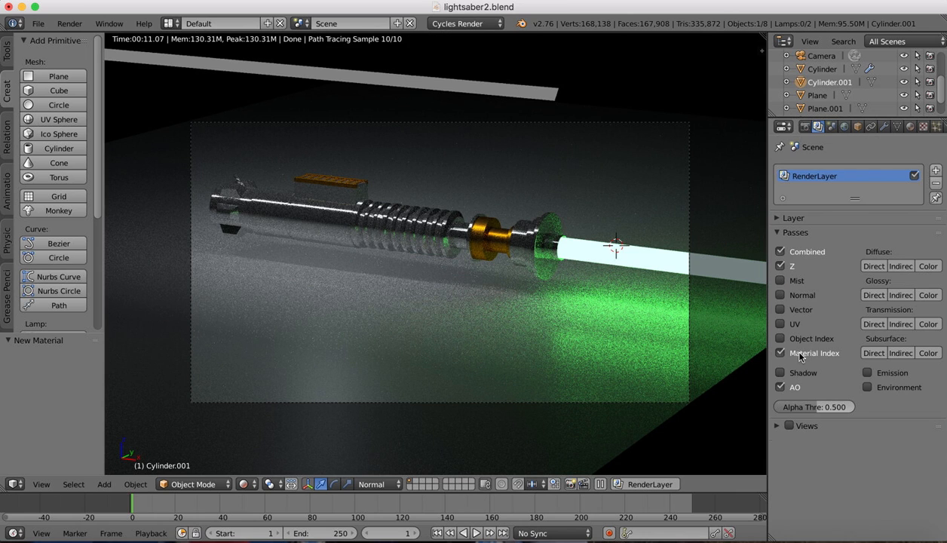
{"action": "left_click", "coordinate": [909, 127]}
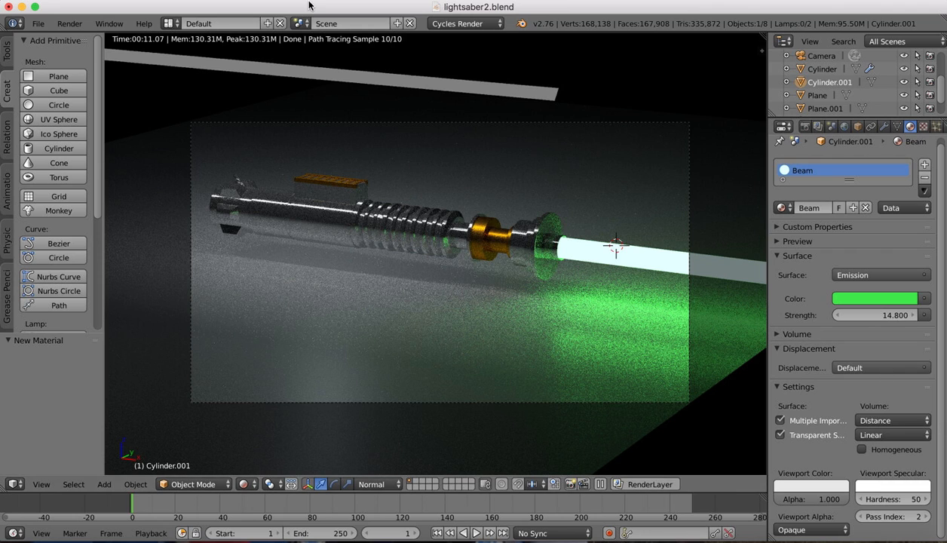
{"action": "mouse_move", "coordinate": [763, 90]}
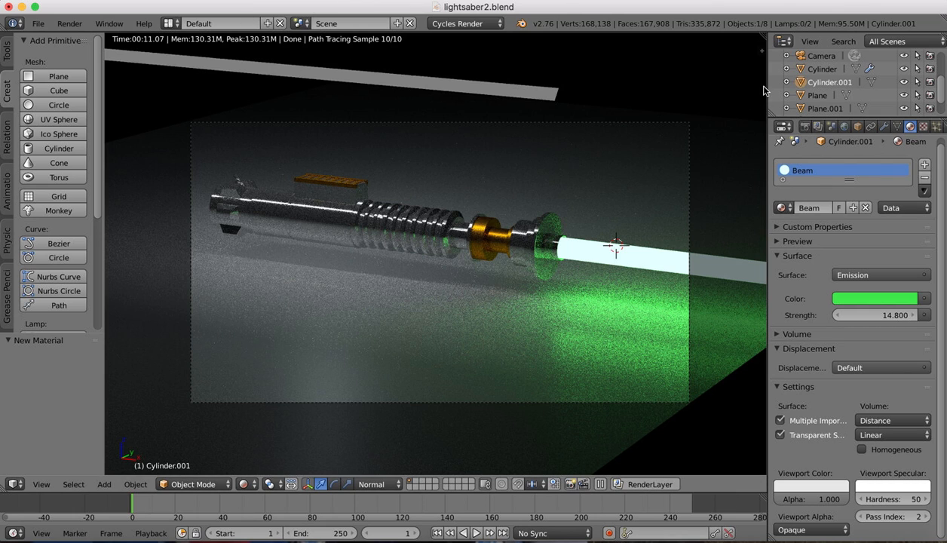
{"action": "mouse_move", "coordinate": [744, 103]}
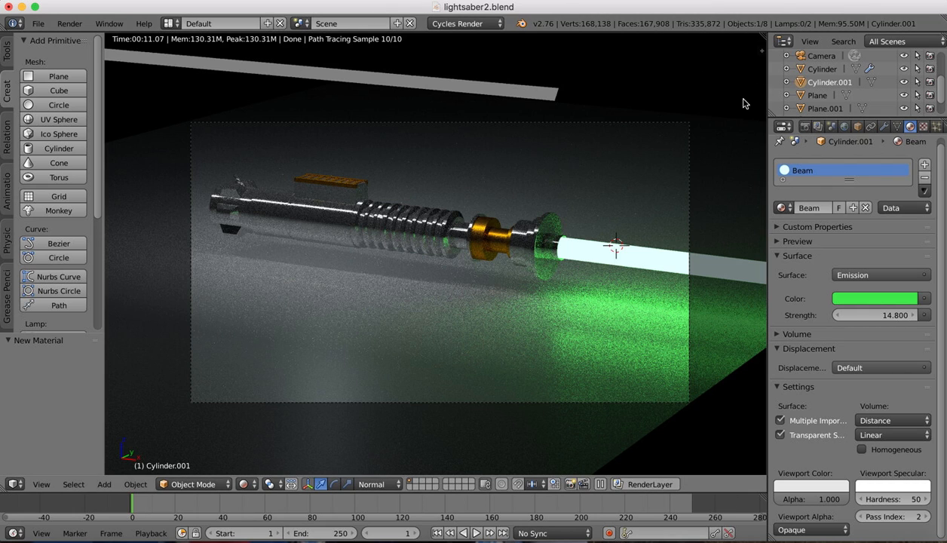
Render the current lightsaber frame and bring up the screen layout list
{"action": "left_click", "coordinate": [803, 184]}
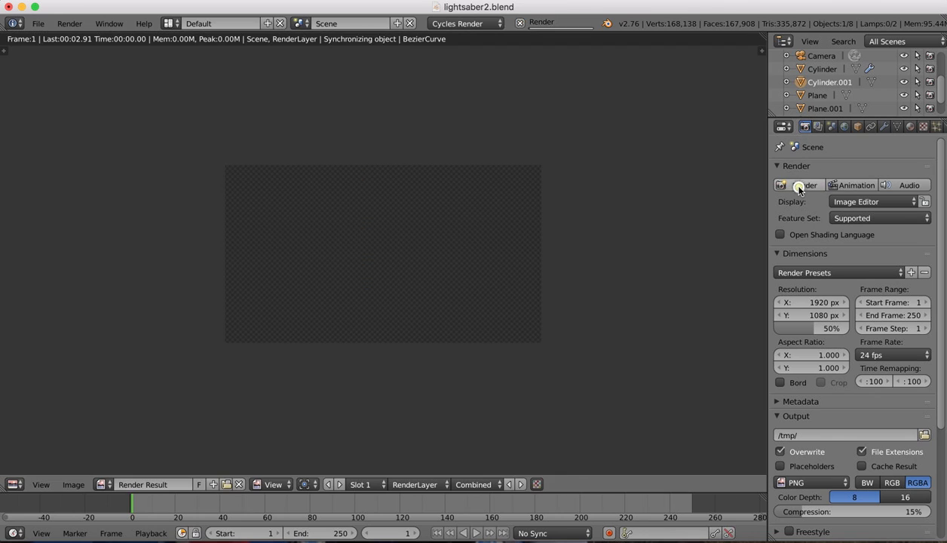
{"action": "left_click", "coordinate": [804, 184]}
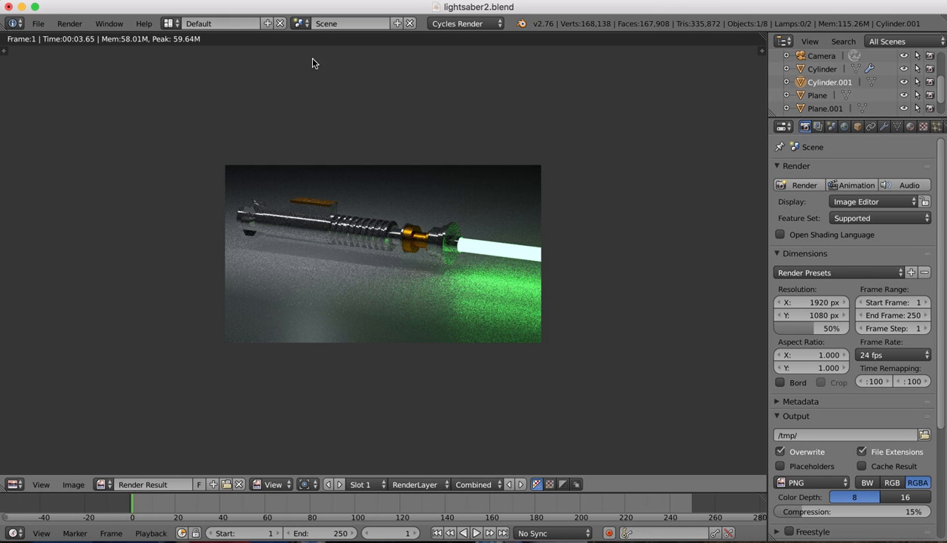
{"action": "left_click", "coordinate": [172, 24]}
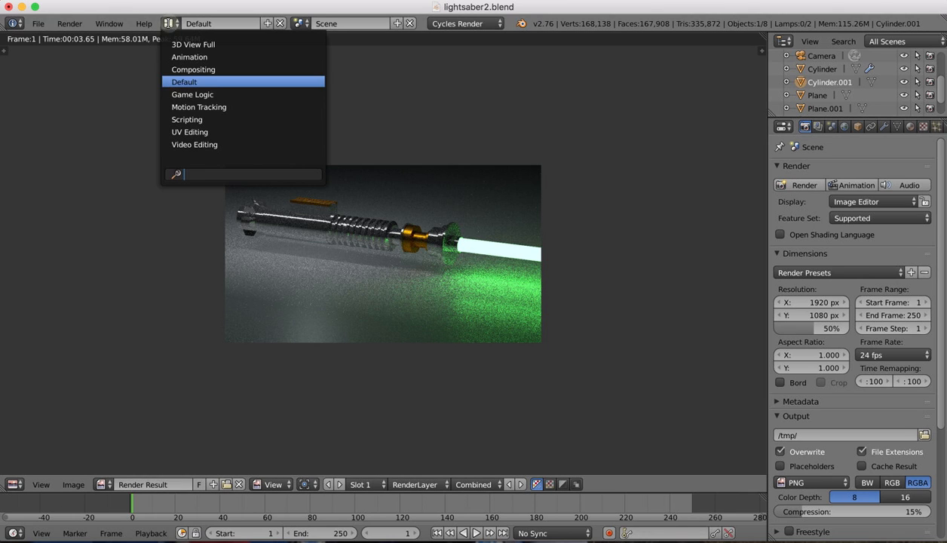
Switch to the Compositing layout with Use Nodes, Backdrop and a repositioned Viewer node
{"action": "left_click", "coordinate": [193, 69]}
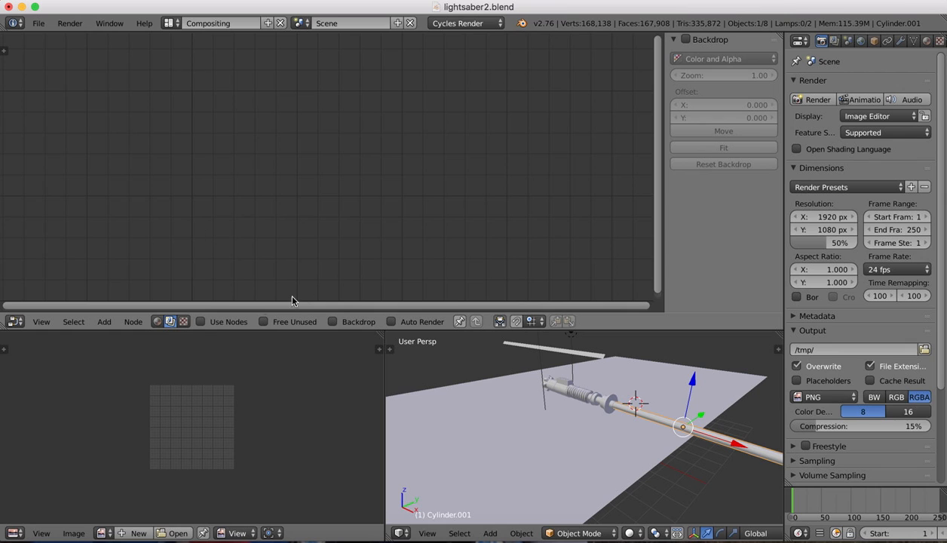
{"action": "left_click", "coordinate": [202, 321]}
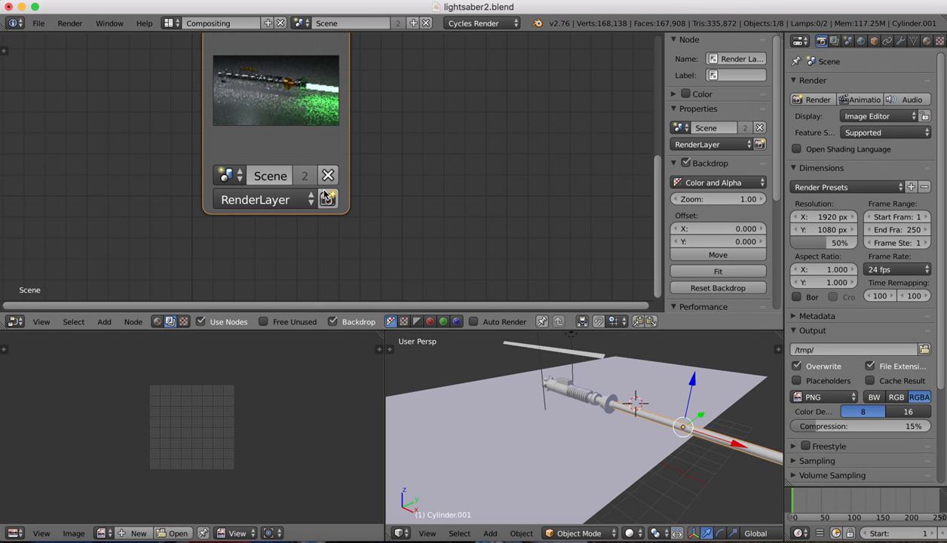
{"action": "left_click", "coordinate": [326, 199]}
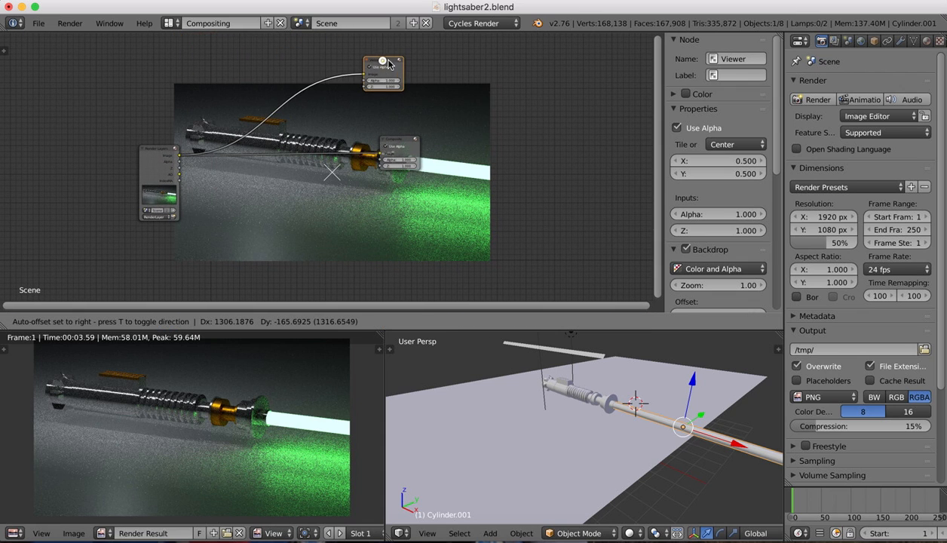
{"action": "left_click_drag", "start_coordinate": [383, 72], "coordinate": [482, 68]}
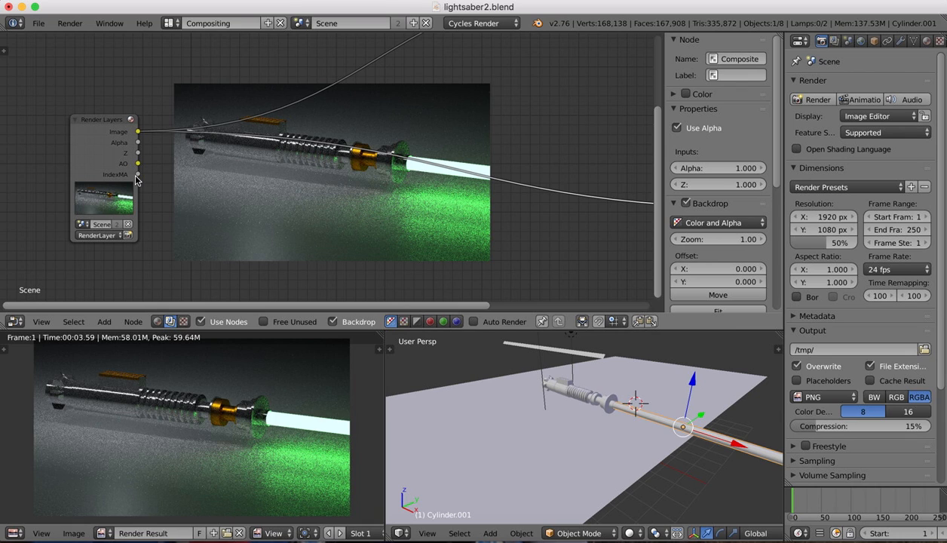
{"action": "mouse_move", "coordinate": [139, 168]}
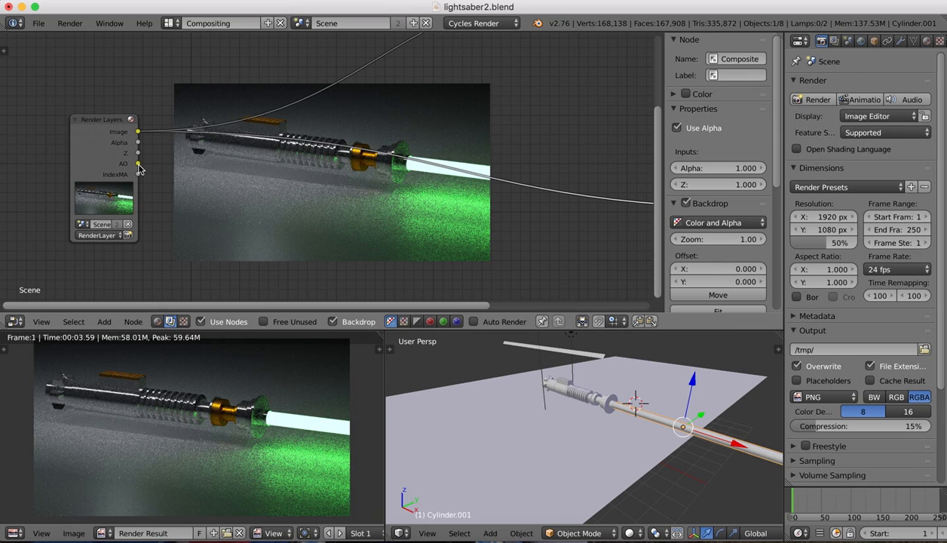
{"action": "mouse_move", "coordinate": [104, 121]}
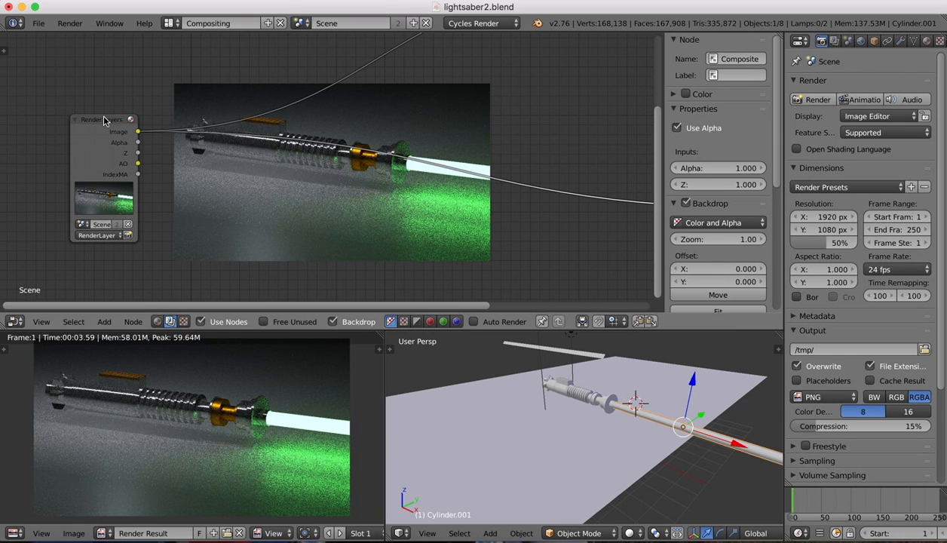
{"action": "mouse_move", "coordinate": [177, 203]}
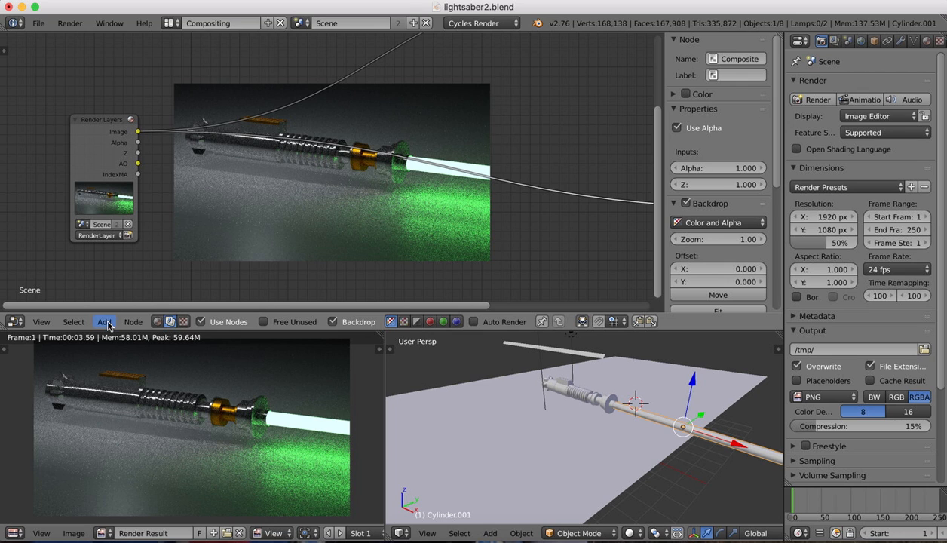
Add an ID Mask node at Index 2 fed from the render layer's IndexOB output
{"action": "left_click", "coordinate": [104, 321]}
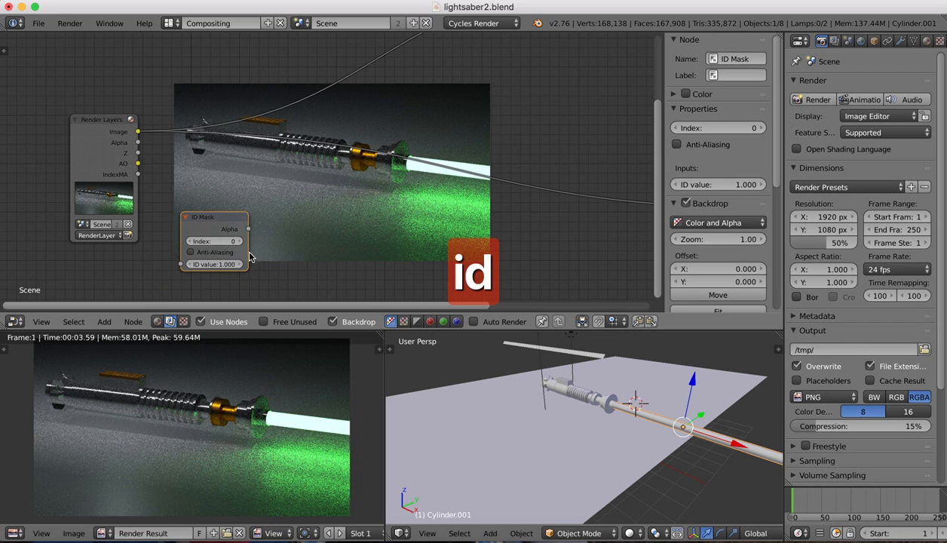
{"action": "left_click", "coordinate": [214, 242]}
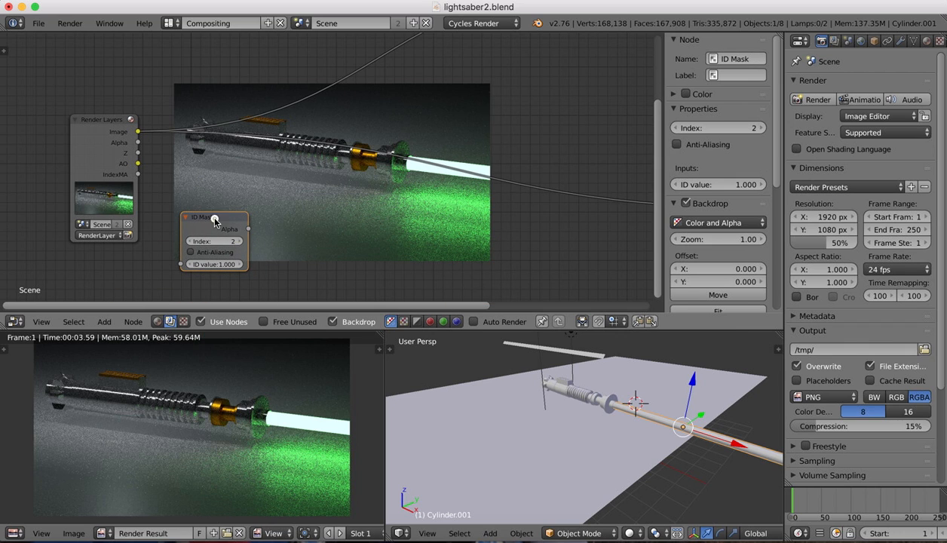
{"action": "left_click_drag", "start_coordinate": [214, 217], "coordinate": [260, 209]}
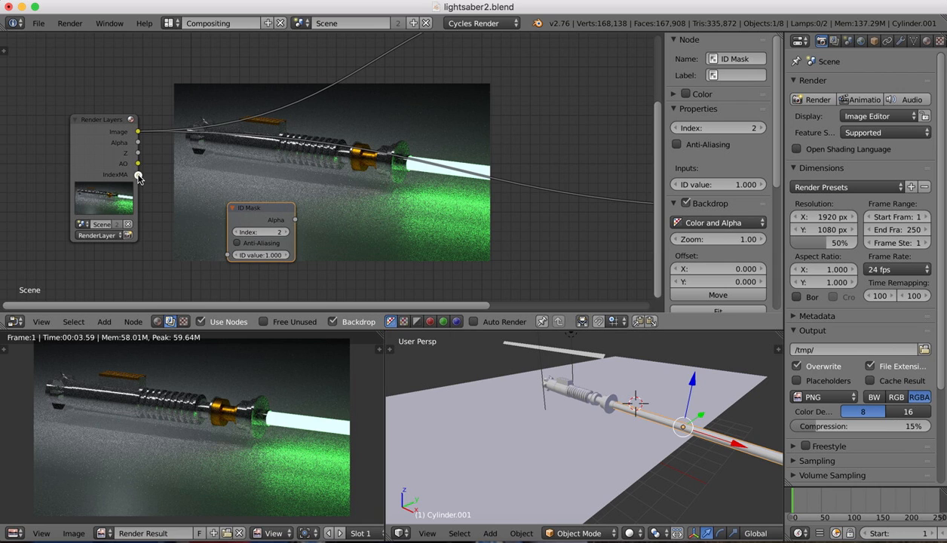
{"action": "left_click_drag", "start_coordinate": [139, 175], "coordinate": [226, 255]}
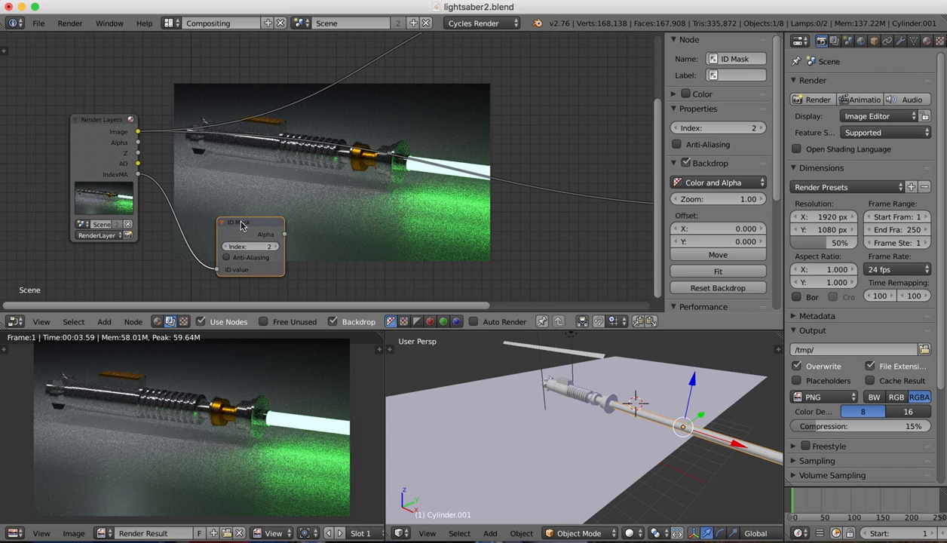
{"action": "mouse_move", "coordinate": [138, 136]}
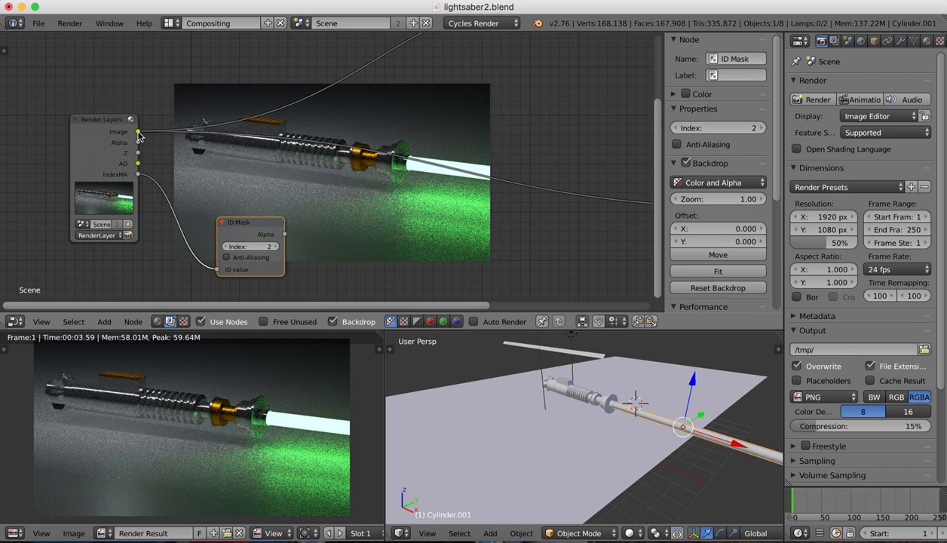
{"action": "mouse_move", "coordinate": [142, 165]}
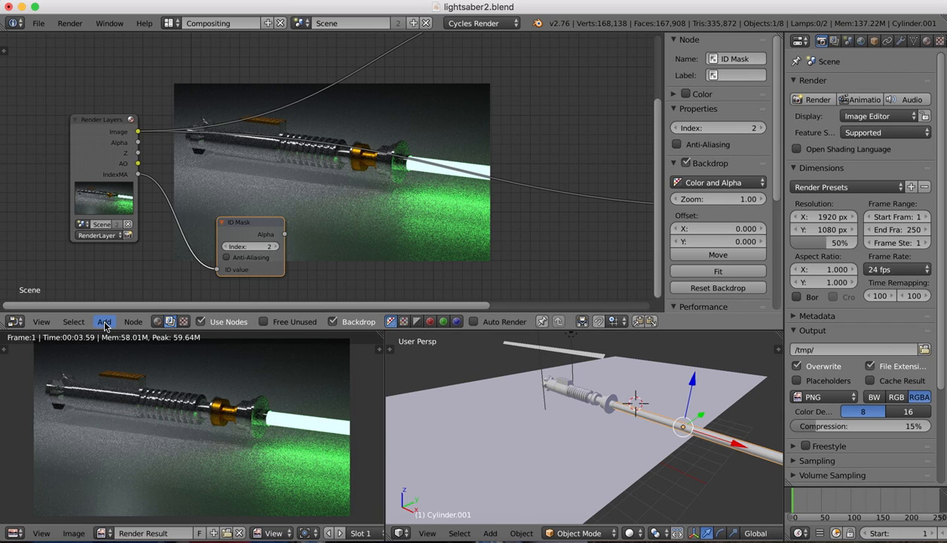
{"action": "left_click", "coordinate": [117, 310]}
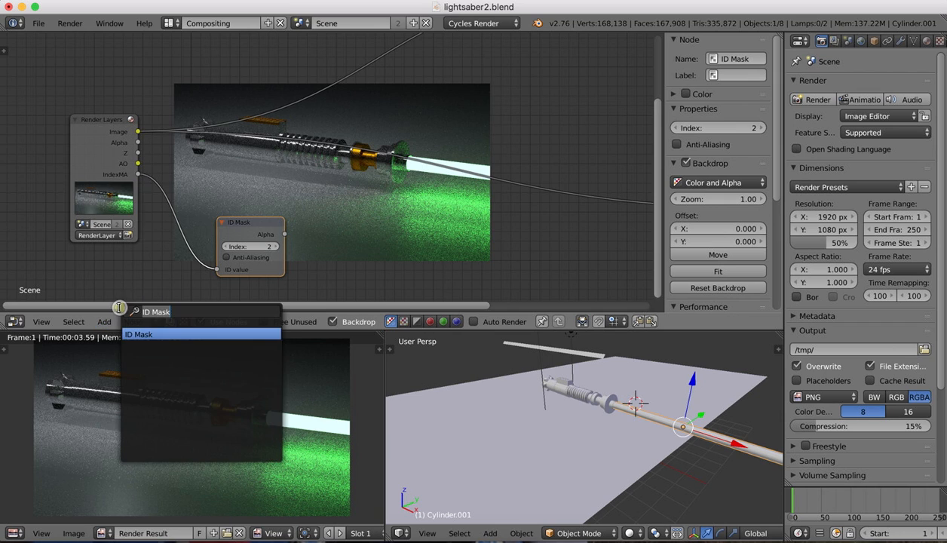
{"action": "type", "text": "mul"}
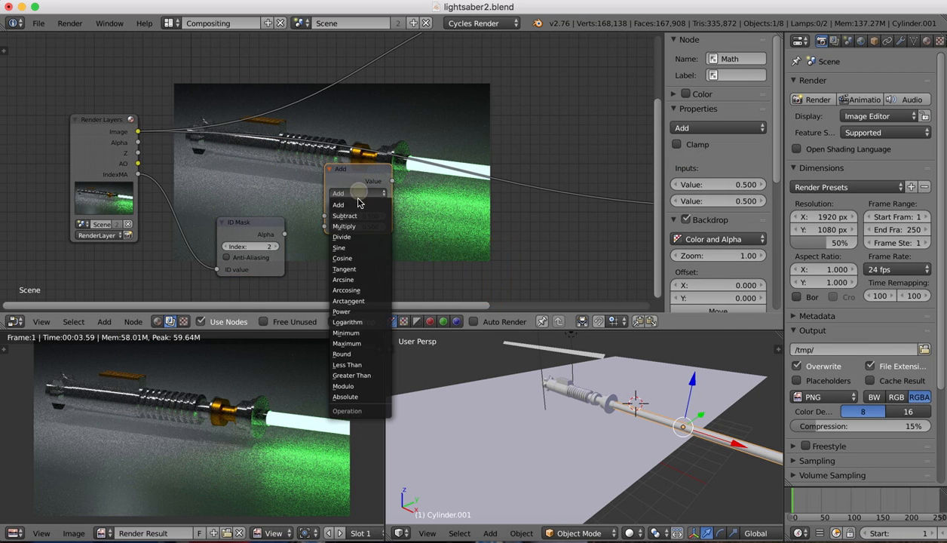
{"action": "left_click", "coordinate": [344, 226]}
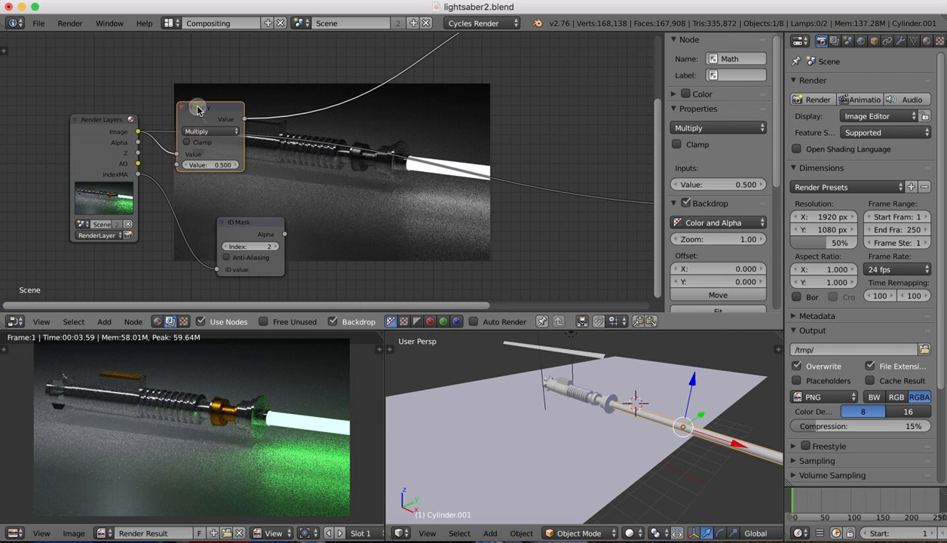
{"action": "left_click_drag", "start_coordinate": [196, 108], "coordinate": [242, 57]}
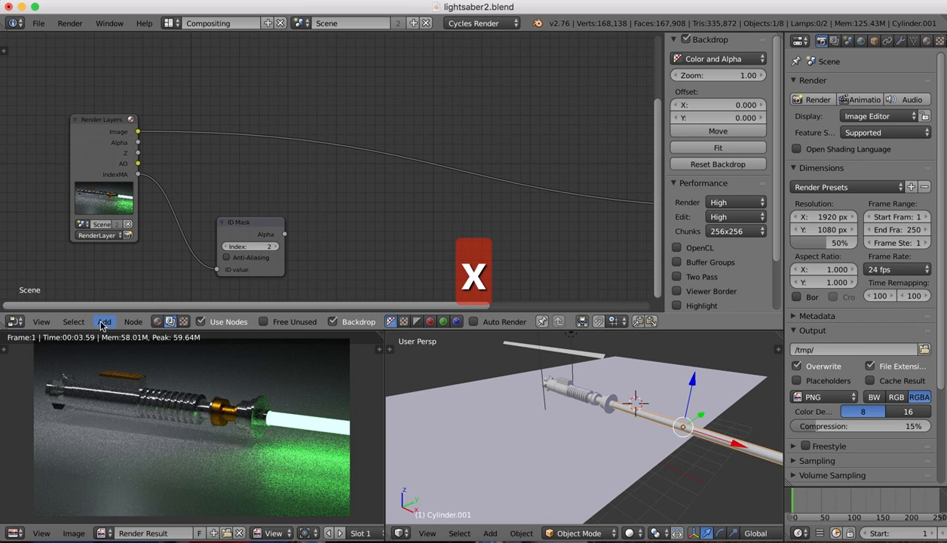
Add a Mix node set to Multiply and wire the render image into it
{"action": "left_click", "coordinate": [104, 321]}
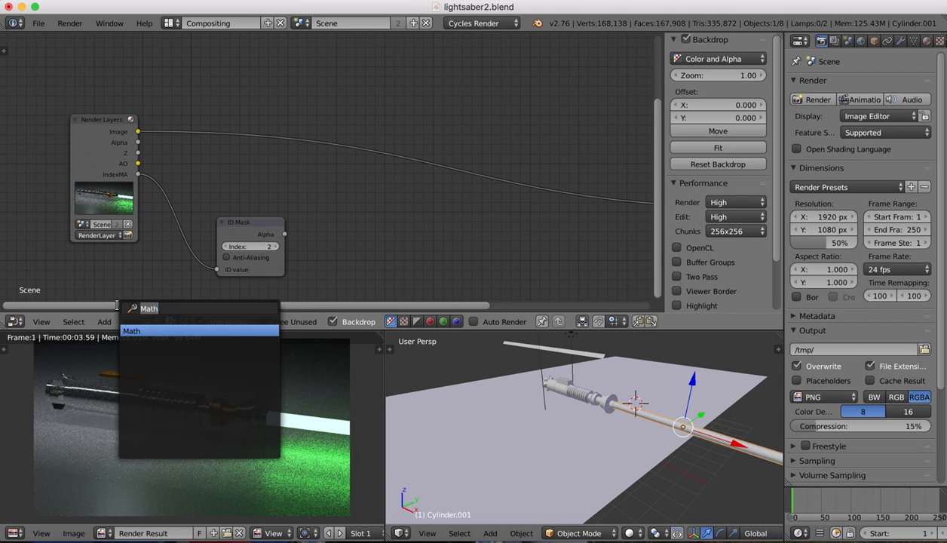
{"action": "type", "text": "mi"}
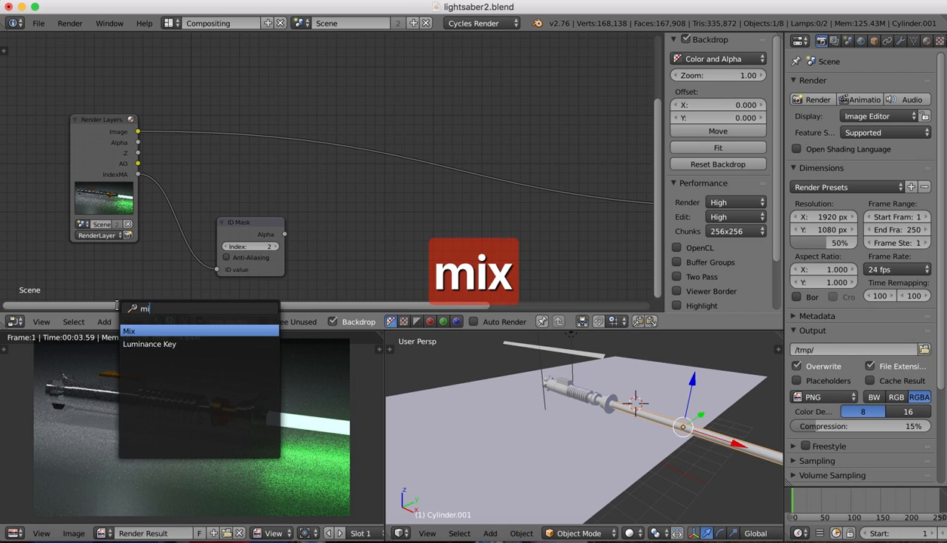
{"action": "left_click", "coordinate": [129, 330]}
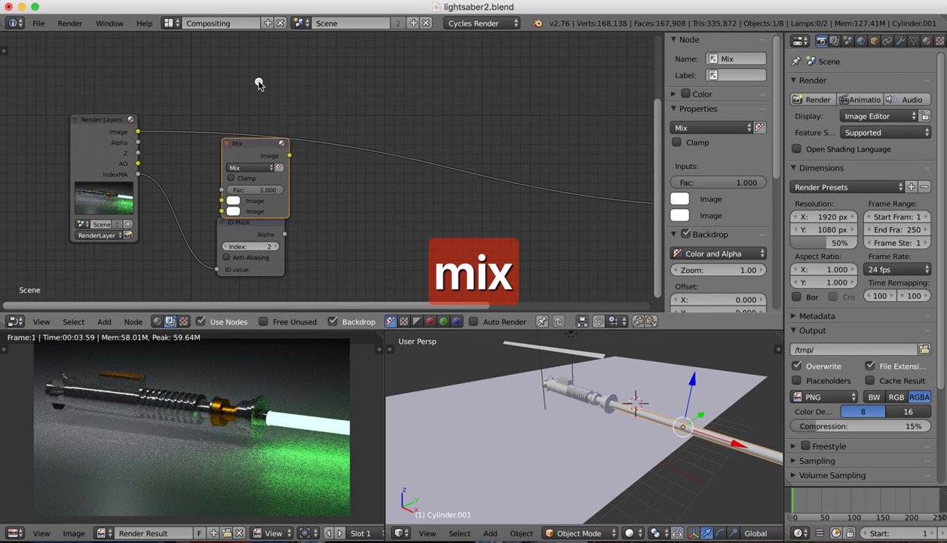
{"action": "right_click", "coordinate": [257, 144]}
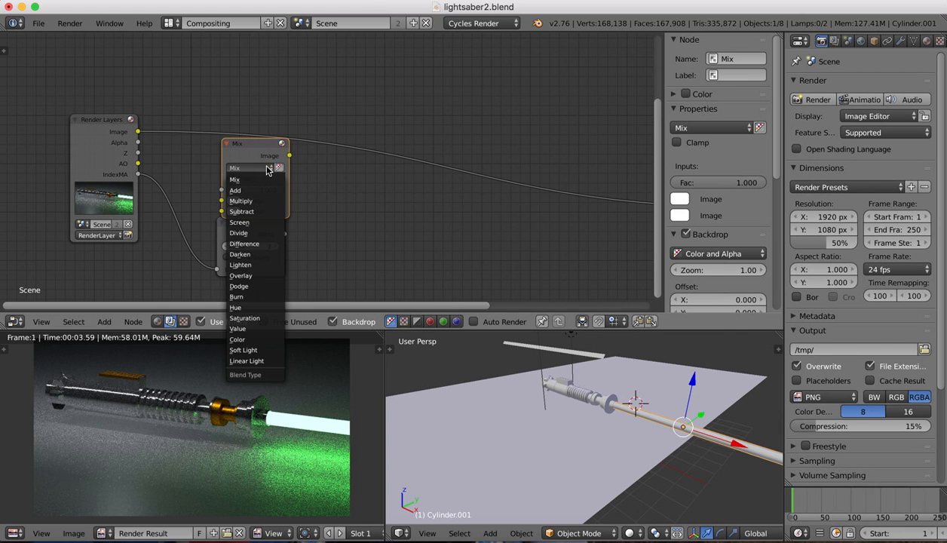
{"action": "left_click", "coordinate": [241, 201]}
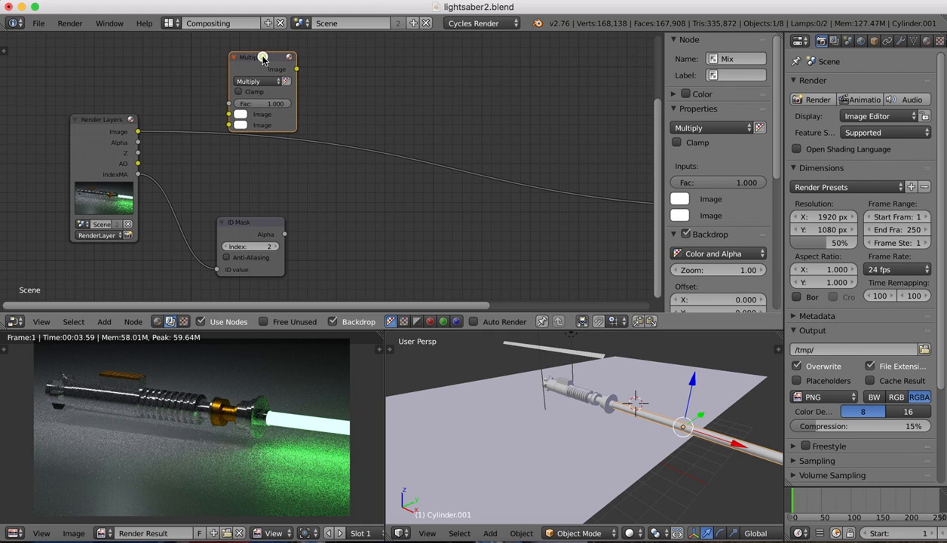
{"action": "mouse_move", "coordinate": [166, 121]}
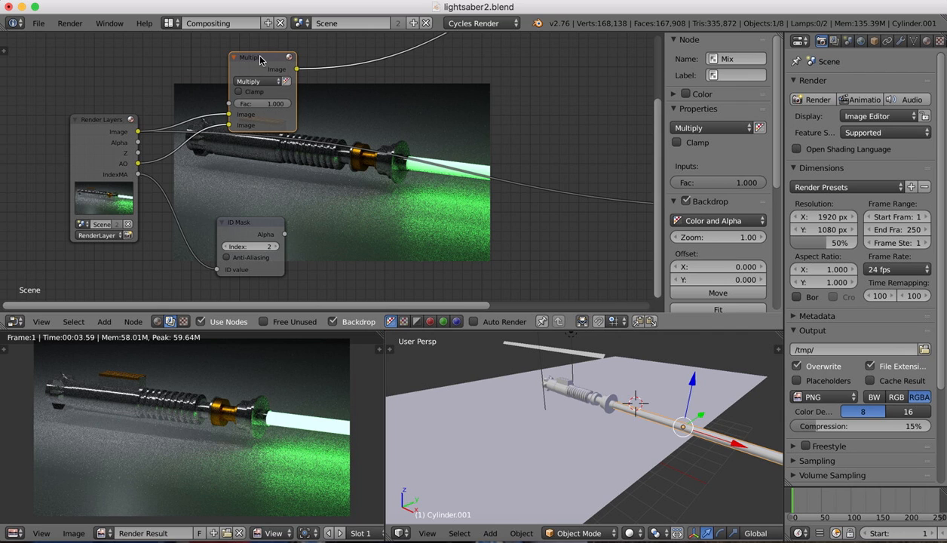
{"action": "left_click_drag", "start_coordinate": [260, 59], "coordinate": [265, 51]}
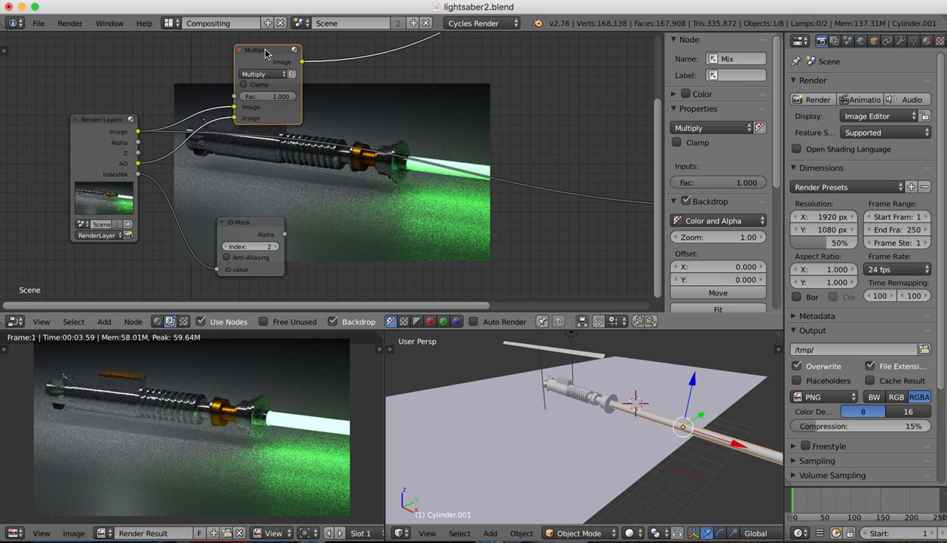
{"action": "mouse_move", "coordinate": [284, 155]}
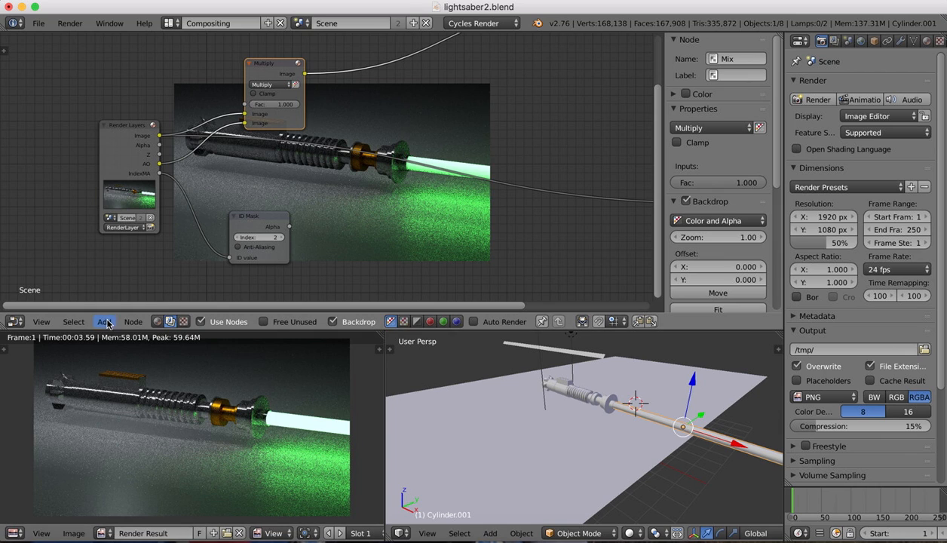
{"action": "left_click", "coordinate": [102, 321]}
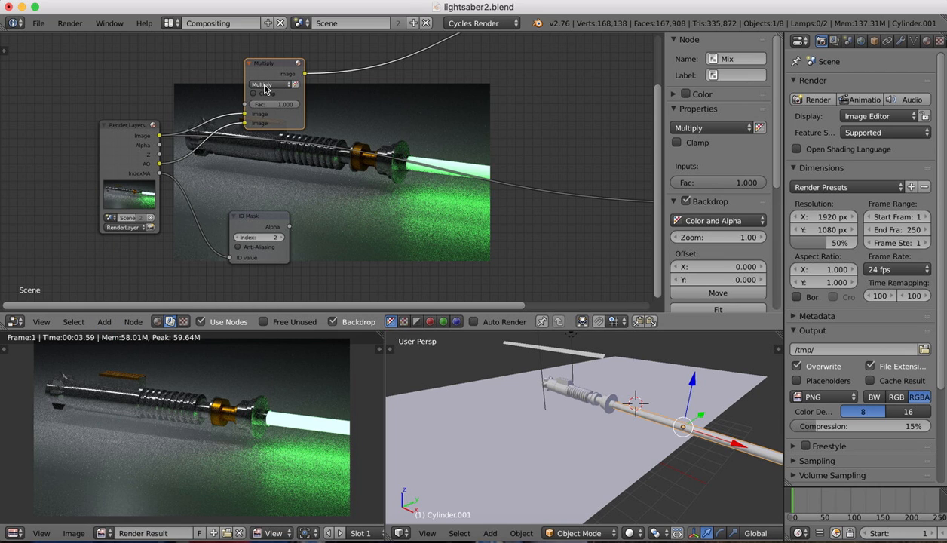
{"action": "mouse_move", "coordinate": [264, 84]}
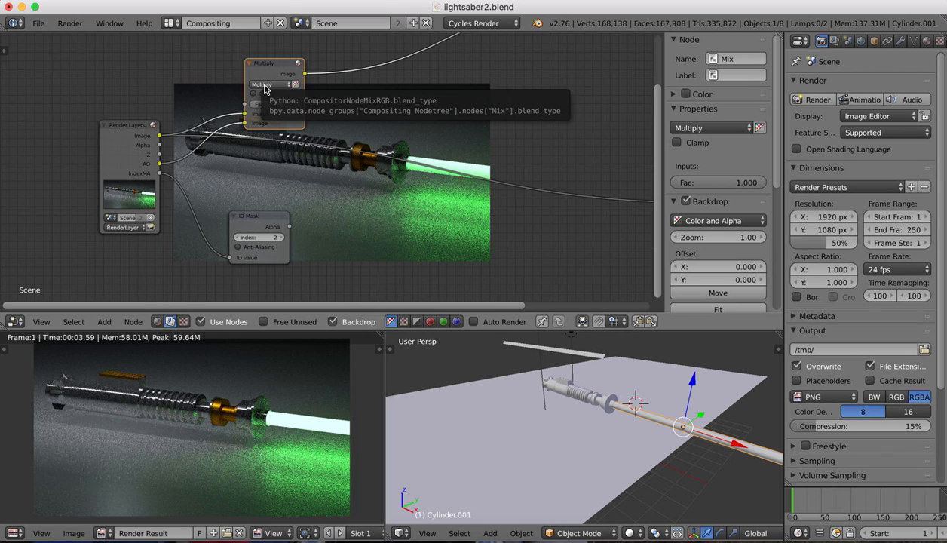
{"action": "mouse_move", "coordinate": [265, 223]}
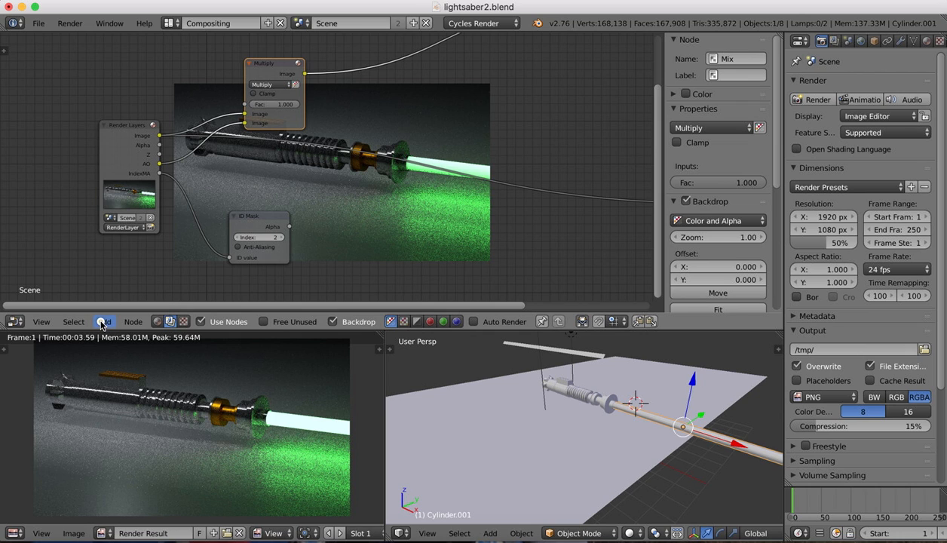
Chain a Multiply 0.5 Math node and a Dilate/Erode node after the ID Mask, placing another mix node beside it
{"action": "type", "text": "math"}
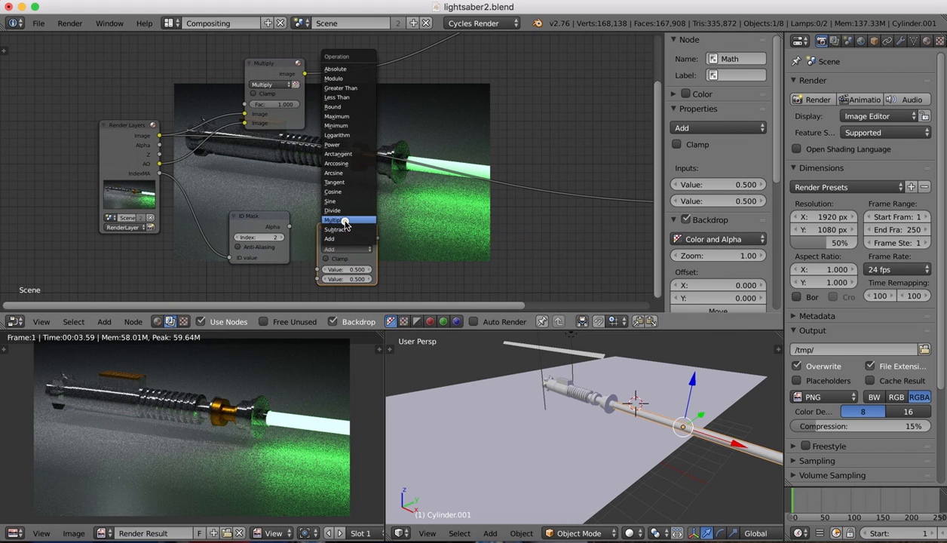
{"action": "left_click", "coordinate": [335, 220]}
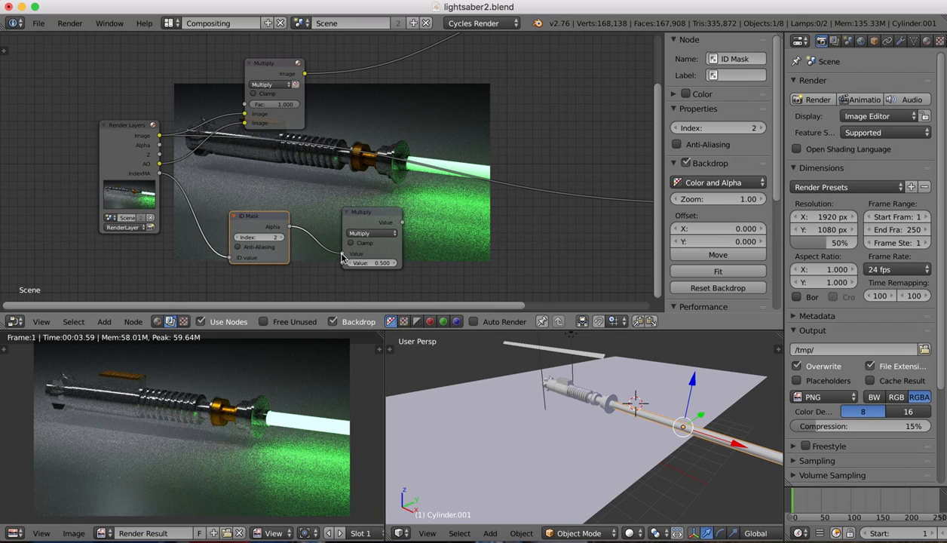
{"action": "left_click", "coordinate": [104, 321]}
{"action": "type", "text": "ero"}
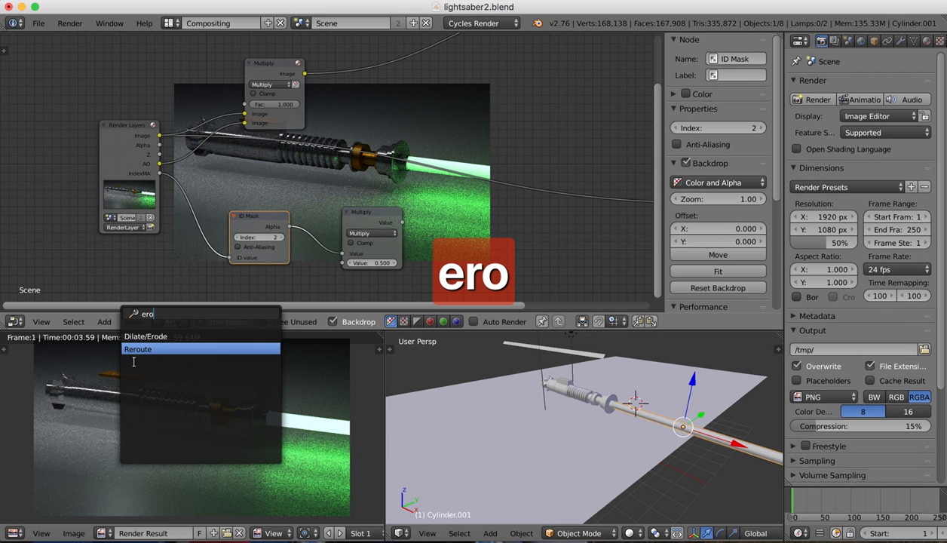
{"action": "left_click", "coordinate": [144, 334]}
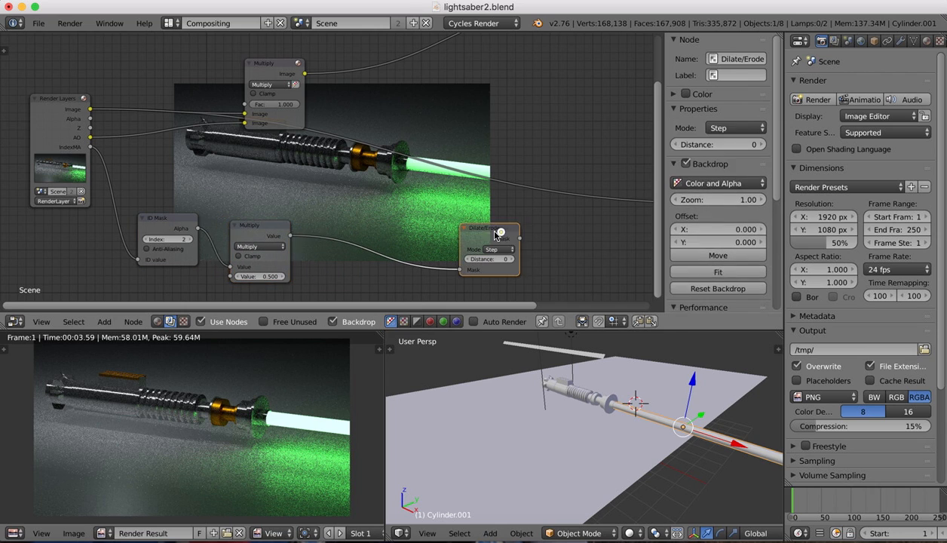
{"action": "left_click_drag", "start_coordinate": [489, 229], "coordinate": [350, 233]}
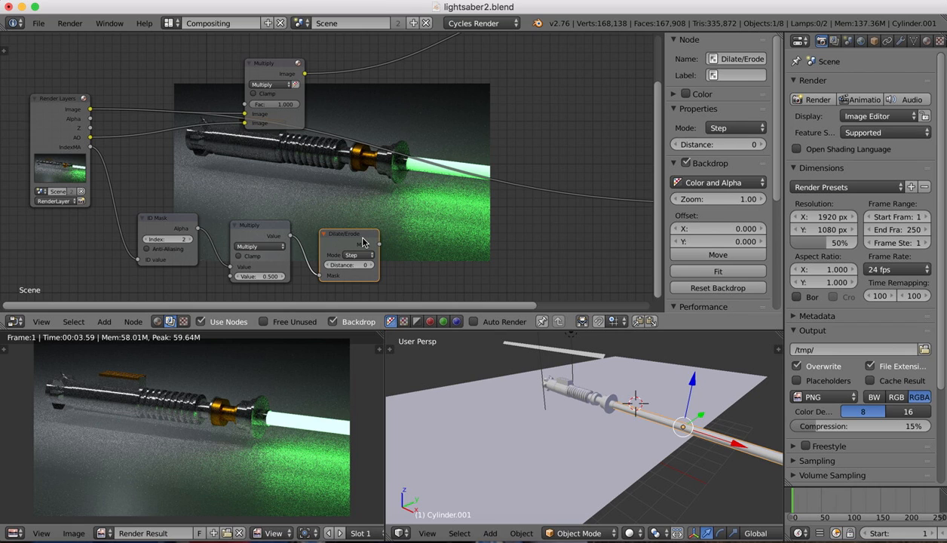
{"action": "mouse_move", "coordinate": [258, 305]}
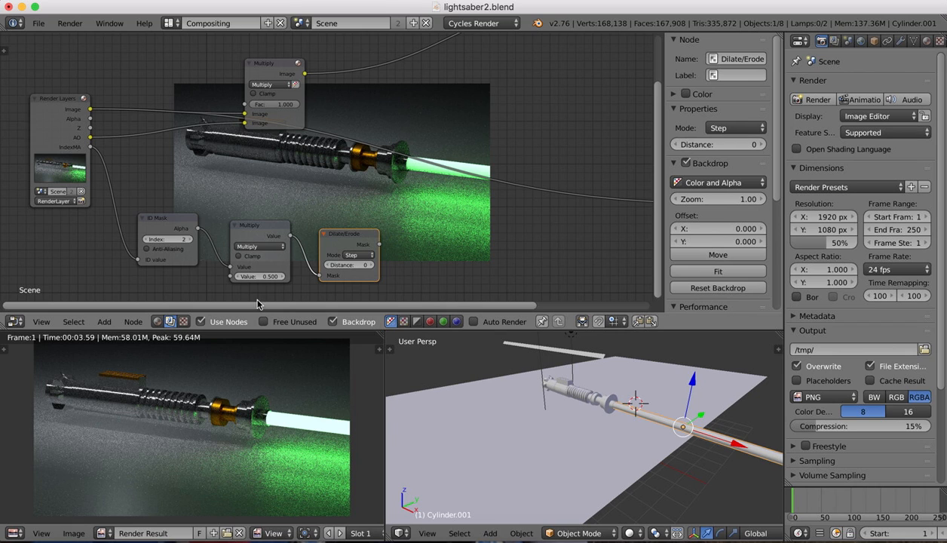
{"action": "left_click", "coordinate": [104, 321]}
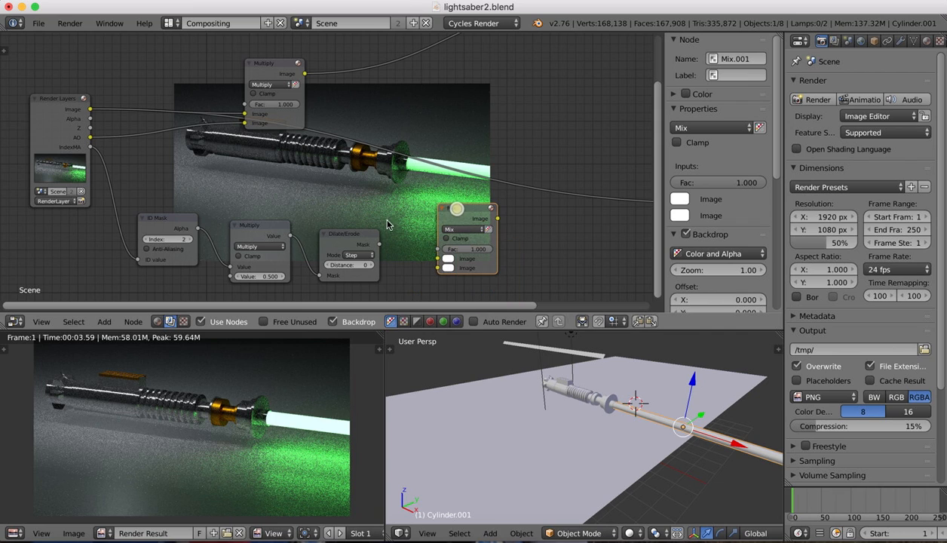
{"action": "left_click_drag", "start_coordinate": [455, 208], "coordinate": [430, 277]}
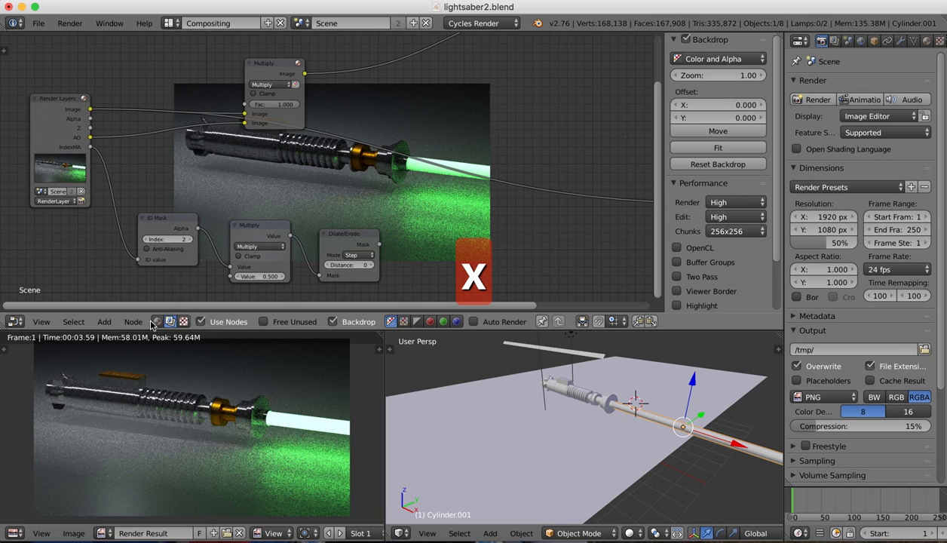
Add a Fast Gaussian Blur node after the Dilate/Erode step
{"action": "type", "text": "blu"}
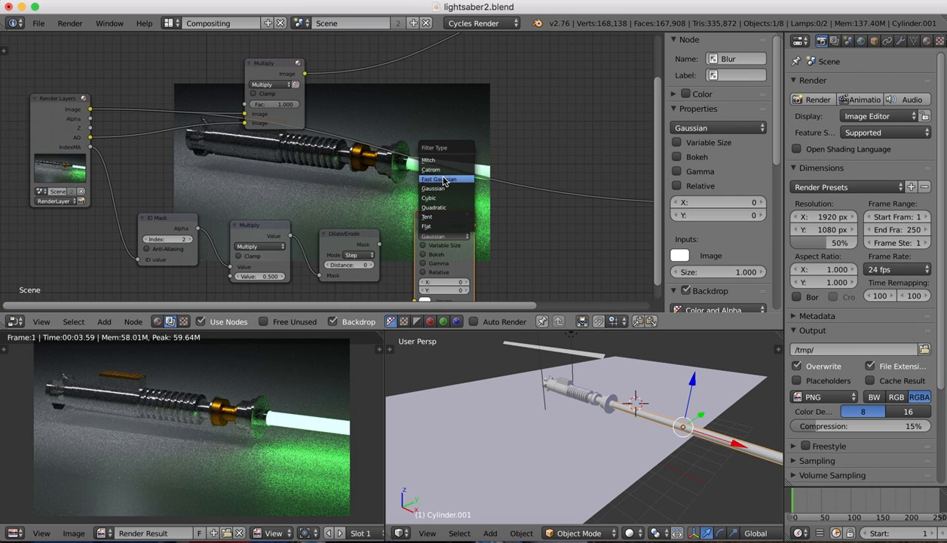
{"action": "left_click", "coordinate": [445, 178]}
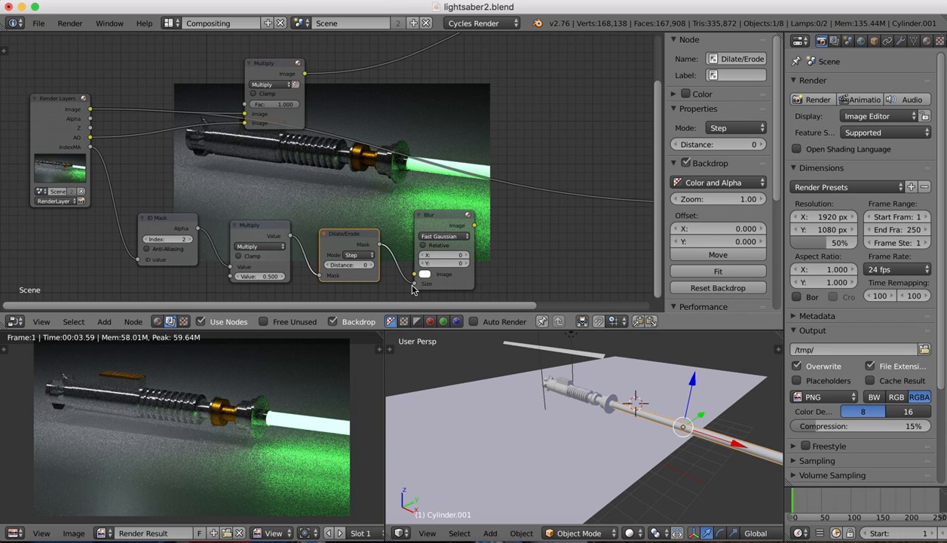
{"action": "mouse_move", "coordinate": [528, 71]}
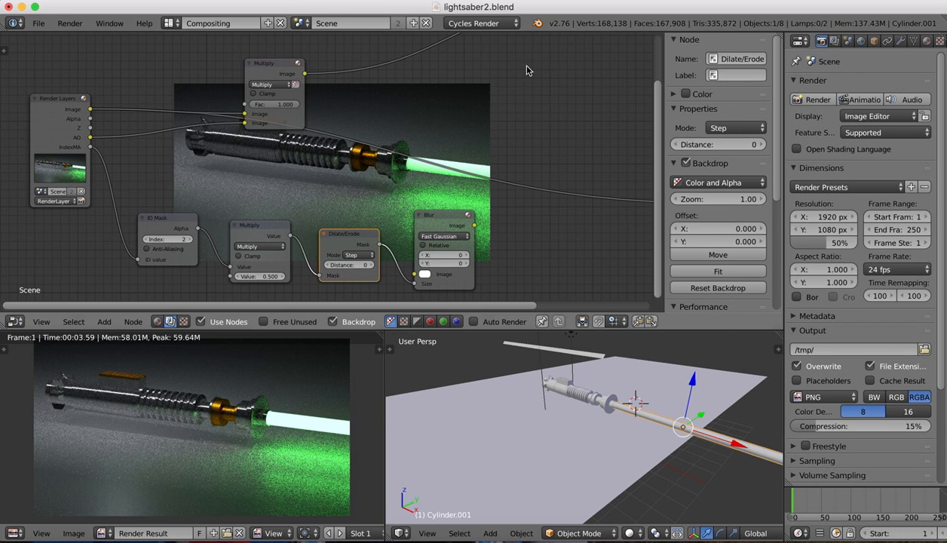
{"action": "mouse_move", "coordinate": [458, 192]}
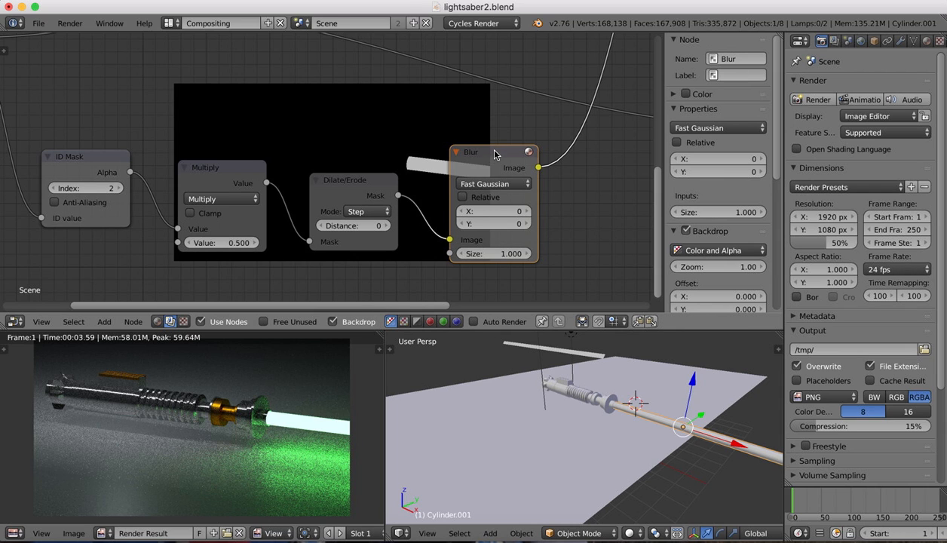
Make the Blur relative at 8% so the blade mask becomes a soft white glow
{"action": "left_click_drag", "start_coordinate": [470, 151], "coordinate": [527, 160]}
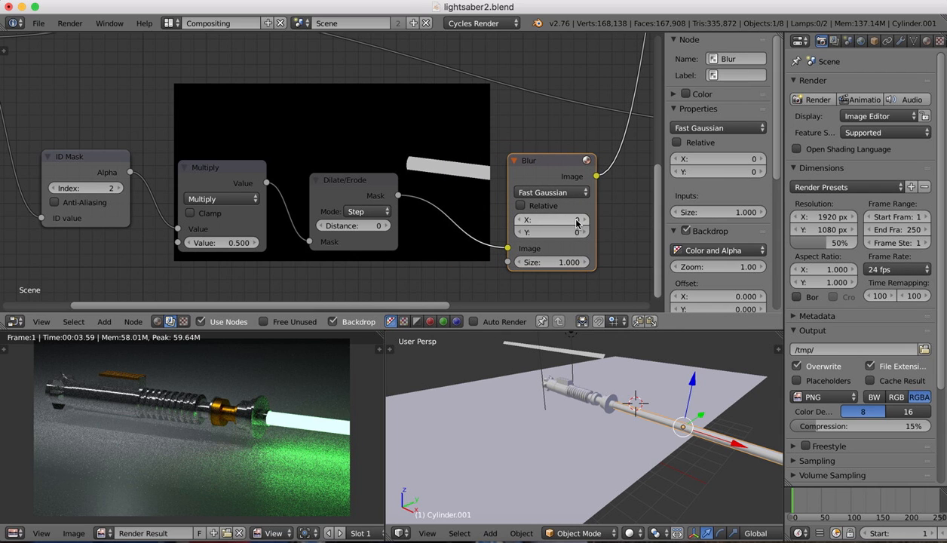
{"action": "left_click", "coordinate": [551, 220]}
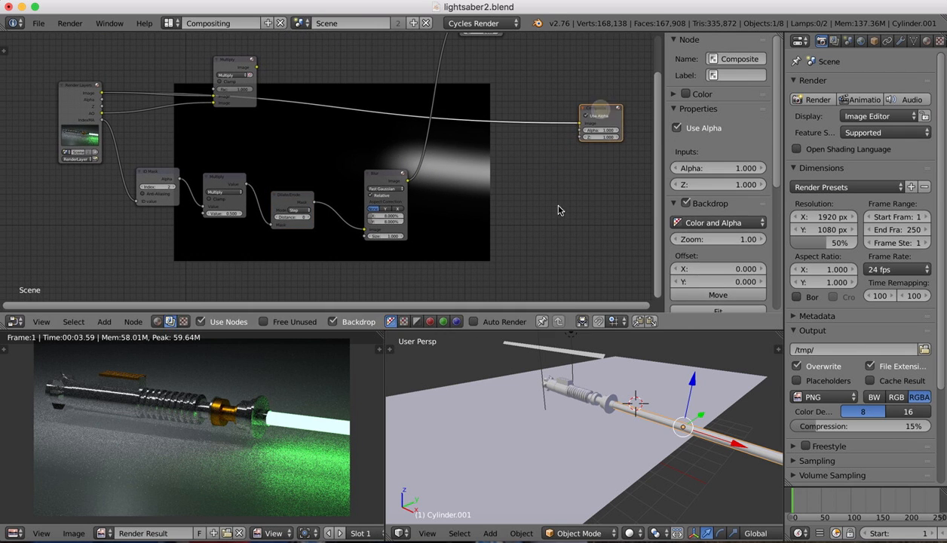
{"action": "left_click", "coordinate": [104, 322]}
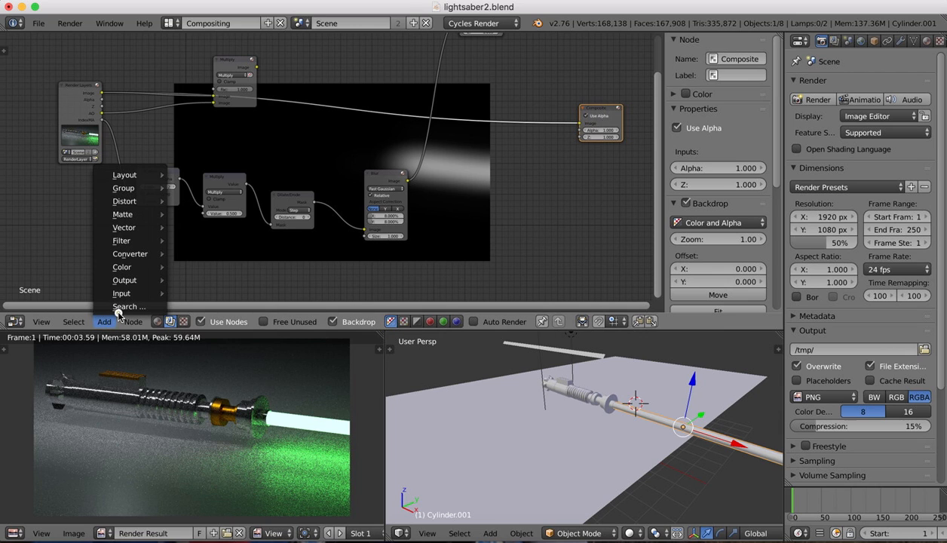
Add a Mix node for the glow and duplicate the 8% relative Fast Gaussian blur below the first
{"action": "type", "text": "ad"}
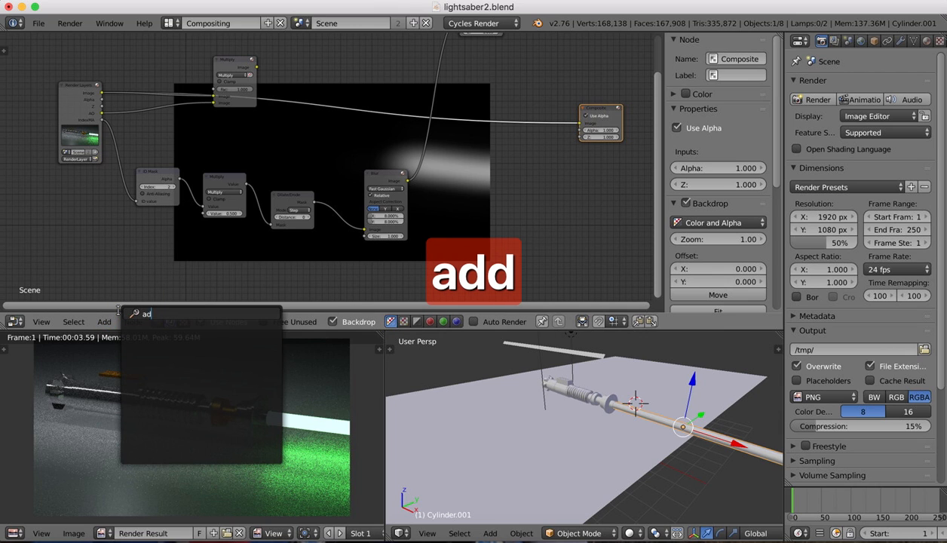
{"action": "type", "text": "math"}
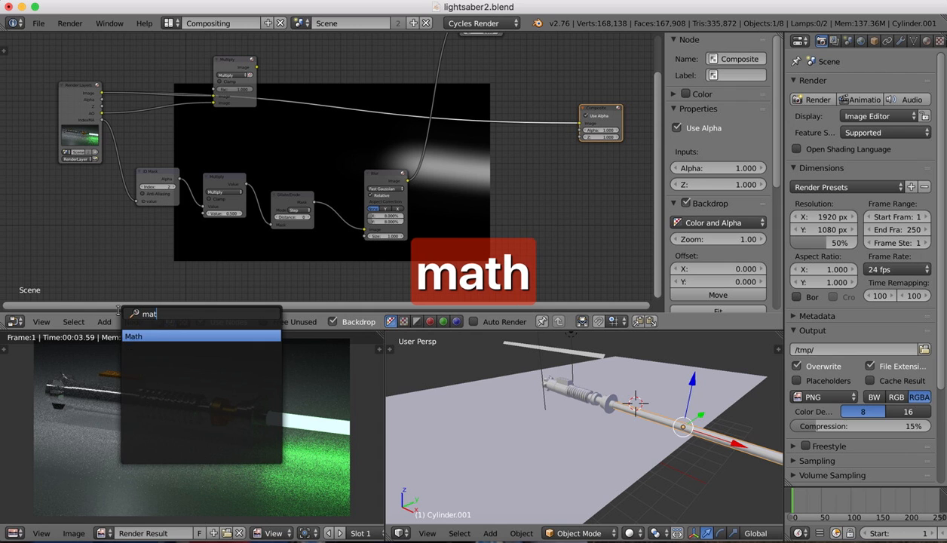
{"action": "left_click", "coordinate": [132, 336]}
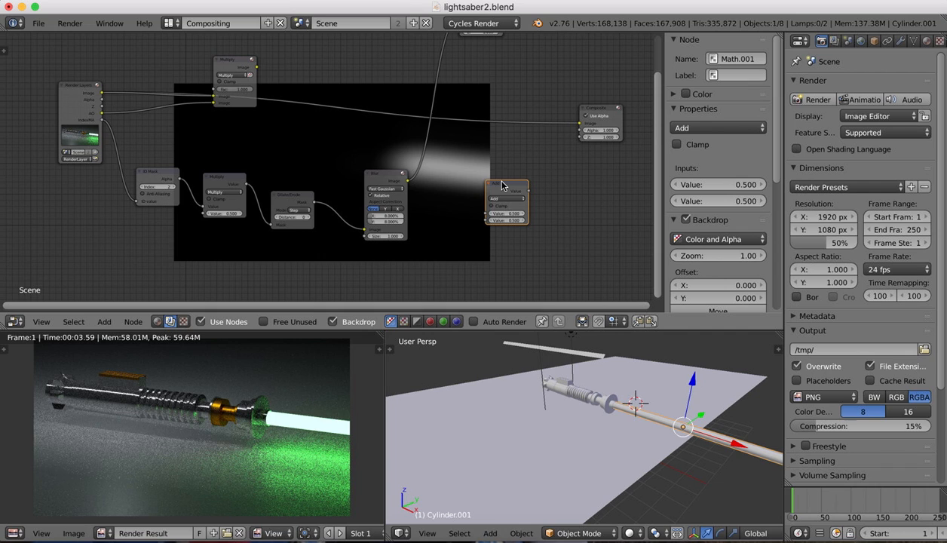
{"action": "mouse_move", "coordinate": [511, 187]}
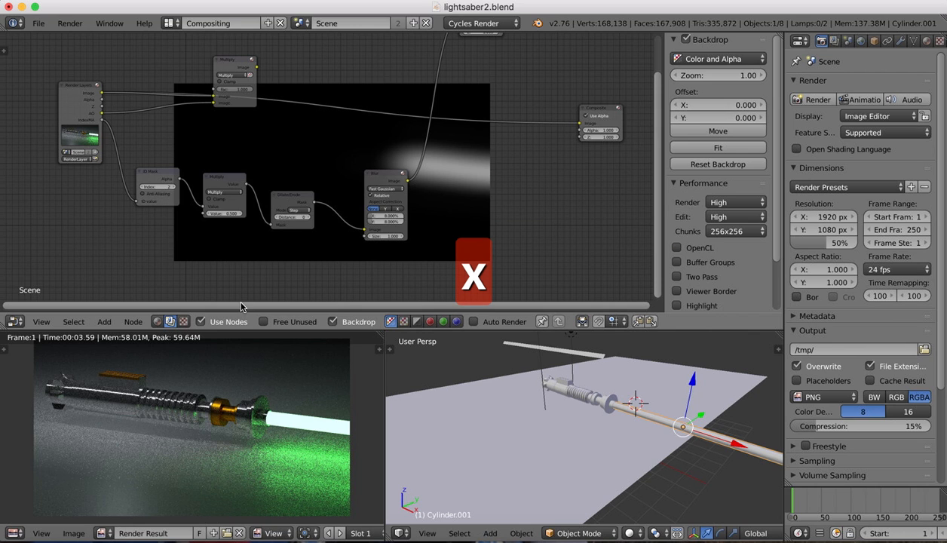
{"action": "left_click", "coordinate": [102, 321]}
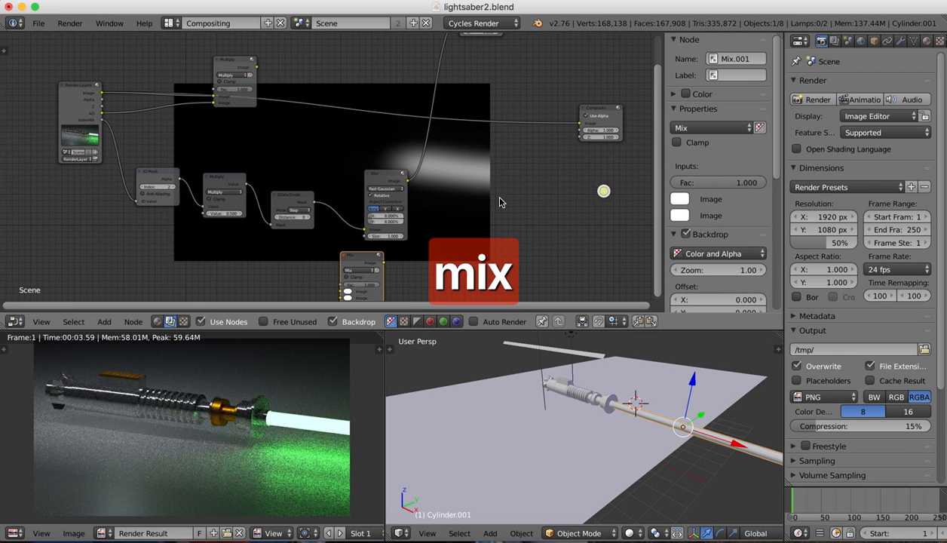
{"action": "left_click", "coordinate": [531, 184]}
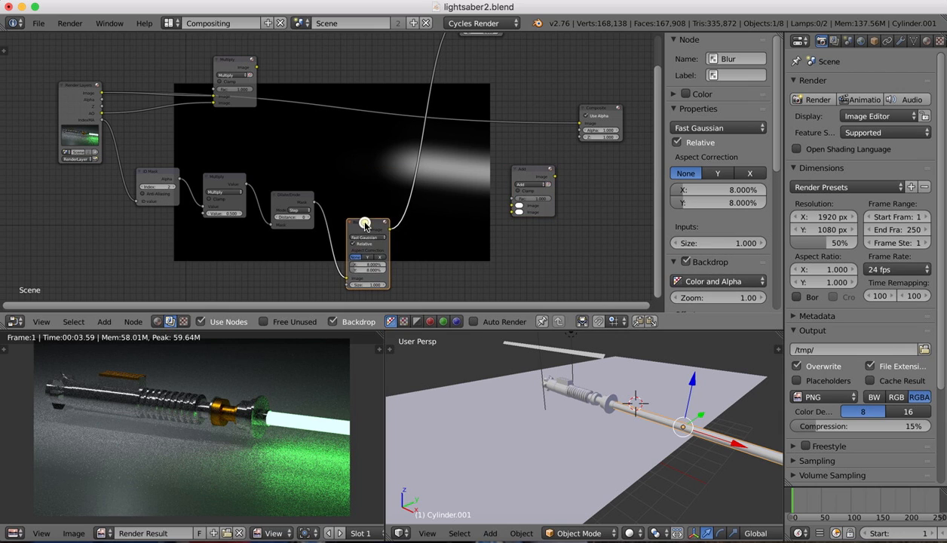
{"action": "left_click_drag", "start_coordinate": [368, 223], "coordinate": [518, 200]}
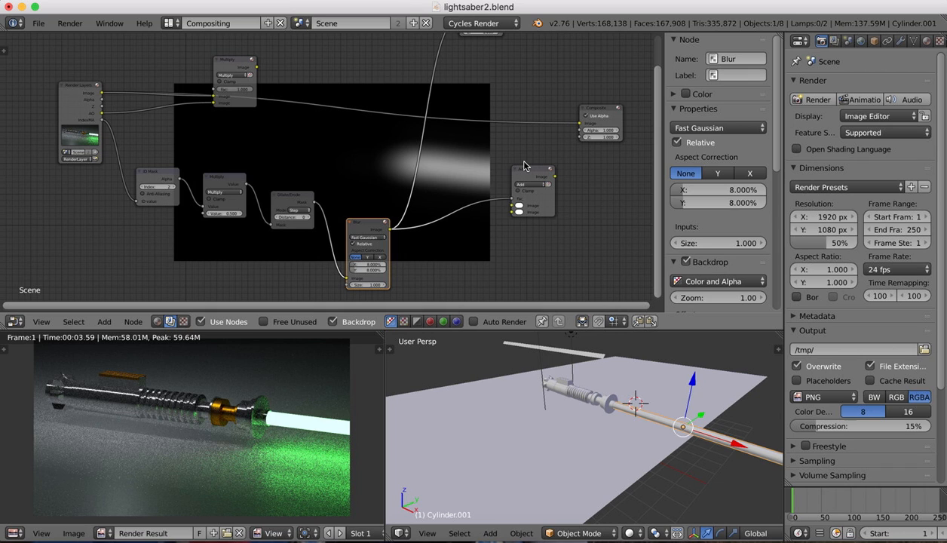
{"action": "mouse_move", "coordinate": [540, 172]}
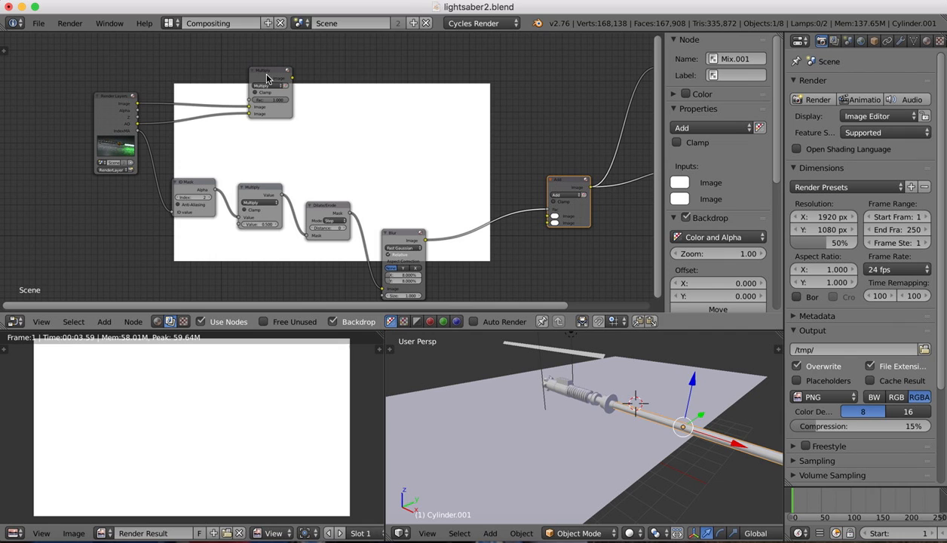
{"action": "mouse_move", "coordinate": [142, 312]}
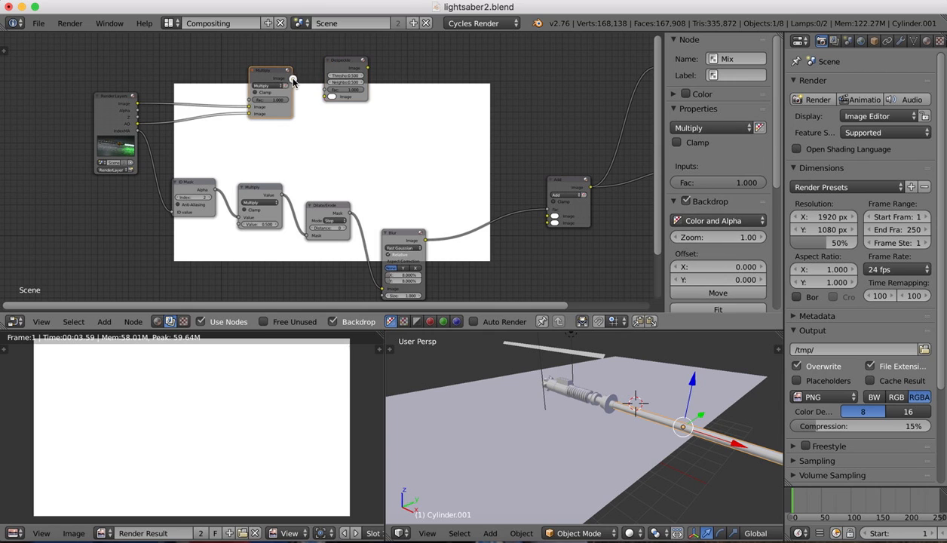
Add Blur.002 as a relative 8% Fast Gaussian in the upper branch feeding toward the final mix
{"action": "left_click", "coordinate": [345, 60]}
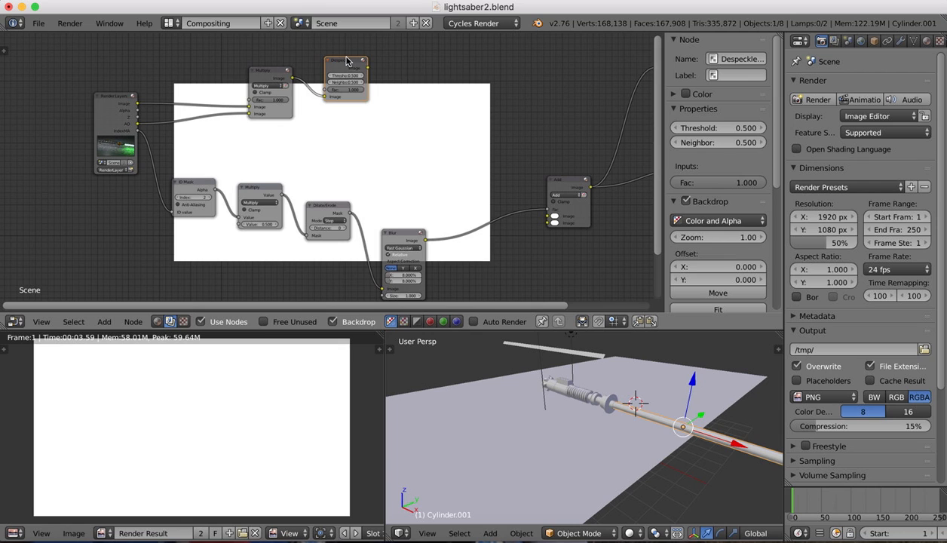
{"action": "left_click", "coordinate": [103, 322]}
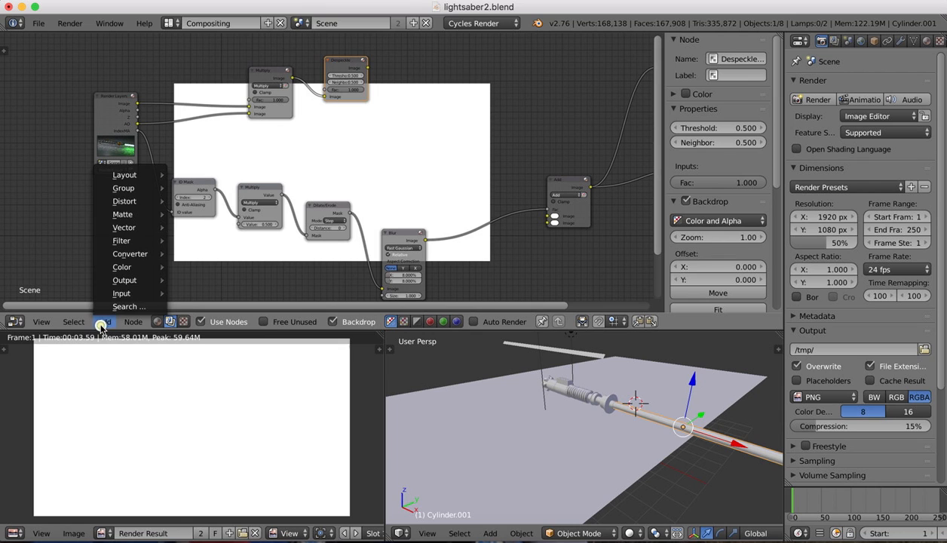
{"action": "type", "text": "blur"}
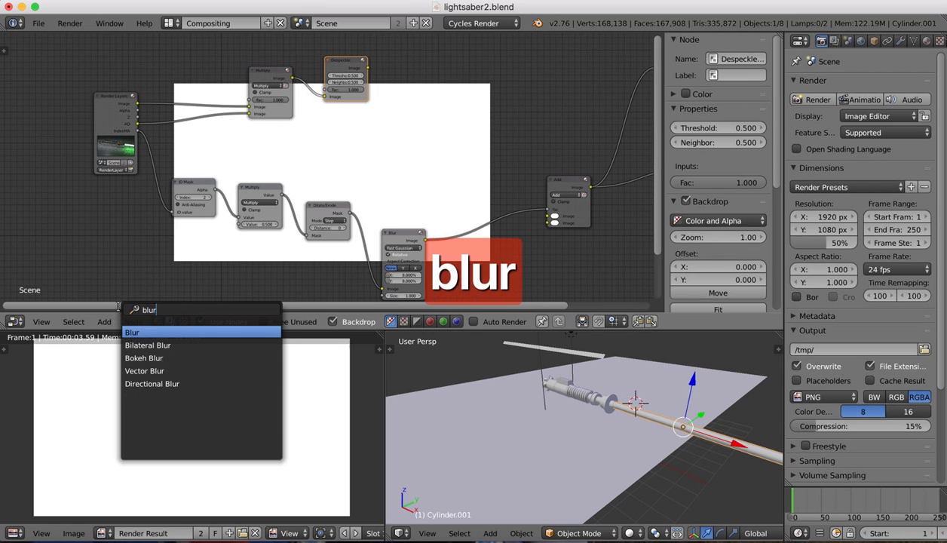
{"action": "left_click", "coordinate": [133, 332]}
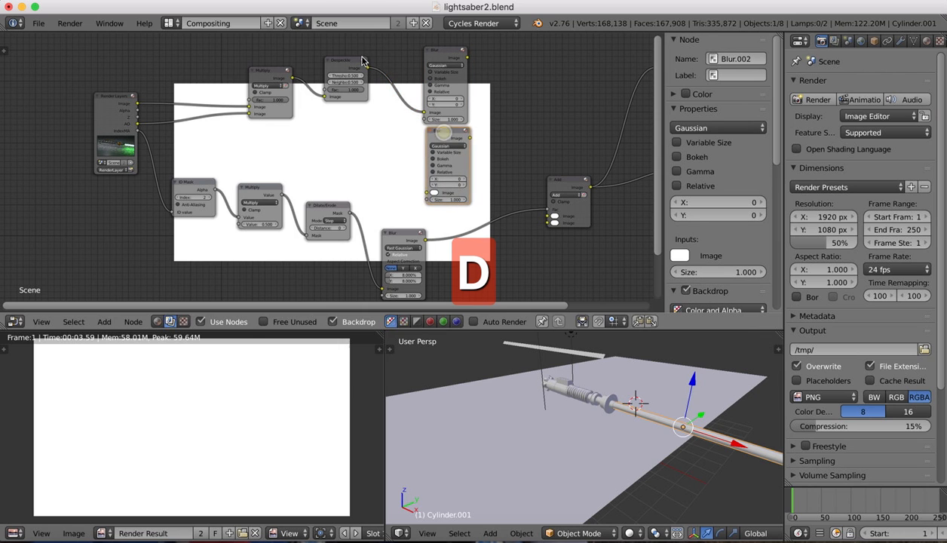
{"action": "left_click_drag", "start_coordinate": [362, 60], "coordinate": [428, 194]}
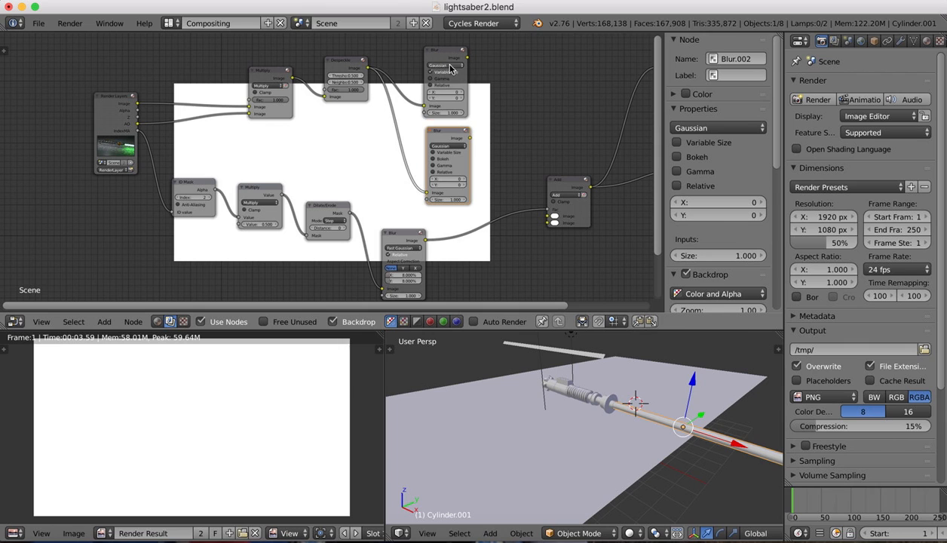
{"action": "left_click", "coordinate": [443, 65]}
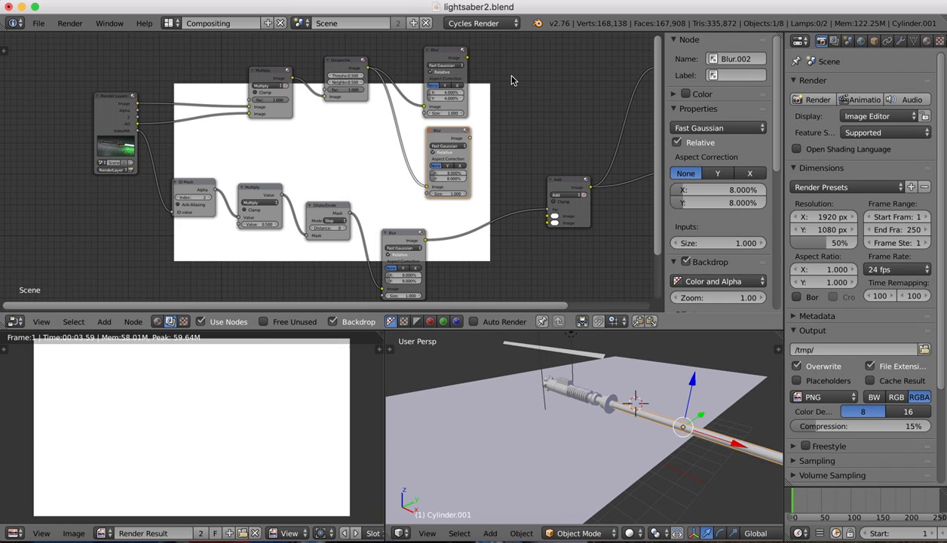
{"action": "mouse_move", "coordinate": [243, 425]}
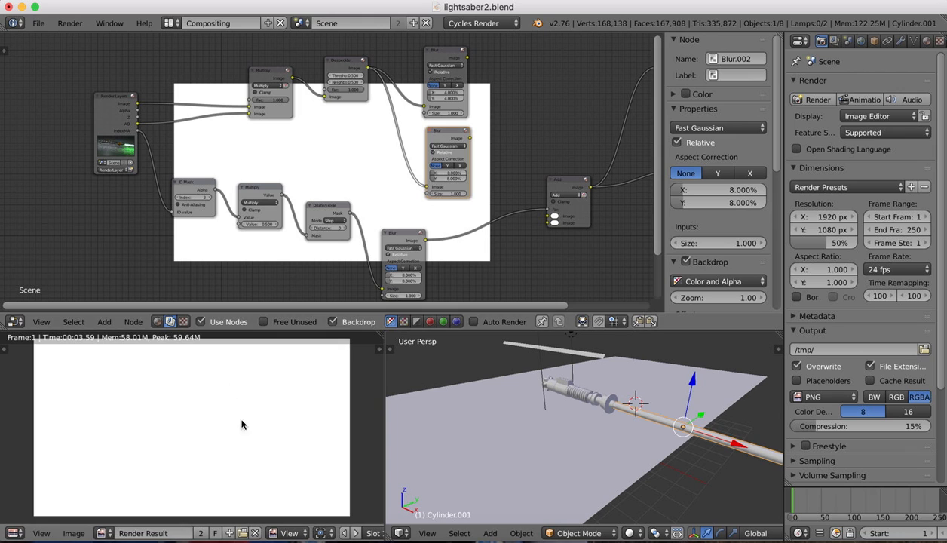
Set the Mix node's blend type to Add so the blurred blade passes glow green over the image
{"action": "left_click", "coordinate": [104, 323]}
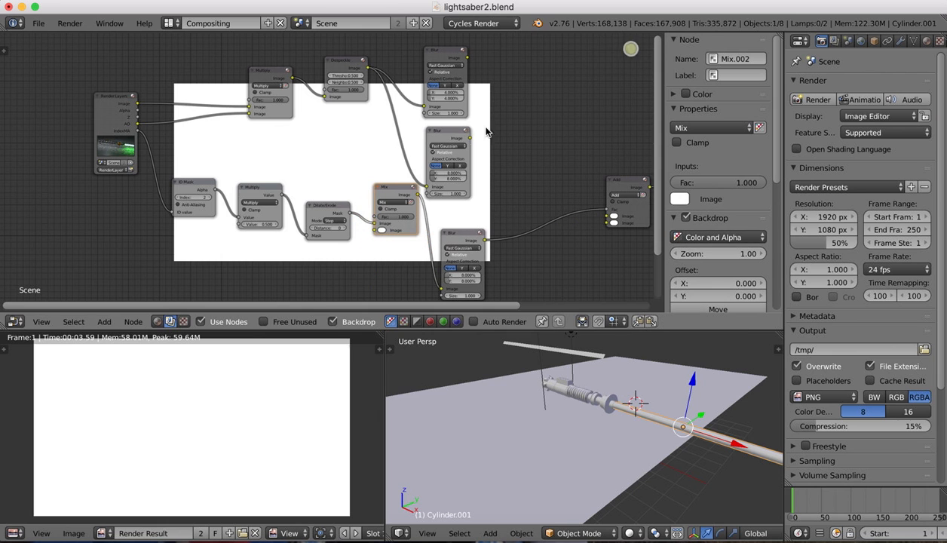
{"action": "key", "text": "cmd+z"}
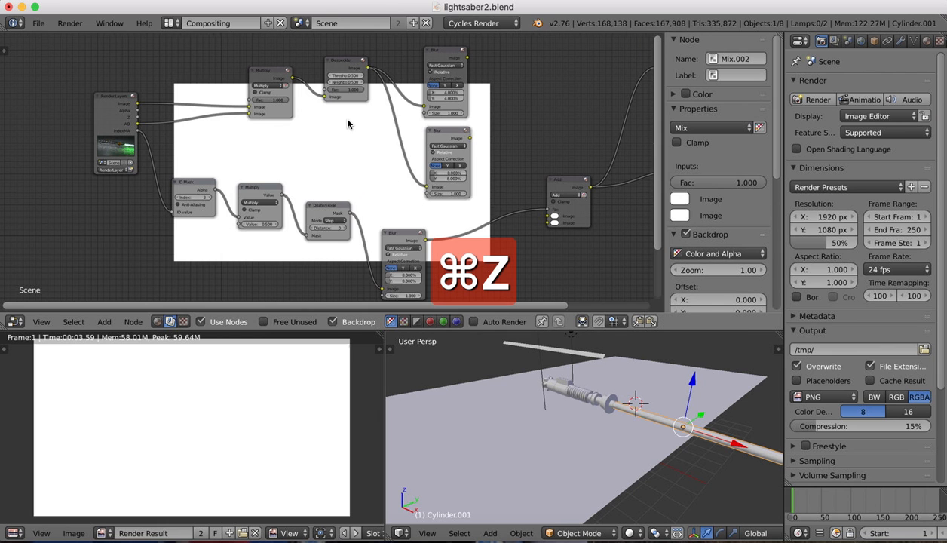
{"action": "left_click", "coordinate": [73, 322]}
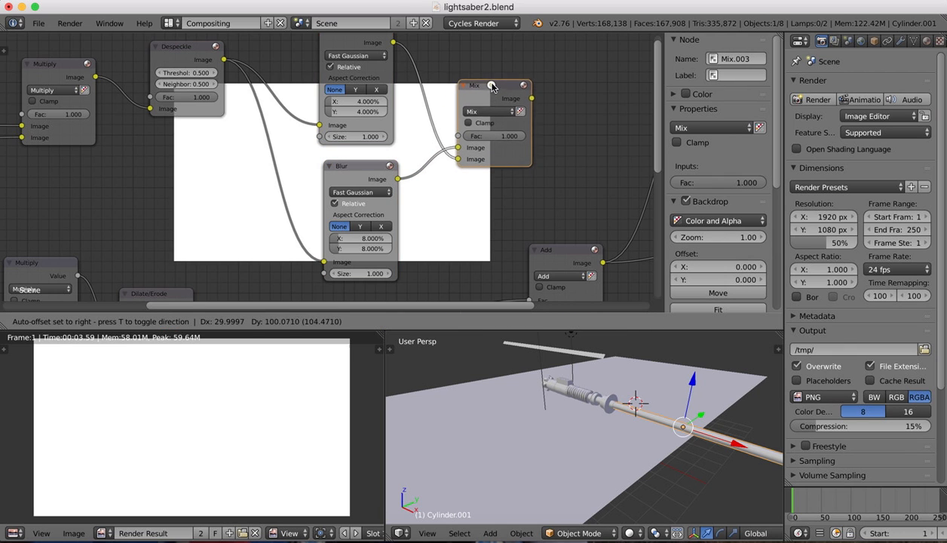
{"action": "left_click", "coordinate": [490, 111]}
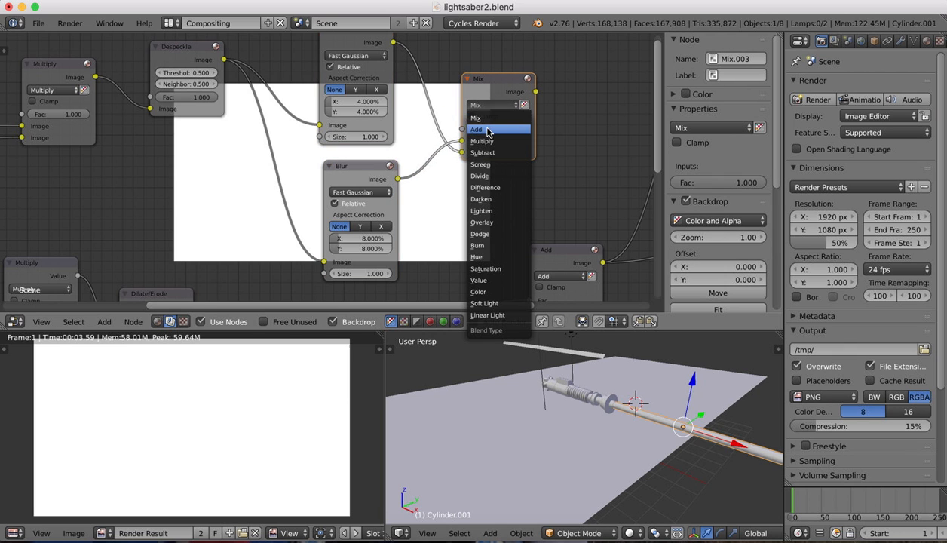
{"action": "left_click", "coordinate": [476, 130]}
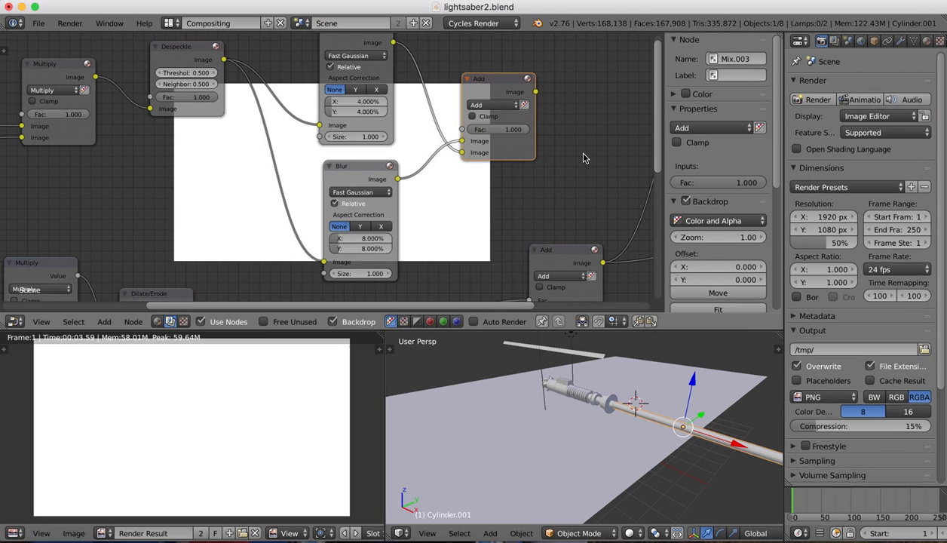
{"action": "mouse_move", "coordinate": [550, 259]}
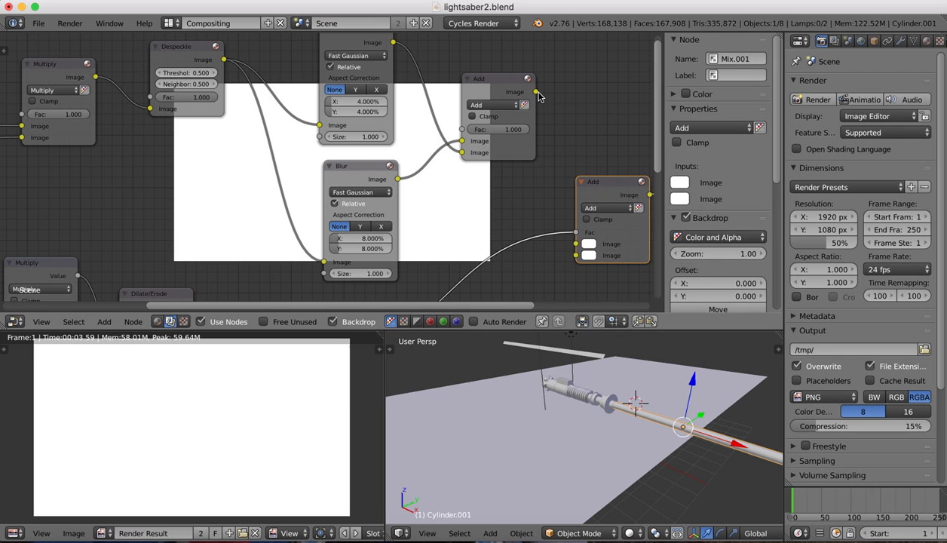
{"action": "left_click_drag", "start_coordinate": [537, 90], "coordinate": [571, 256]}
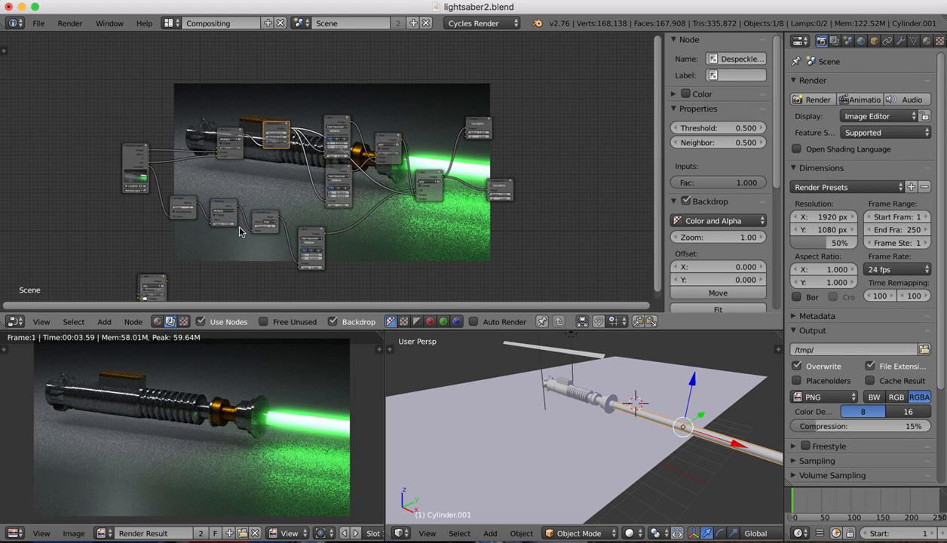
{"action": "mouse_move", "coordinate": [147, 211]}
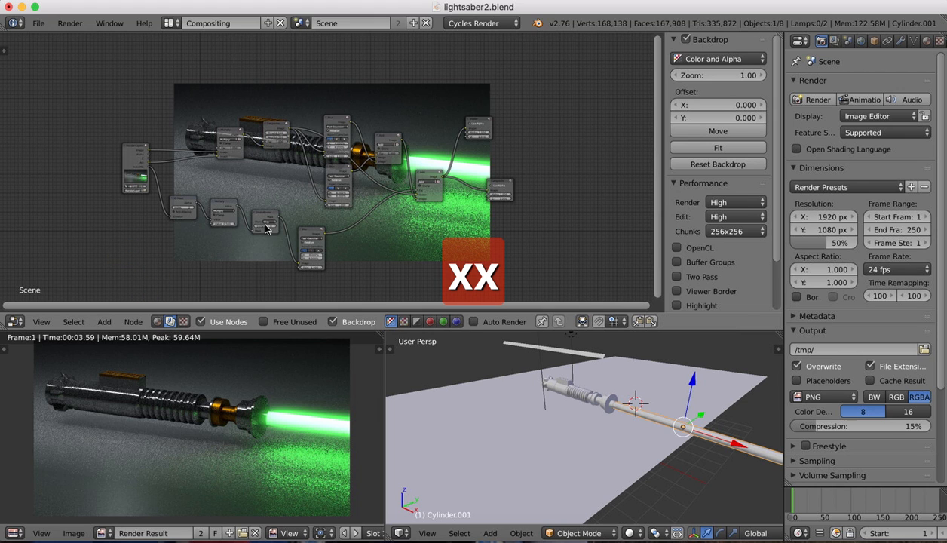
{"action": "mouse_move", "coordinate": [286, 445]}
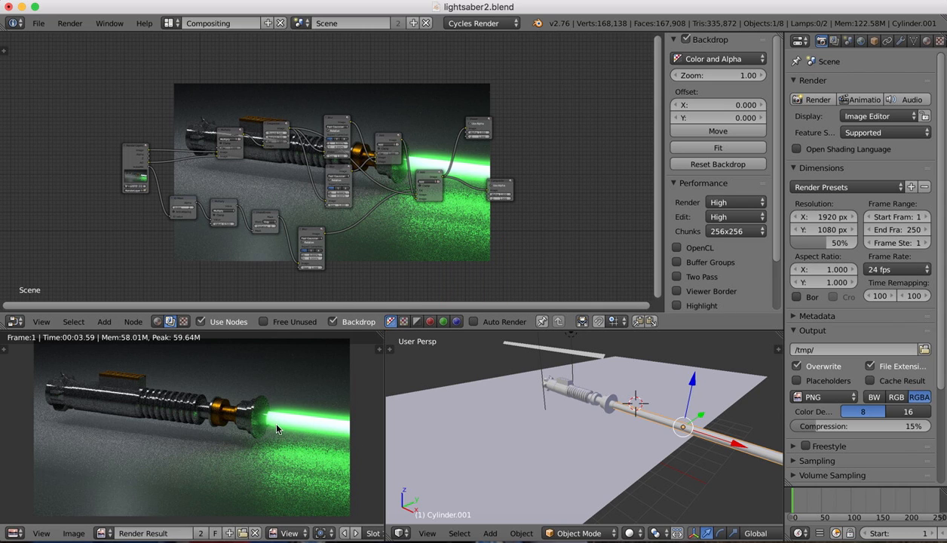
{"action": "mouse_move", "coordinate": [293, 431]}
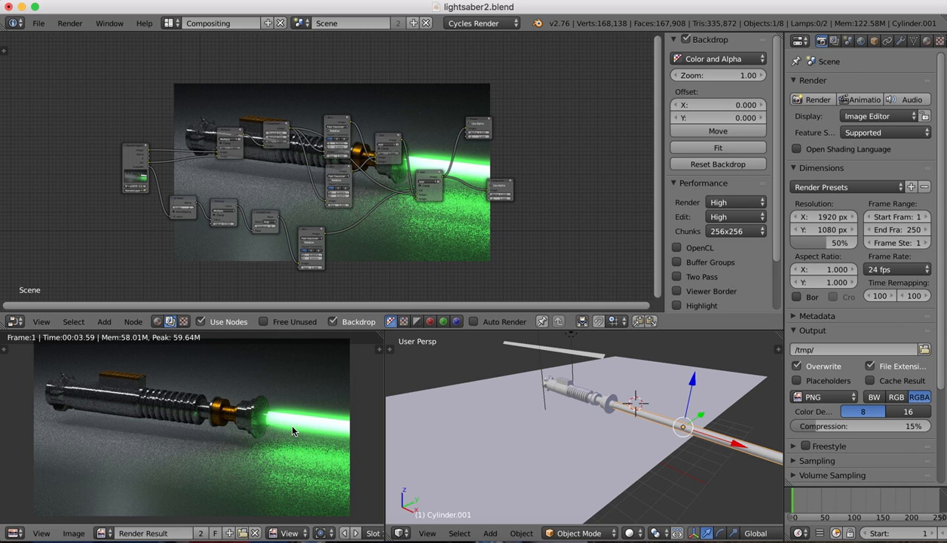
{"action": "mouse_move", "coordinate": [118, 173]}
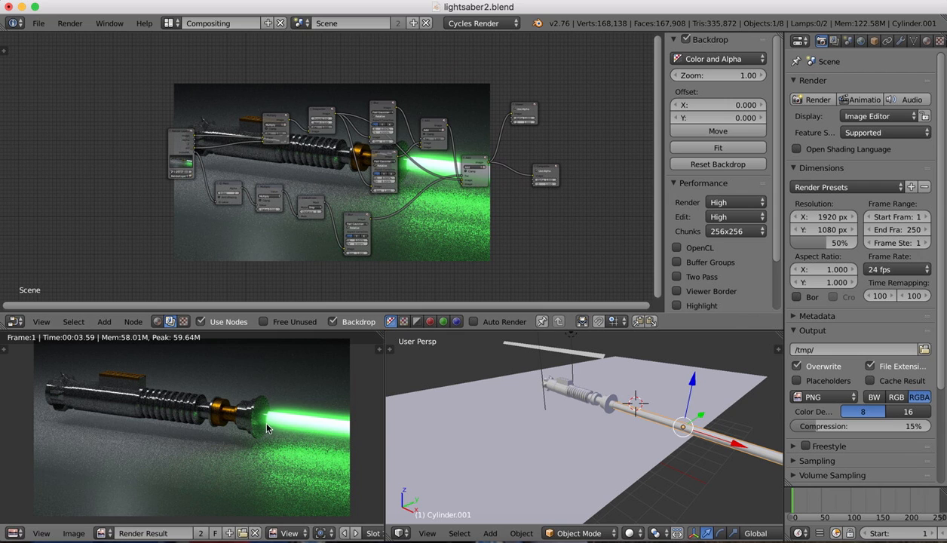
{"action": "mouse_move", "coordinate": [370, 221]}
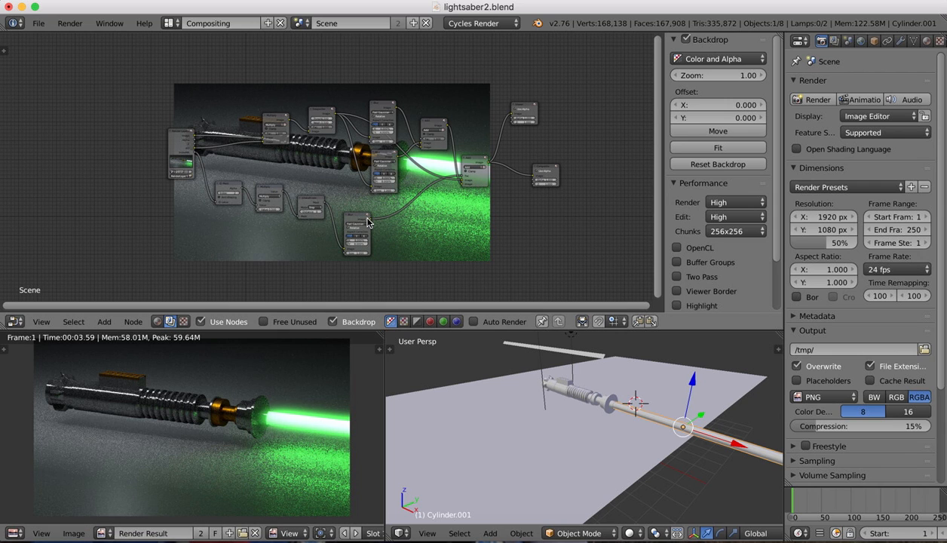
{"action": "mouse_move", "coordinate": [139, 145]}
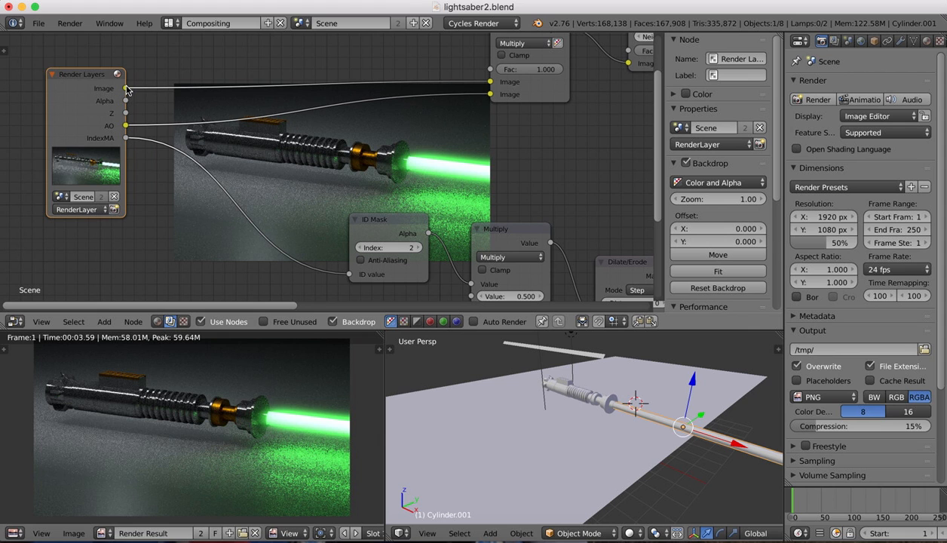
{"action": "mouse_move", "coordinate": [127, 126]}
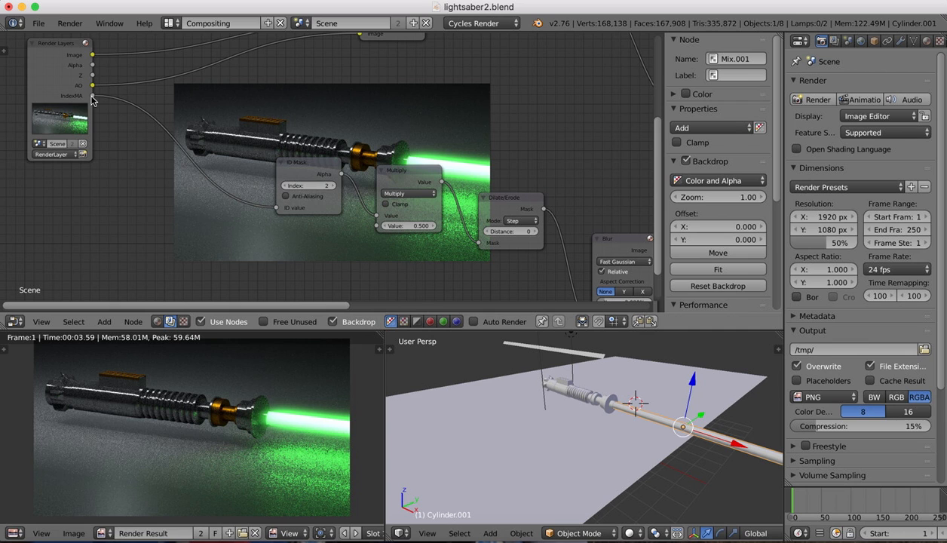
Set the Dilate/Erode node after the ID Mask to Feather mode
{"action": "left_click", "coordinate": [264, 195]}
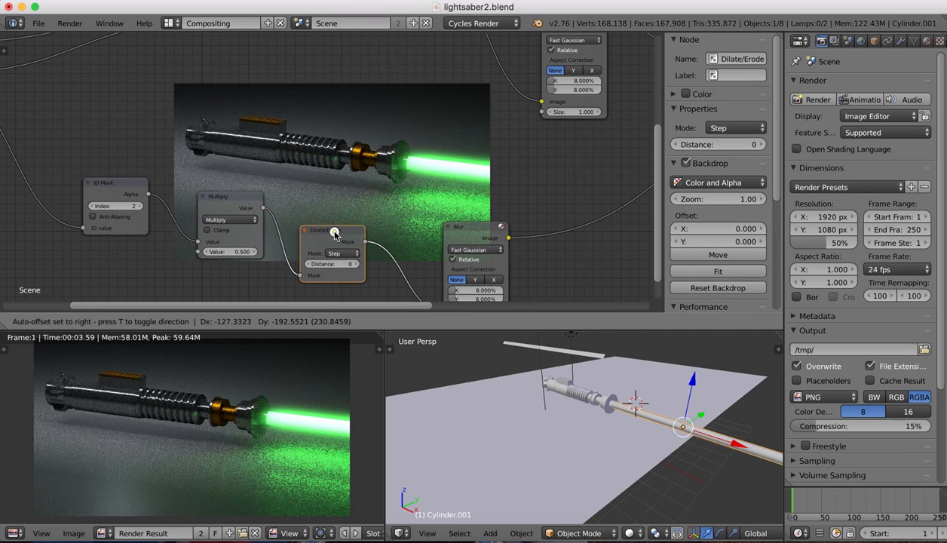
{"action": "left_click", "coordinate": [334, 254]}
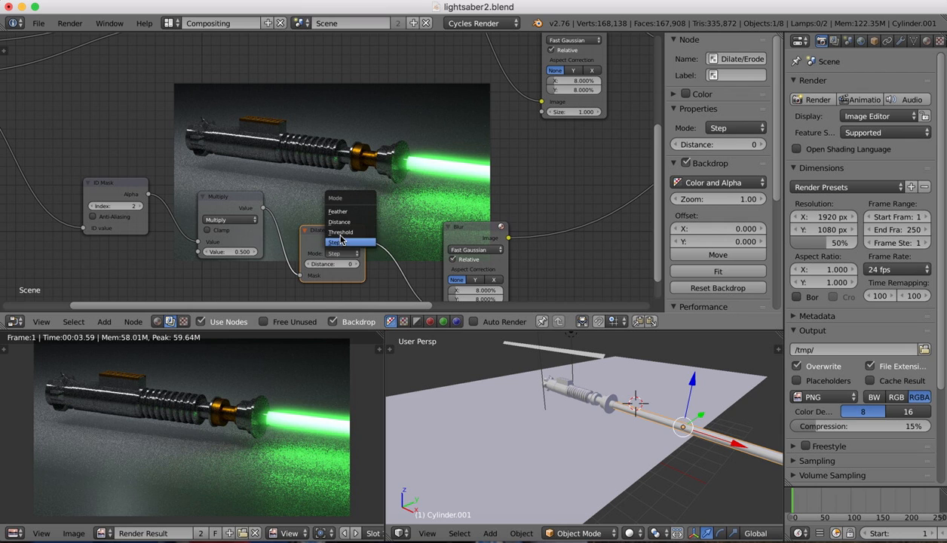
{"action": "left_click", "coordinate": [338, 211]}
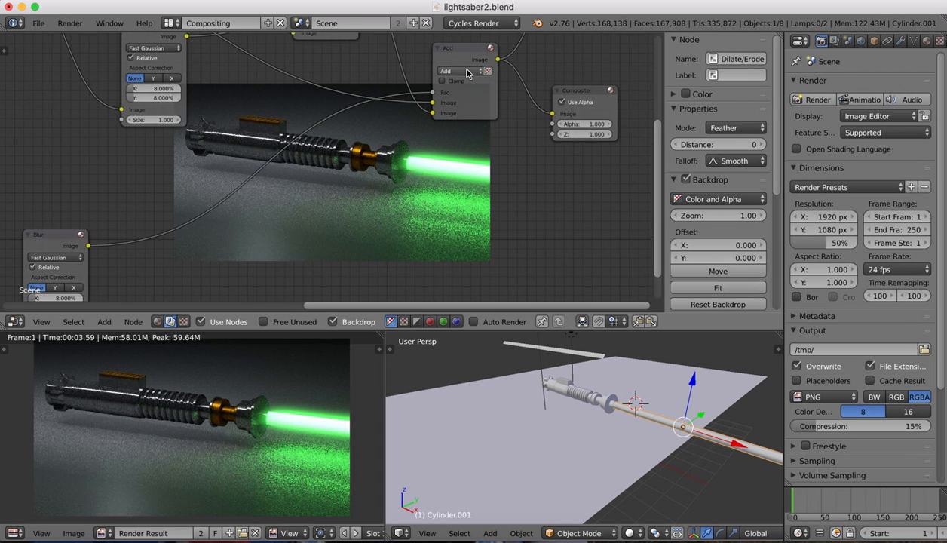
{"action": "mouse_move", "coordinate": [335, 202]}
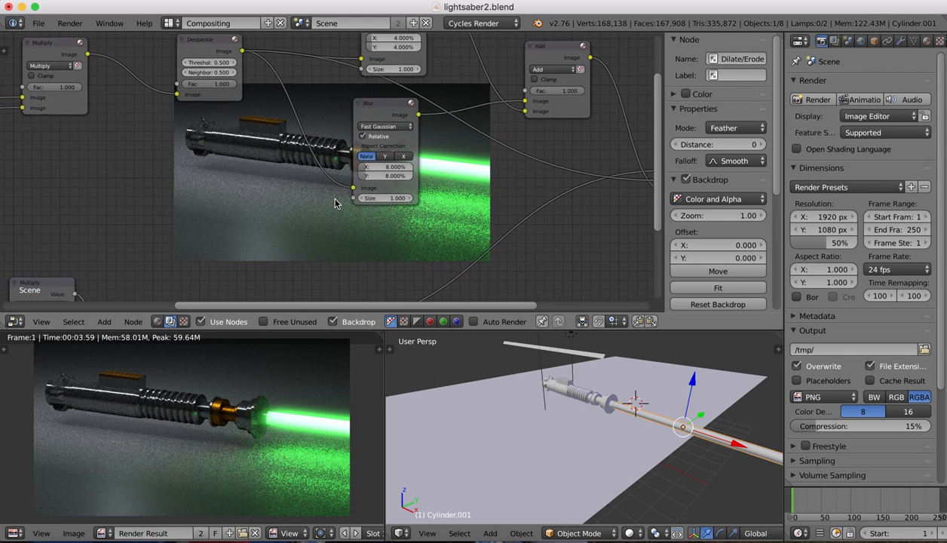
{"action": "scroll", "scroll_direction": "down", "scroll_amount": 3}
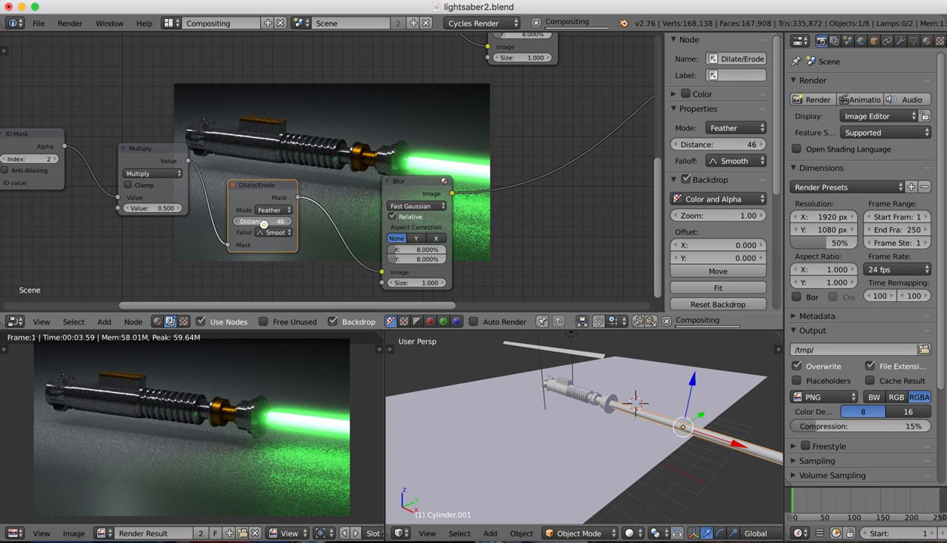
Adjust the Dilate/Erode Distance to widen the feathered blade mask
{"action": "left_click_drag", "start_coordinate": [264, 220], "coordinate": [284, 220]}
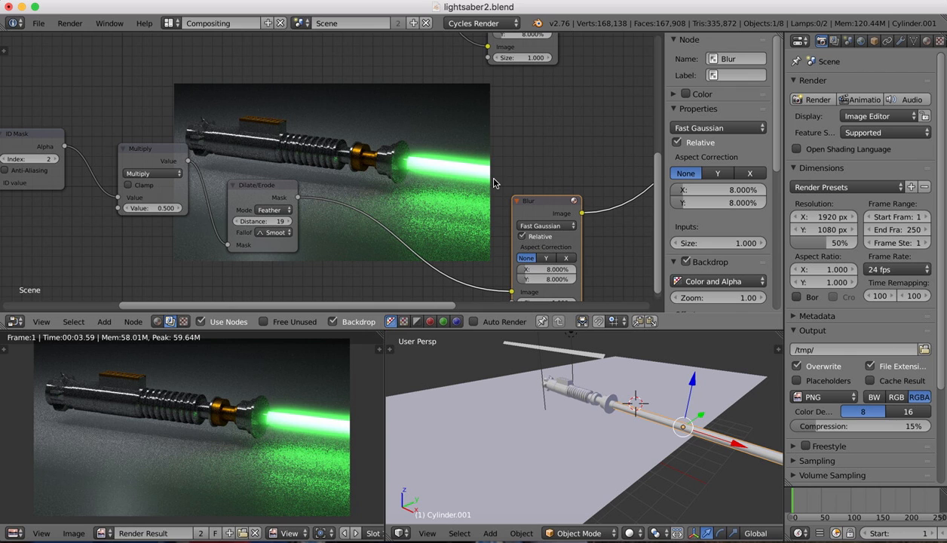
{"action": "mouse_move", "coordinate": [422, 163]}
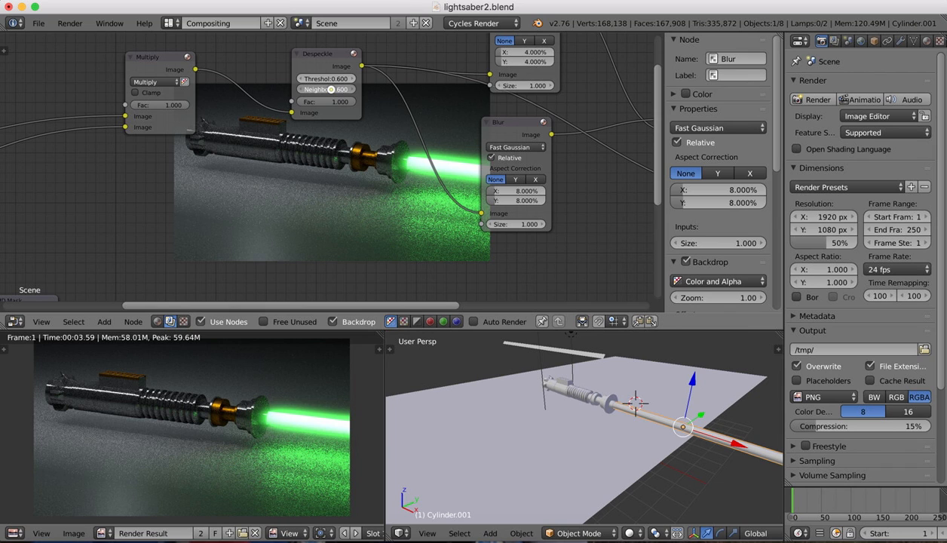
Set the Despeckle node to Neighbor 0.5 and Threshold 0.700
{"action": "left_click", "coordinate": [326, 88]}
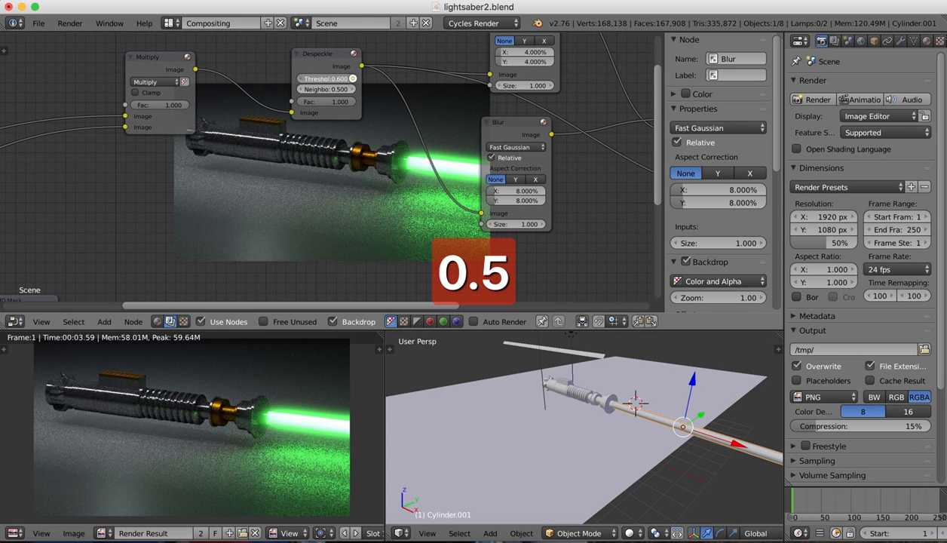
{"action": "left_click_drag", "start_coordinate": [326, 79], "coordinate": [347, 78]}
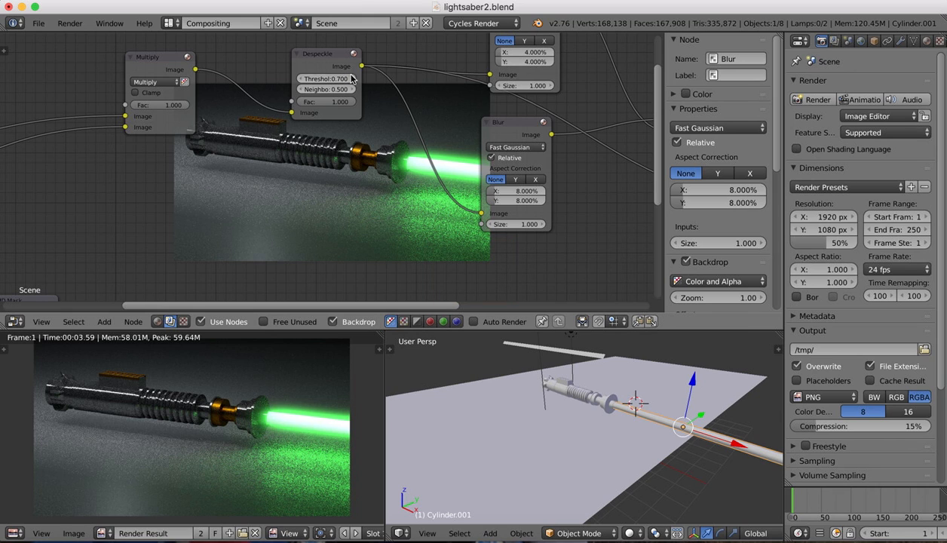
{"action": "left_click", "coordinate": [326, 78]}
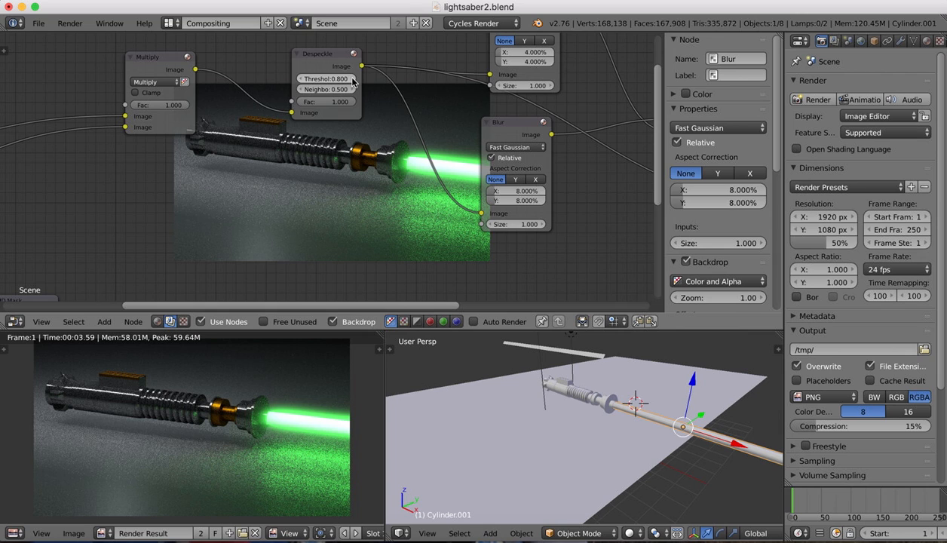
{"action": "left_click", "coordinate": [326, 78]}
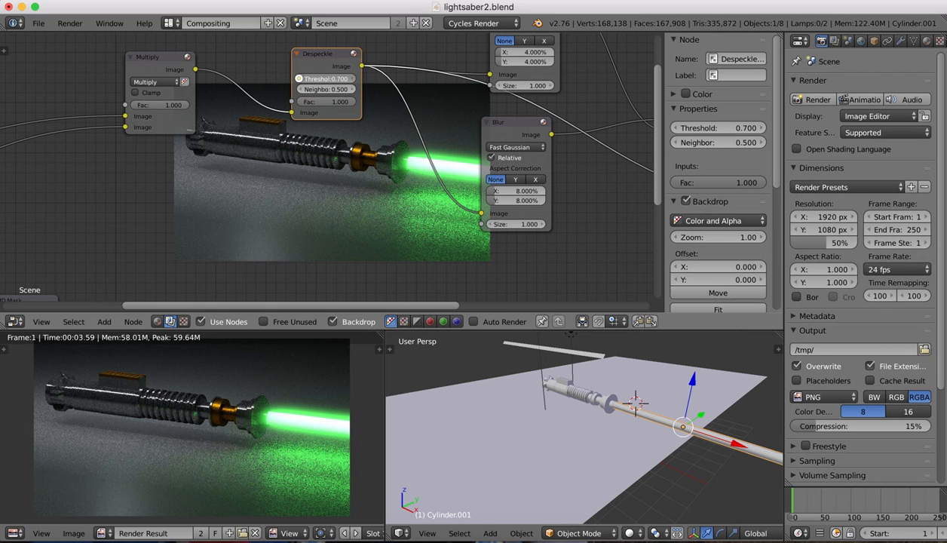
{"action": "left_click_drag", "start_coordinate": [325, 79], "coordinate": [320, 79]}
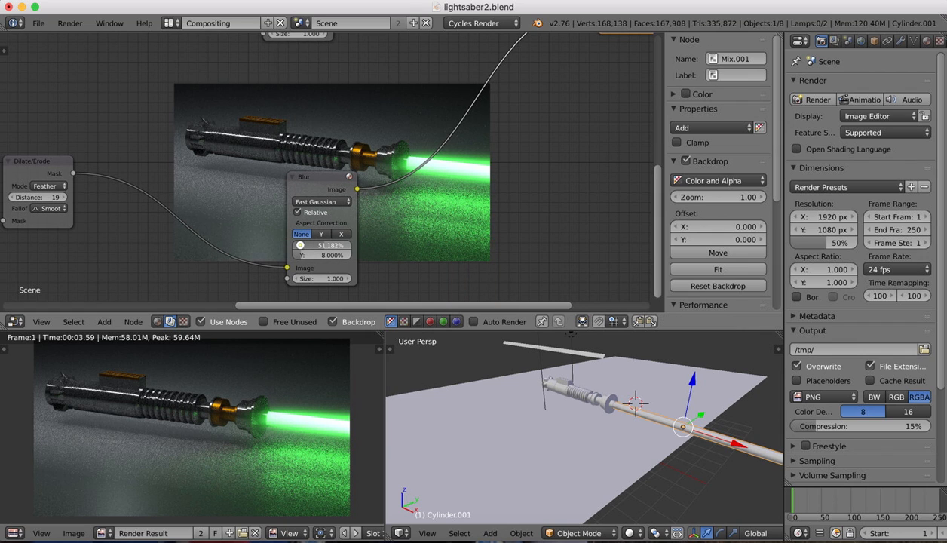
Raise the Blur node's relative size to about 14.8% X by 12.5% Y
{"action": "left_click_drag", "start_coordinate": [331, 245], "coordinate": [317, 244]}
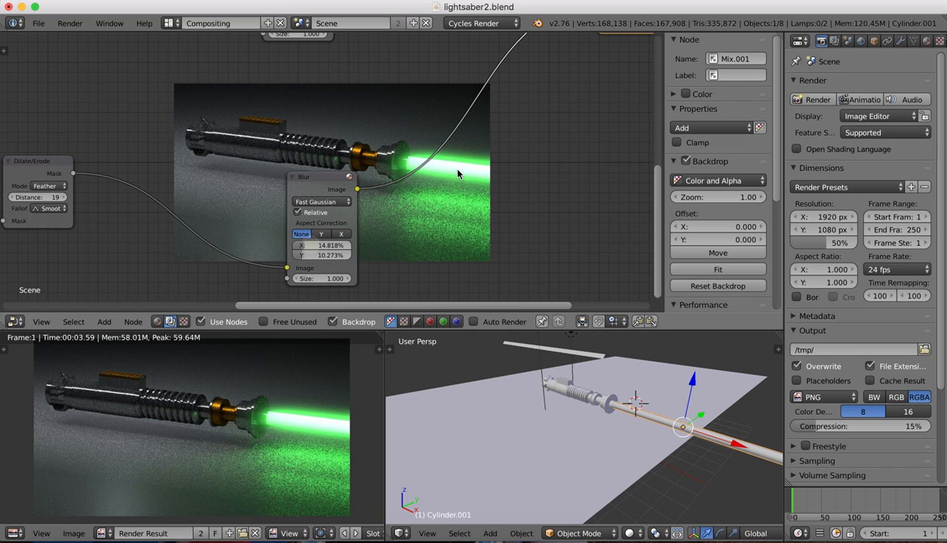
{"action": "mouse_move", "coordinate": [561, 190]}
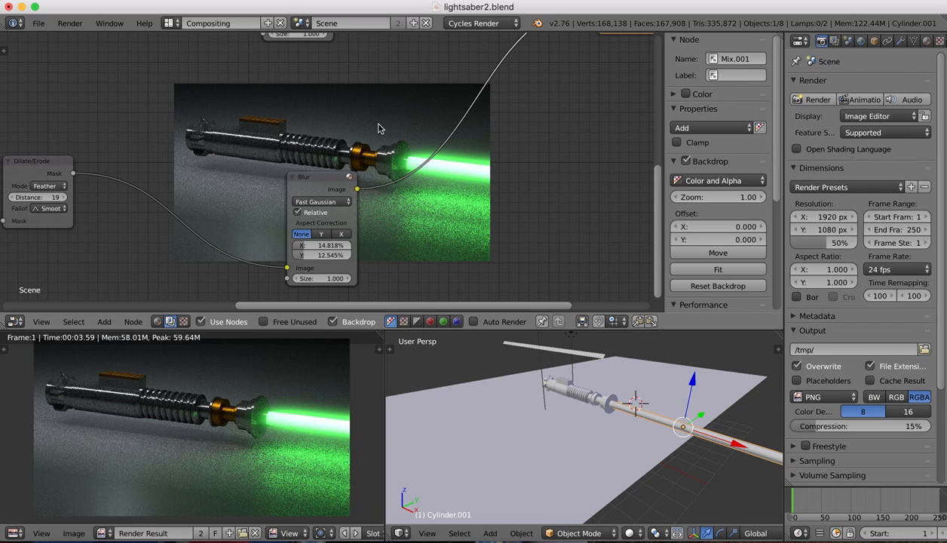
{"action": "mouse_move", "coordinate": [515, 184]}
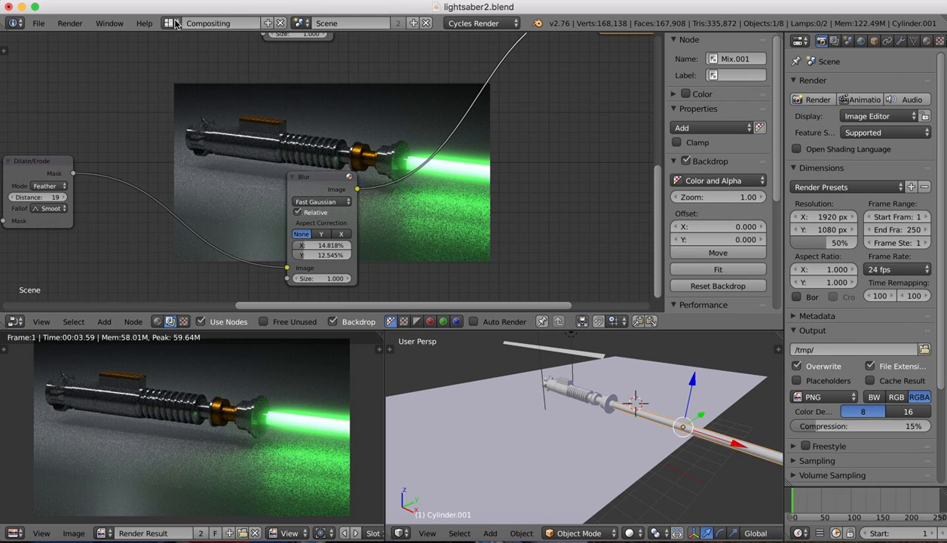
Back in the Default layout, choose the Final sampling preset for 45 render samples
{"action": "left_click", "coordinate": [170, 22]}
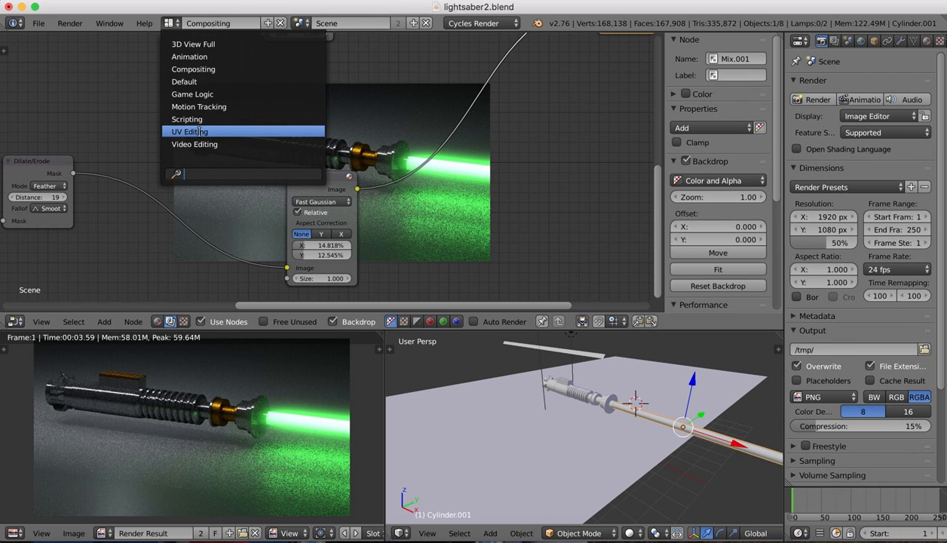
{"action": "mouse_move", "coordinate": [193, 44]}
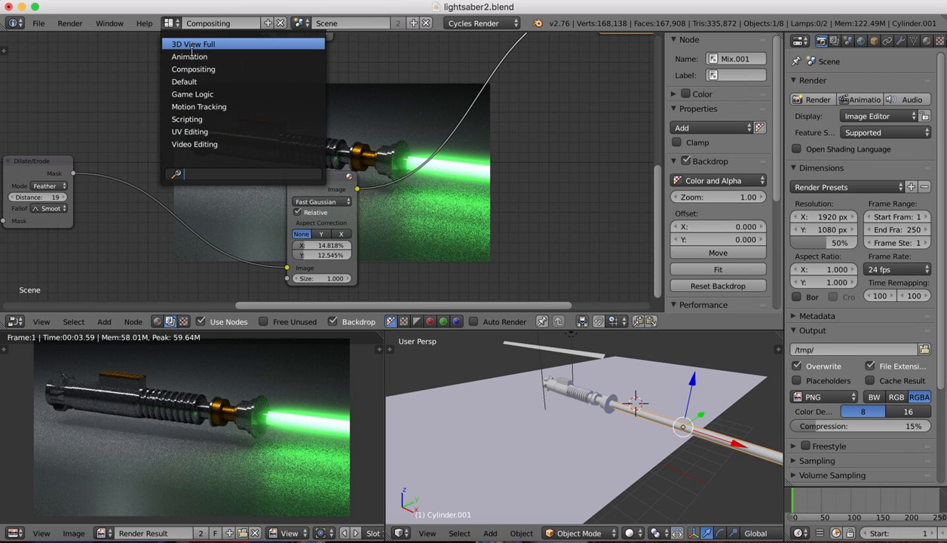
{"action": "left_click", "coordinate": [193, 42]}
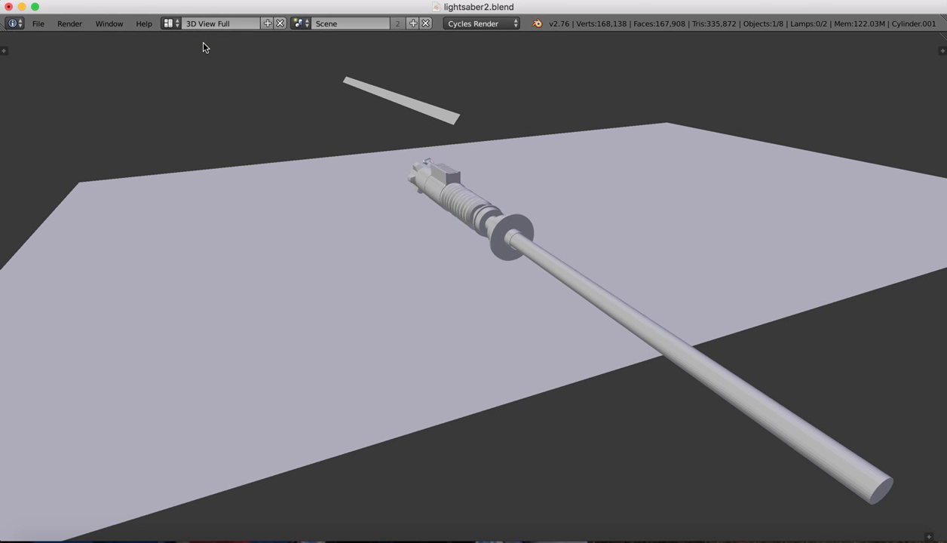
{"action": "key", "text": "F12"}
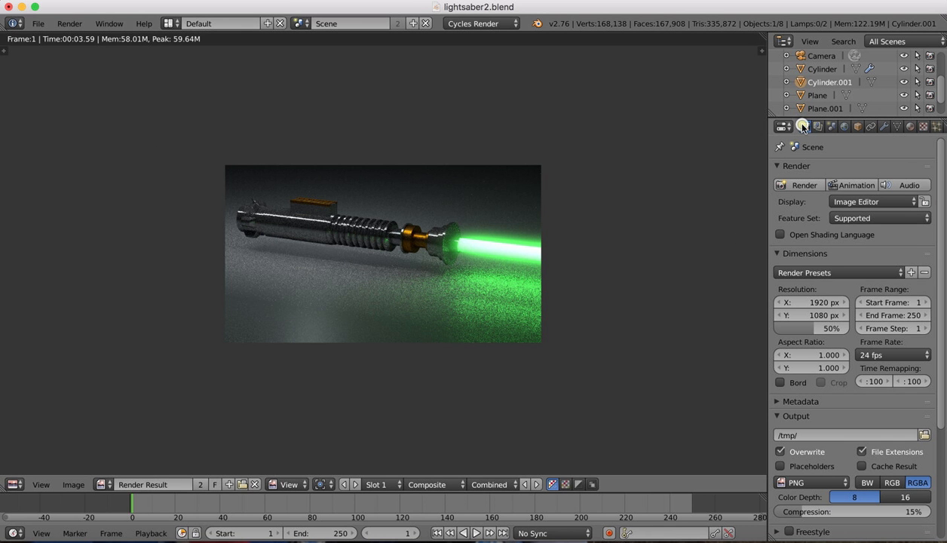
{"action": "scroll", "scroll_direction": "down", "scroll_amount": 3}
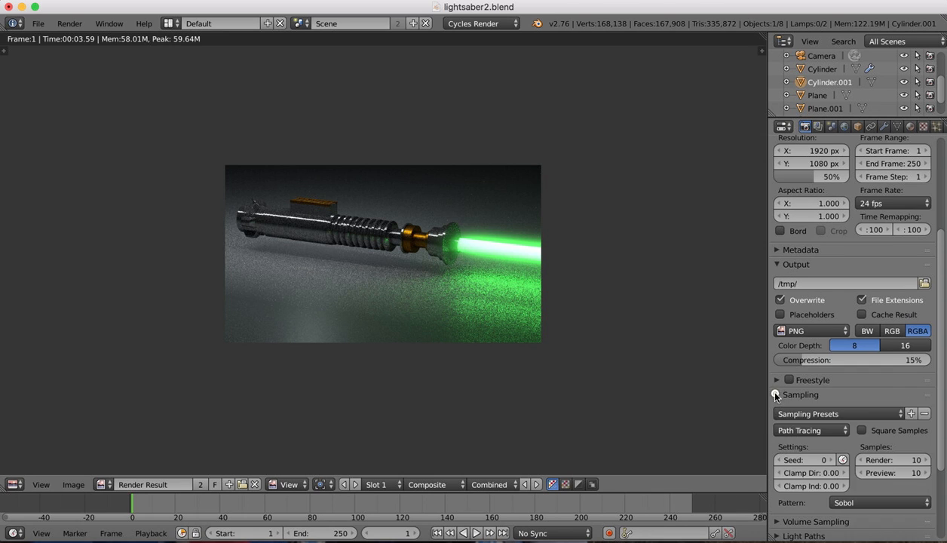
{"action": "left_click", "coordinate": [837, 341]}
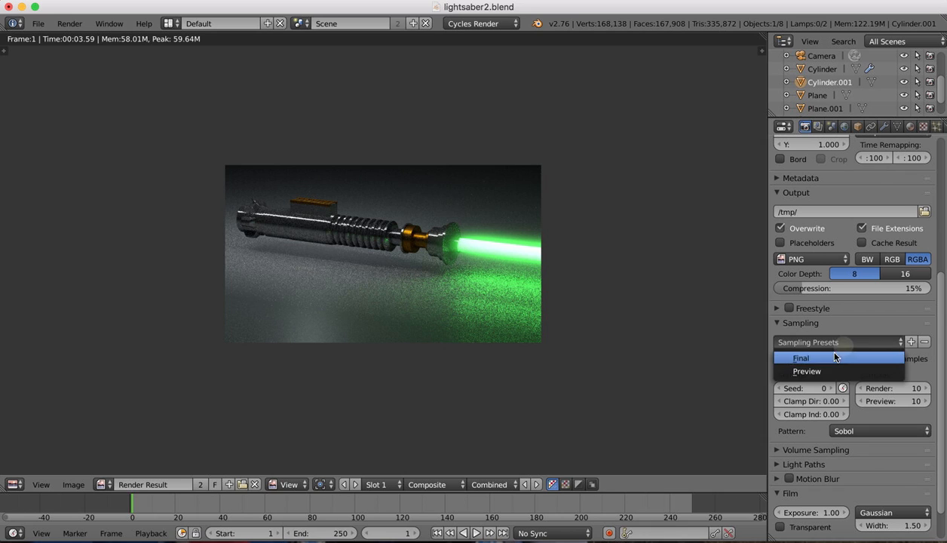
{"action": "left_click", "coordinate": [801, 358]}
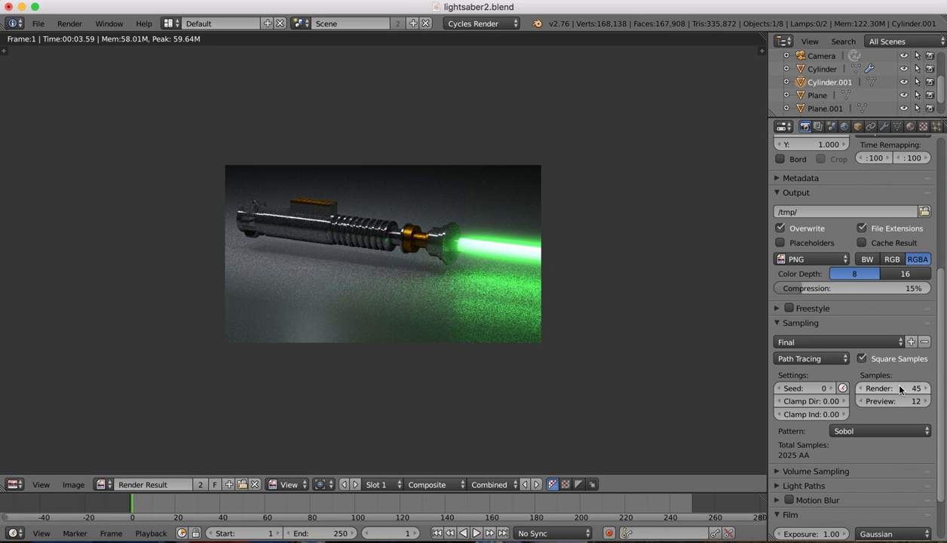
{"action": "left_click", "coordinate": [892, 387]}
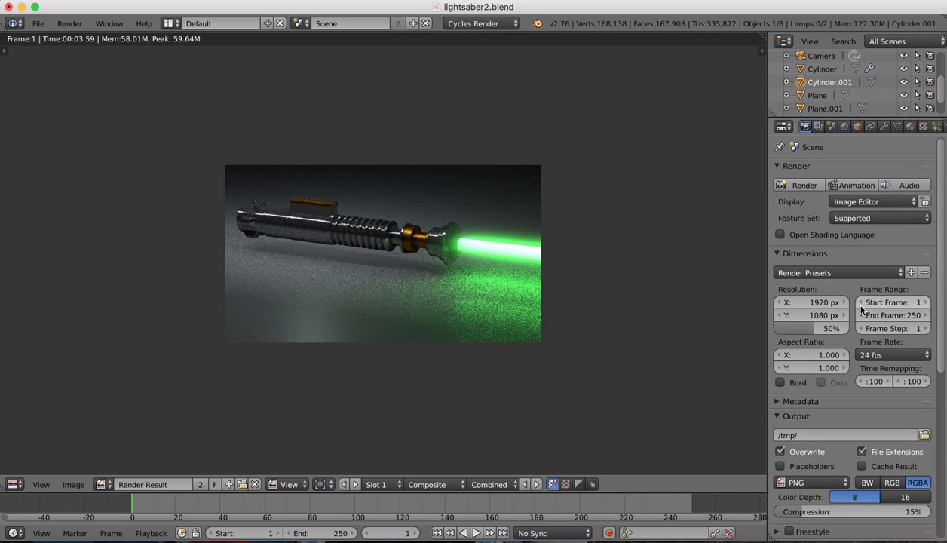
{"action": "mouse_move", "coordinate": [781, 180]}
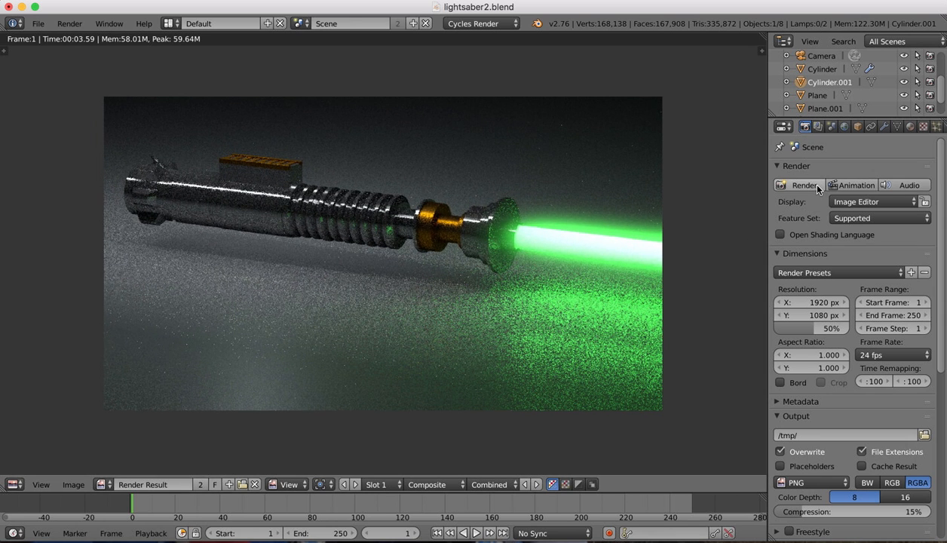
Start the final Cycles render of the glowing lightsaber over the grey plane
{"action": "left_click", "coordinate": [804, 184]}
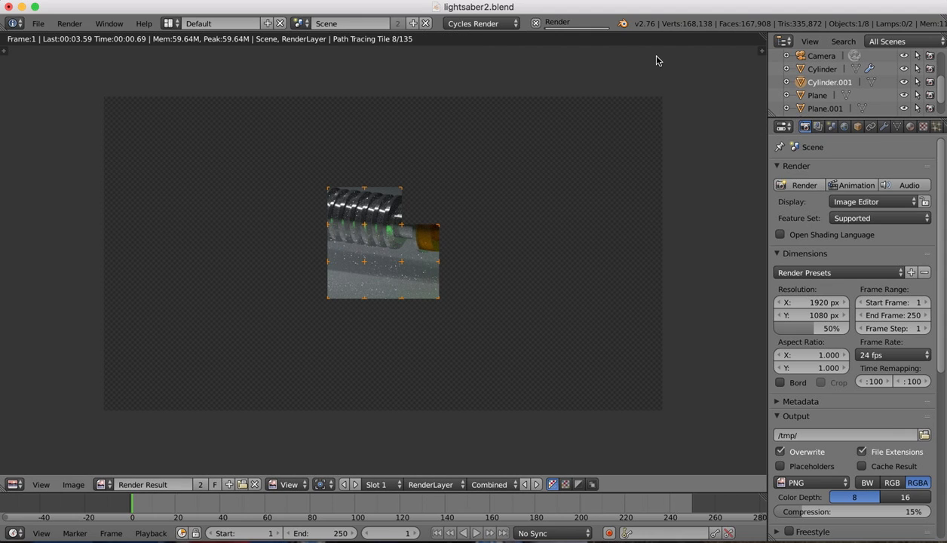
{"action": "mouse_move", "coordinate": [701, 105]}
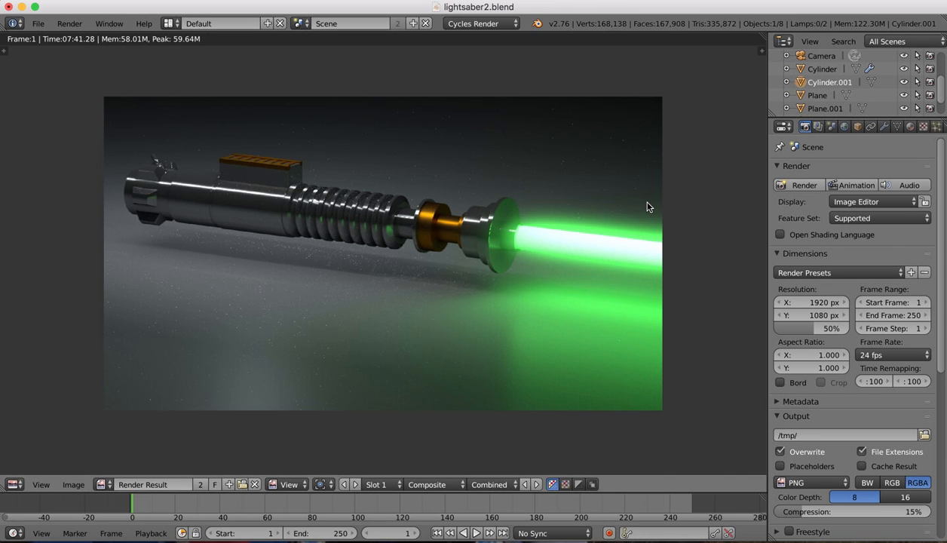
{"action": "mouse_move", "coordinate": [646, 162]}
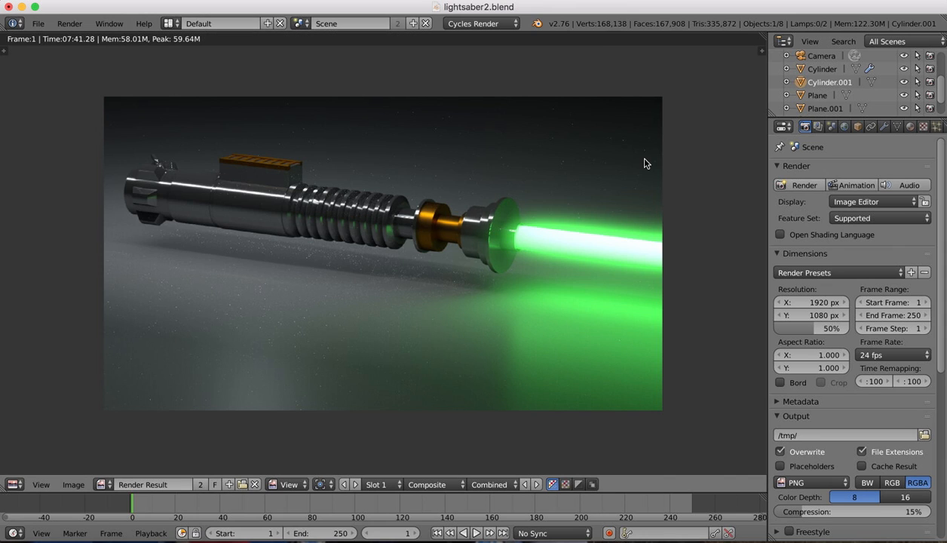
{"action": "mouse_move", "coordinate": [652, 181]}
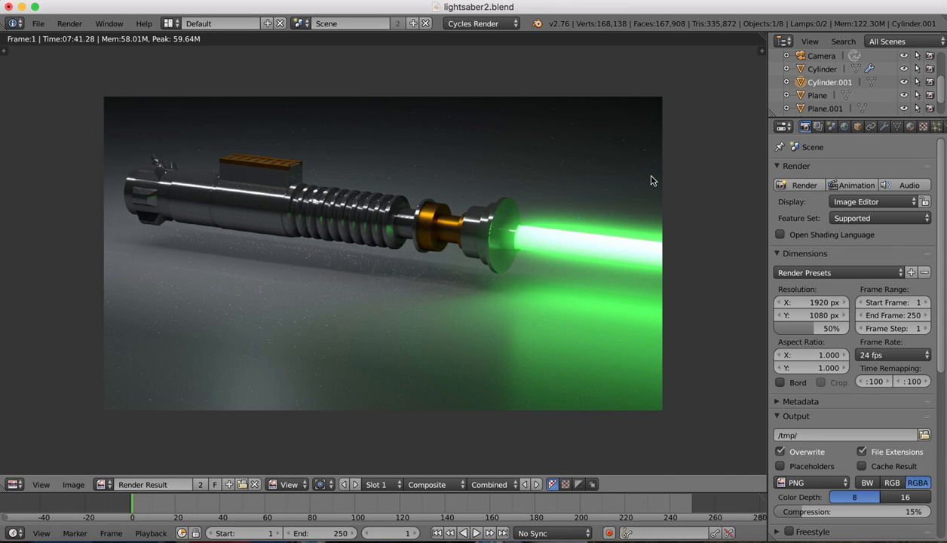
{"action": "mouse_move", "coordinate": [718, 214]}
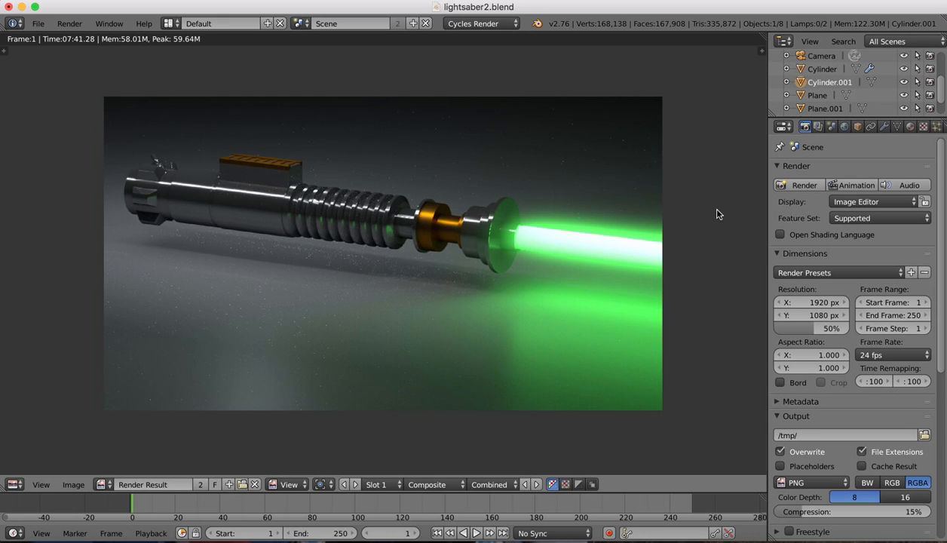
{"action": "mouse_move", "coordinate": [608, 169]}
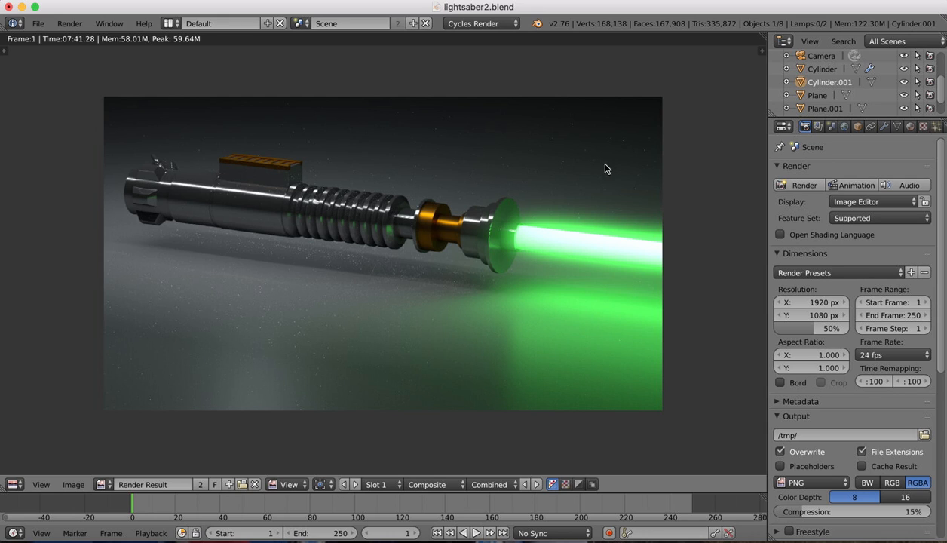
{"action": "mouse_move", "coordinate": [167, 410]}
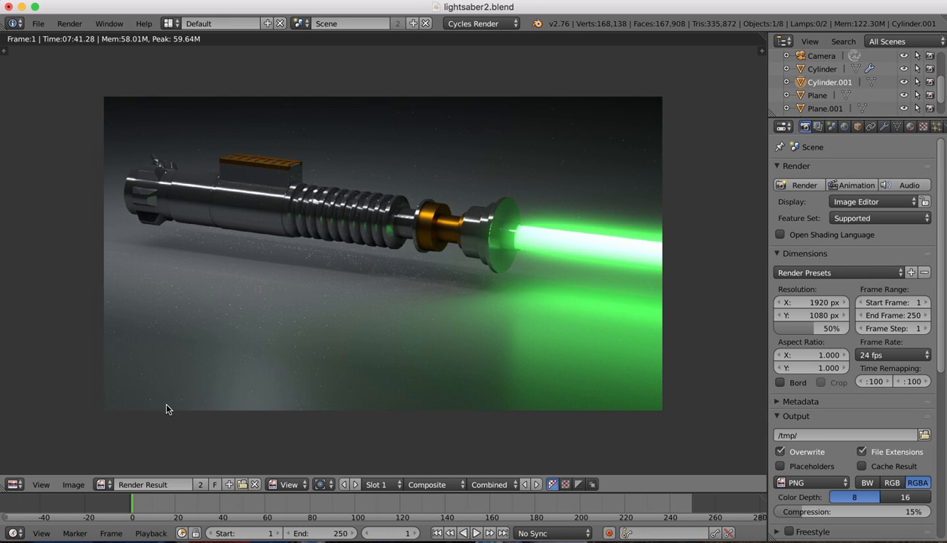
{"action": "mouse_move", "coordinate": [369, 278]}
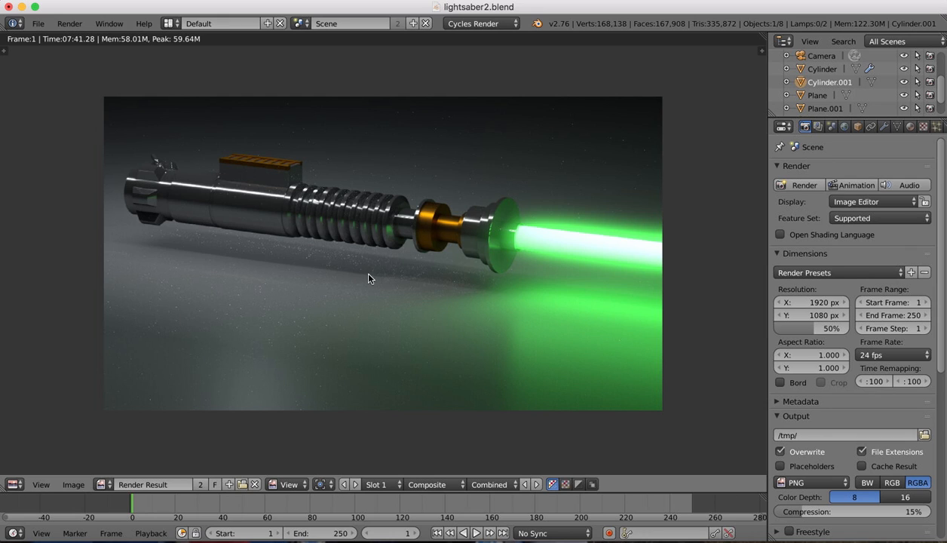
{"action": "mouse_move", "coordinate": [311, 374]}
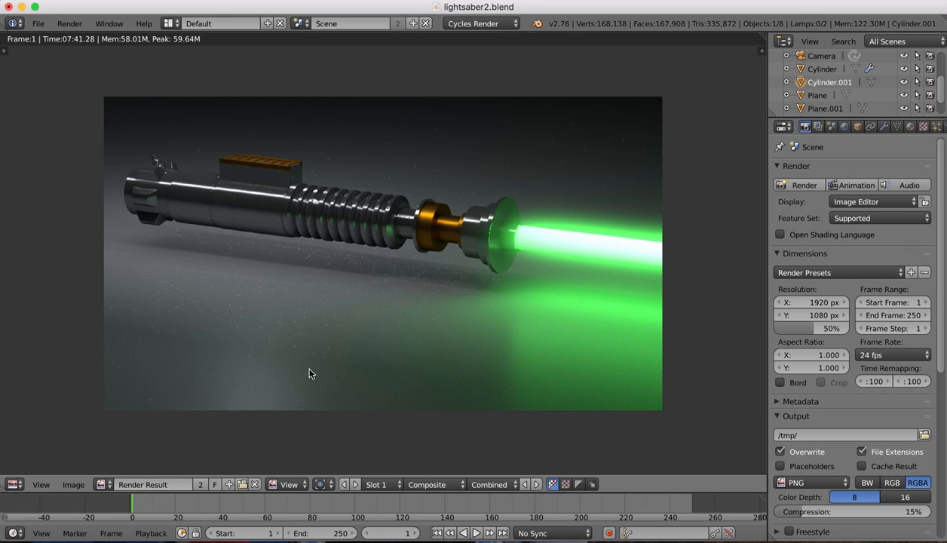
{"action": "mouse_move", "coordinate": [465, 324]}
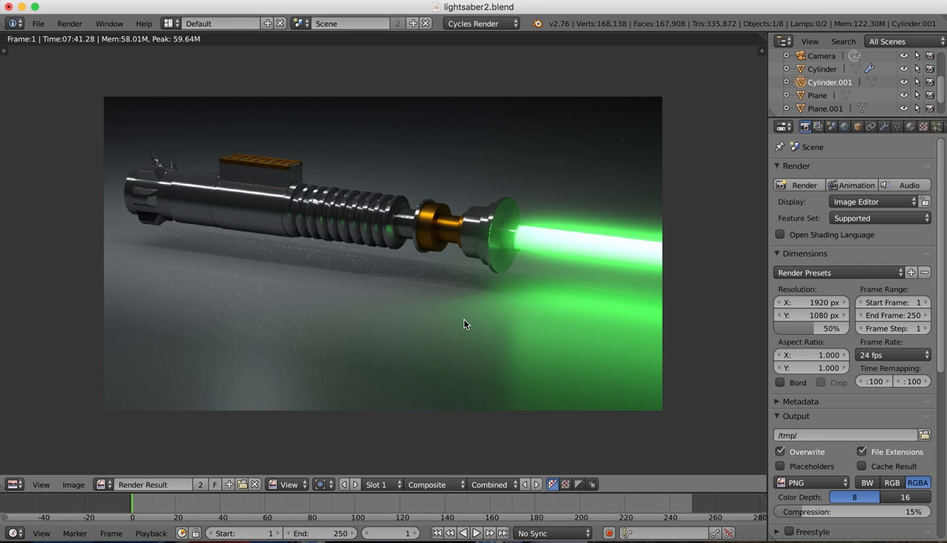
{"action": "mouse_move", "coordinate": [678, 175]}
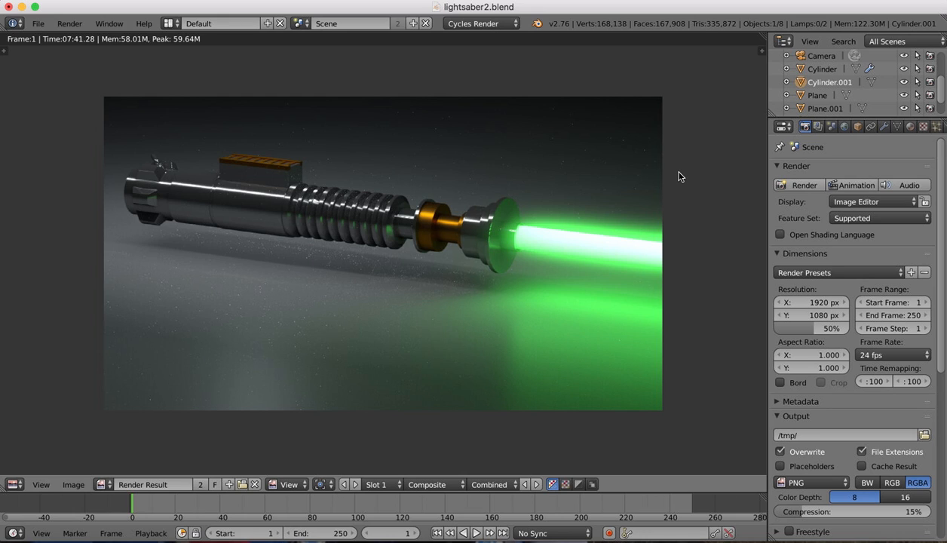
{"action": "mouse_move", "coordinate": [448, 269]}
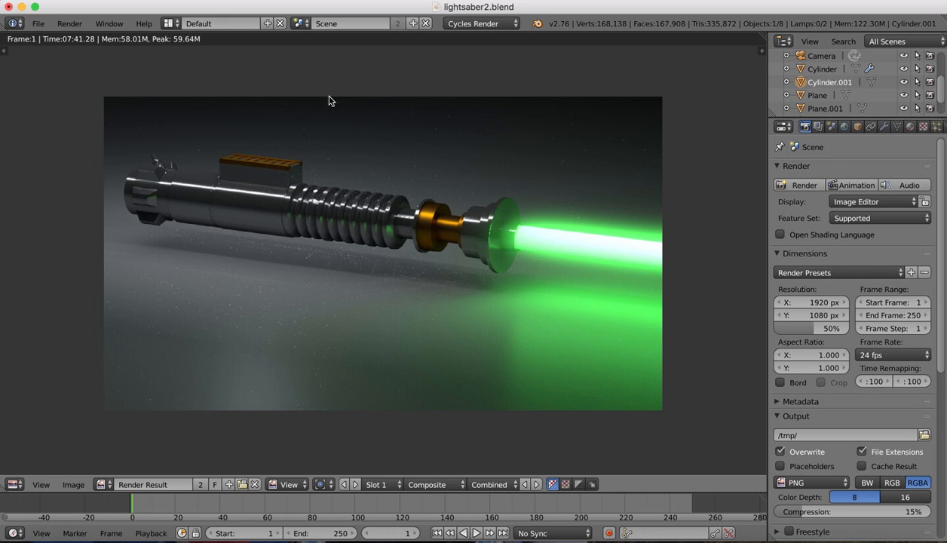
{"action": "mouse_move", "coordinate": [606, 264]}
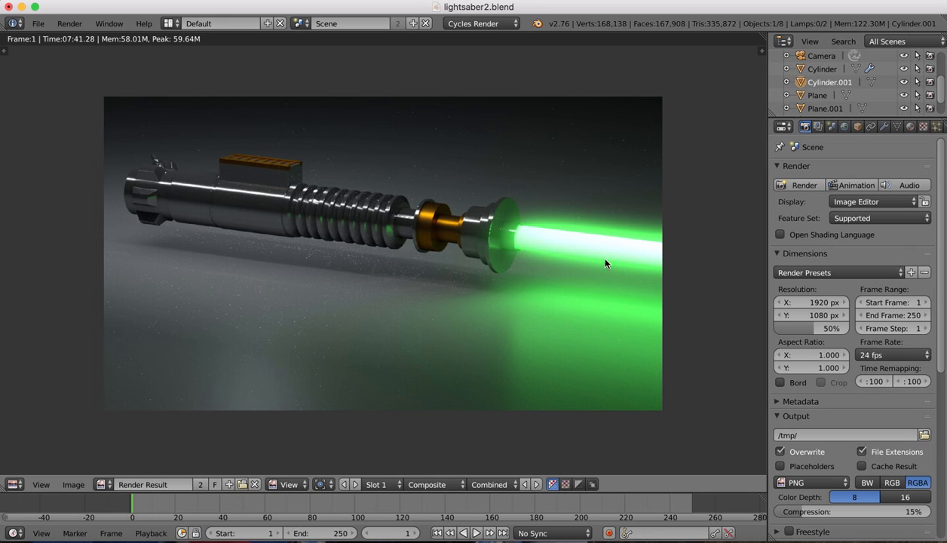
{"action": "mouse_move", "coordinate": [645, 392]}
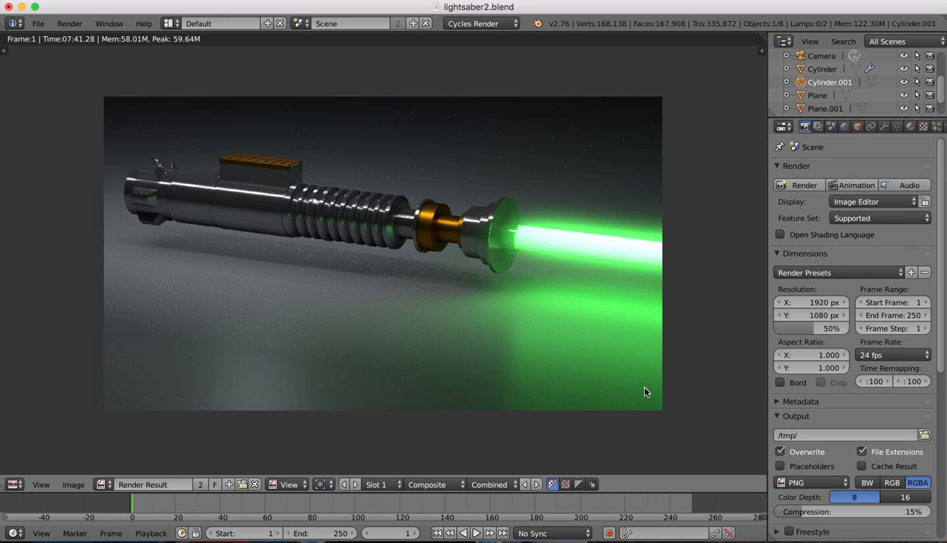
{"action": "mouse_move", "coordinate": [718, 278]}
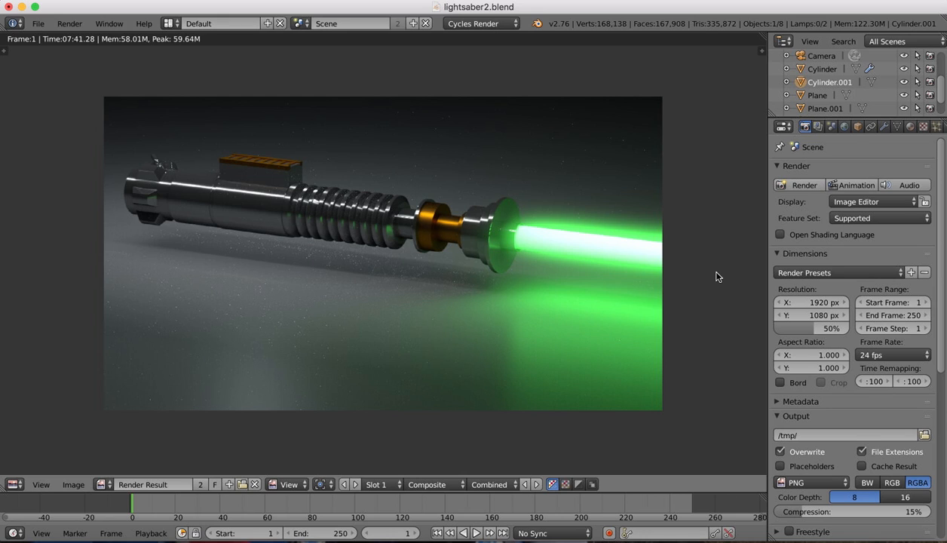
{"action": "mouse_move", "coordinate": [686, 230]}
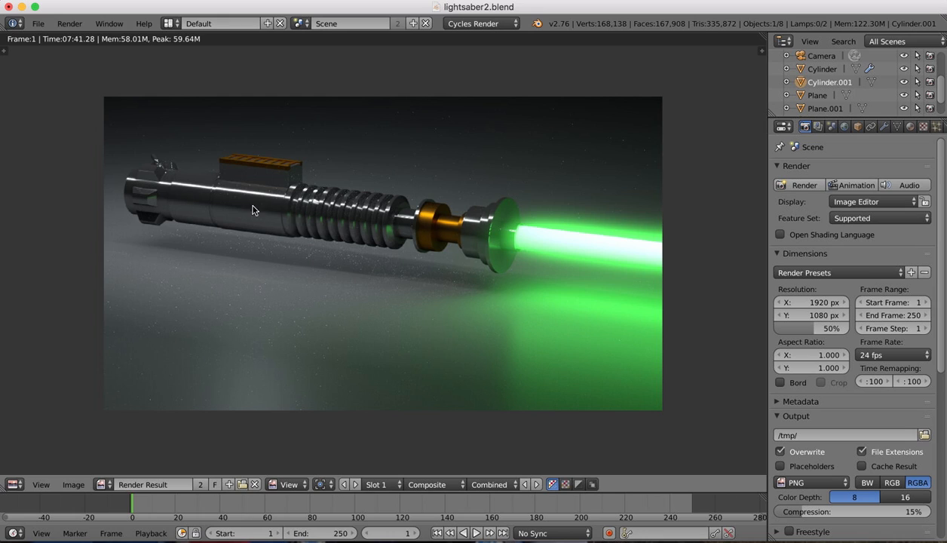
{"action": "mouse_move", "coordinate": [639, 256]}
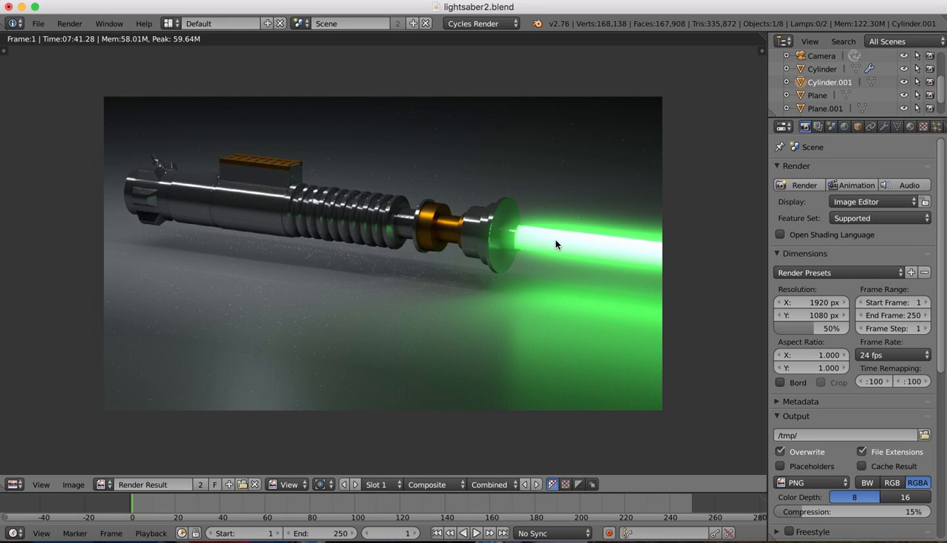
{"action": "mouse_move", "coordinate": [456, 241]}
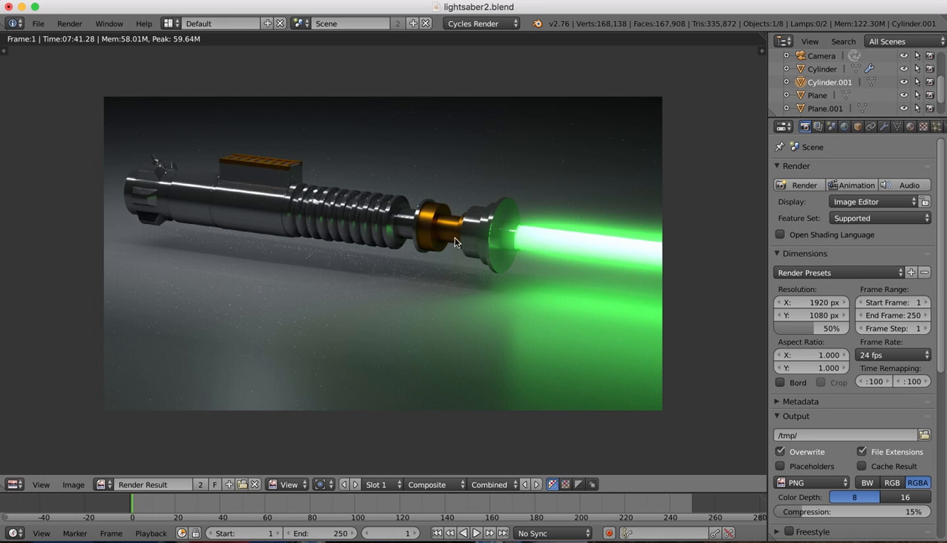
{"action": "mouse_move", "coordinate": [379, 210]}
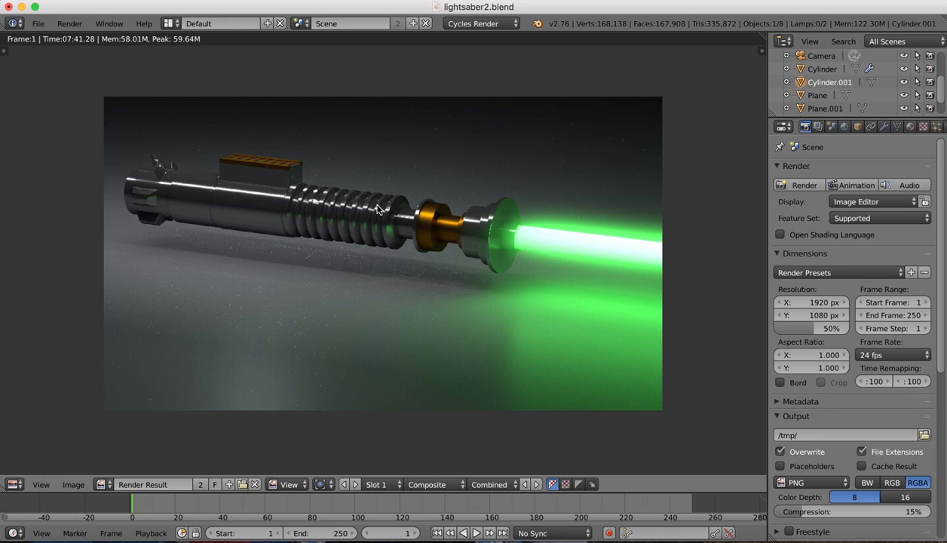
{"action": "mouse_move", "coordinate": [633, 186]}
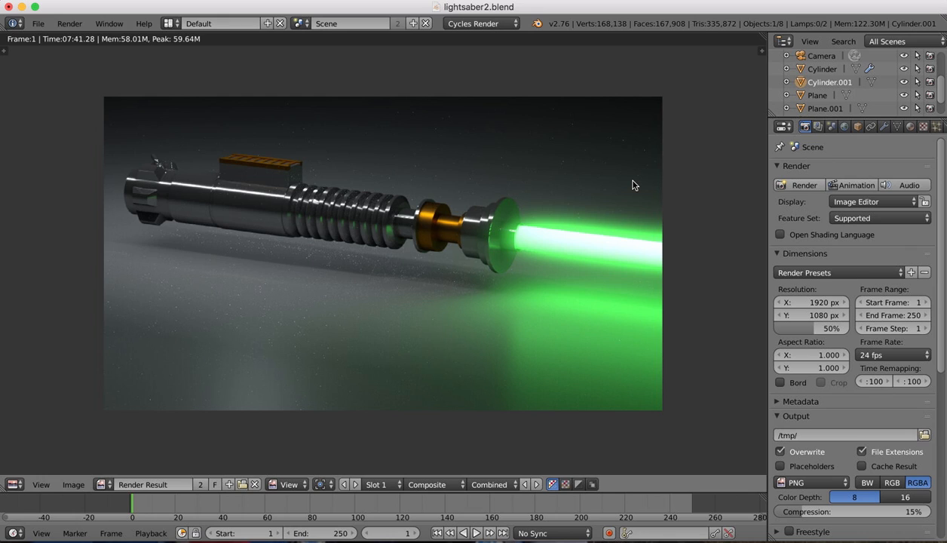
{"action": "mouse_move", "coordinate": [531, 81]}
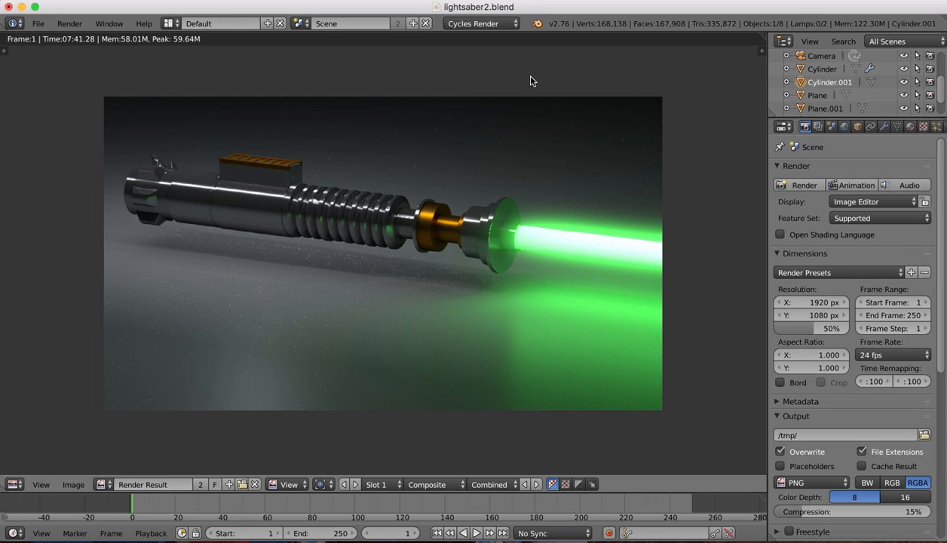
{"action": "mouse_move", "coordinate": [531, 75]}
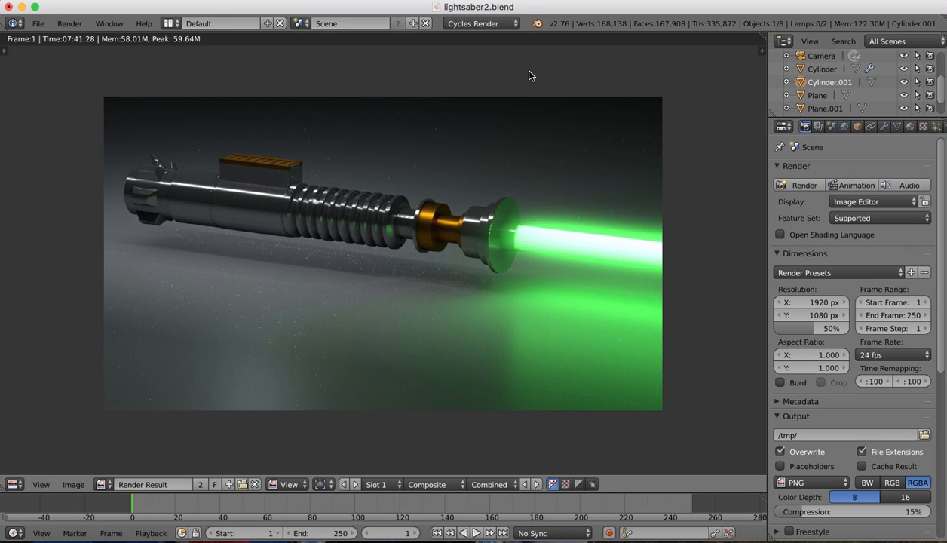
{"action": "mouse_move", "coordinate": [463, 9]}
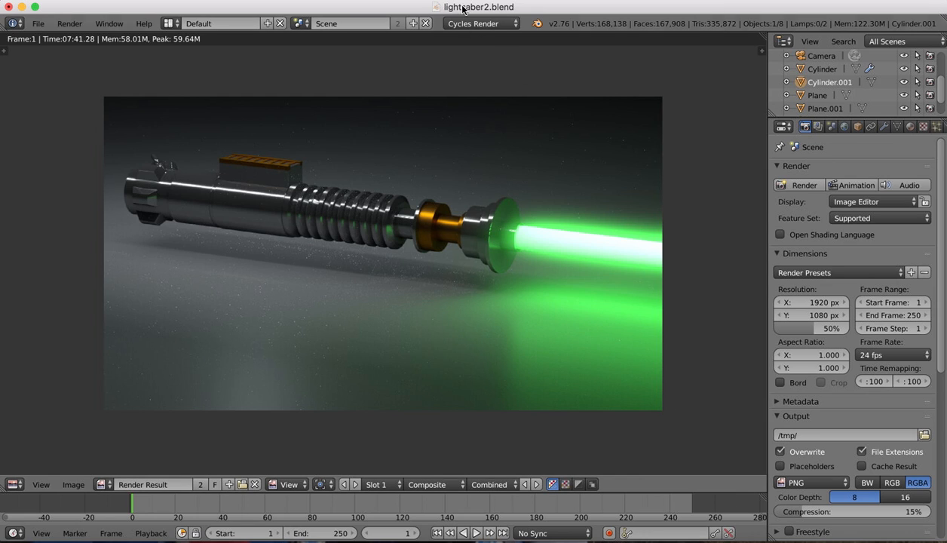